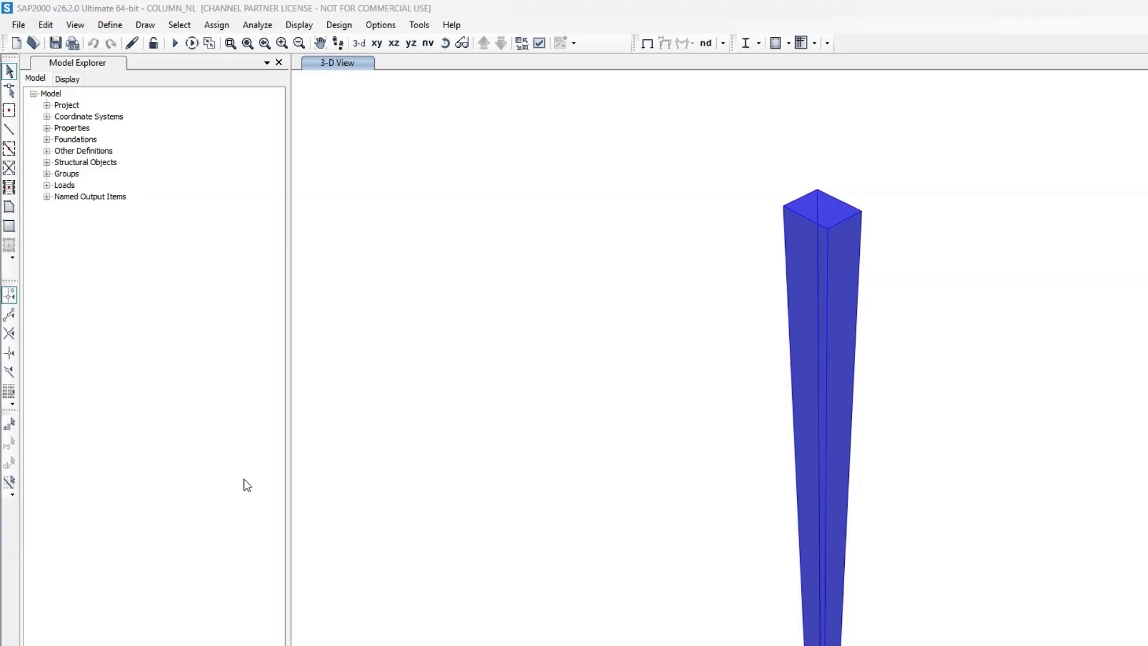
# Show the DEAD joint load assigned at the column top
pyautogui.click(312, 25)
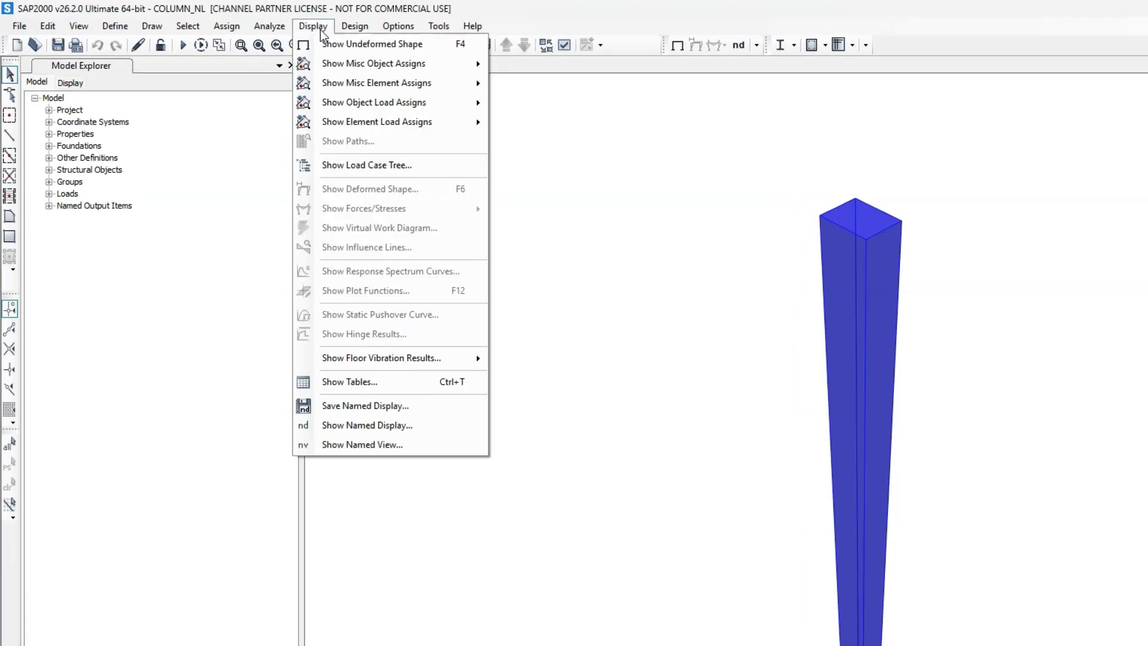
pyautogui.moveTo(375, 102)
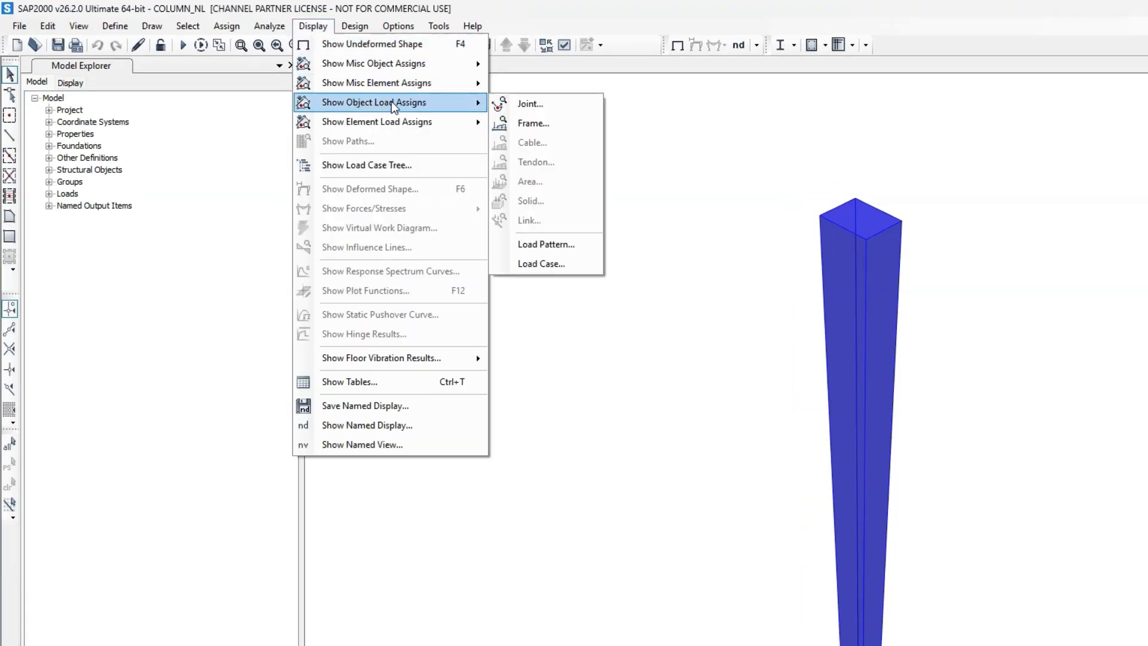
pyautogui.click(530, 103)
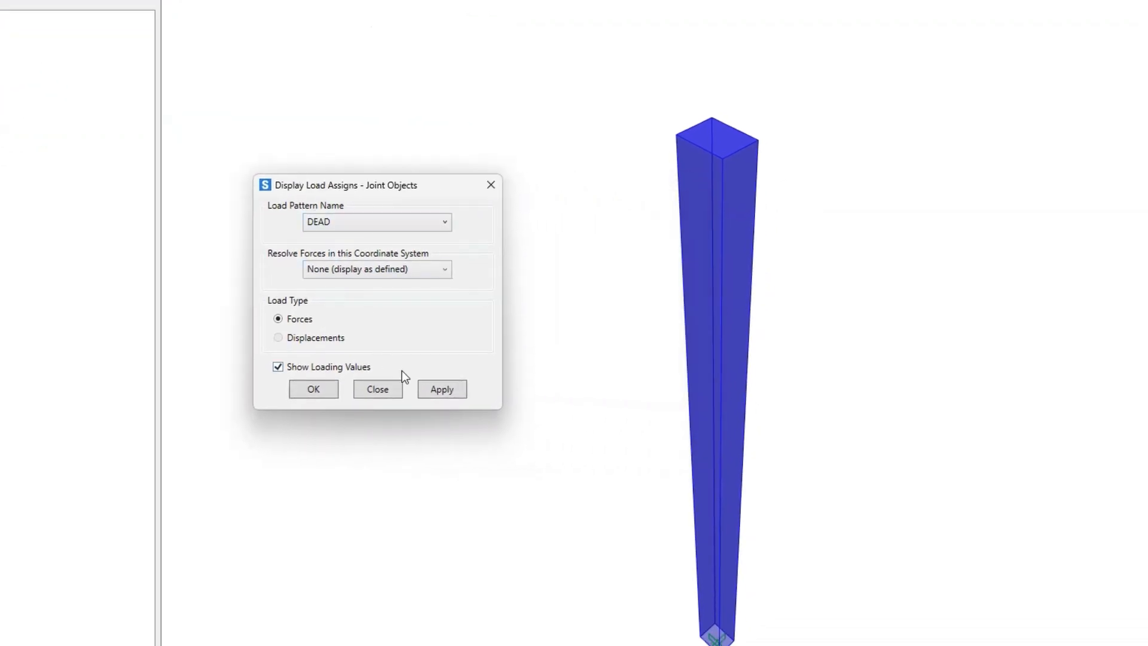
pyautogui.click(441, 388)
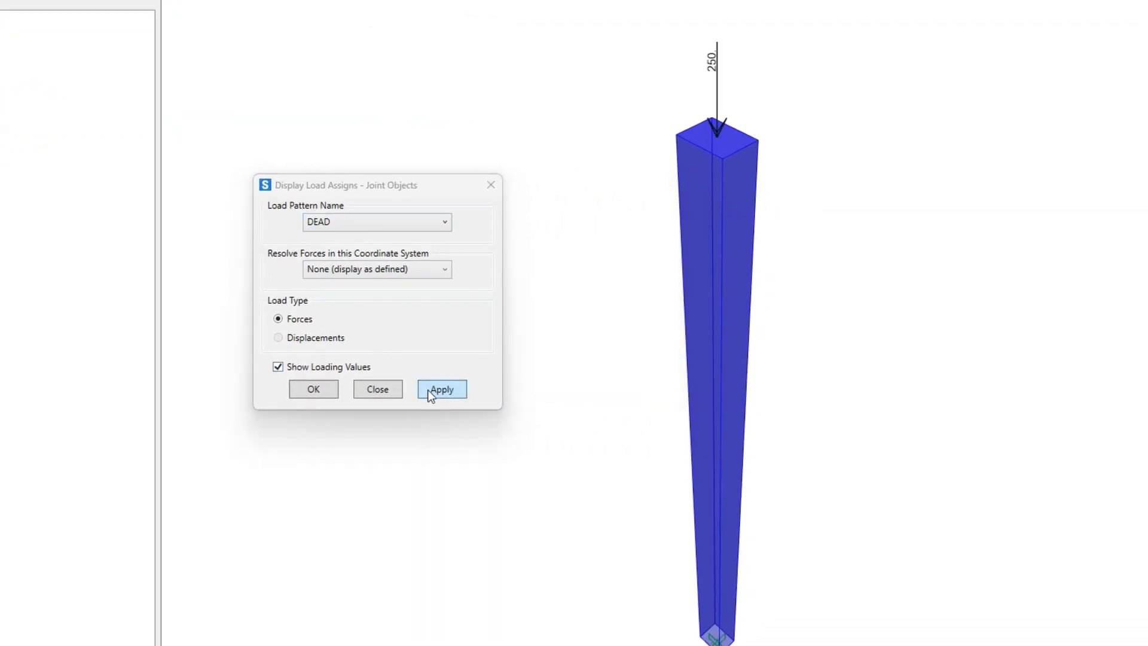
# Switch the load pattern to LIVE and display its joint loads 95, 10 and 5
pyautogui.click(376, 222)
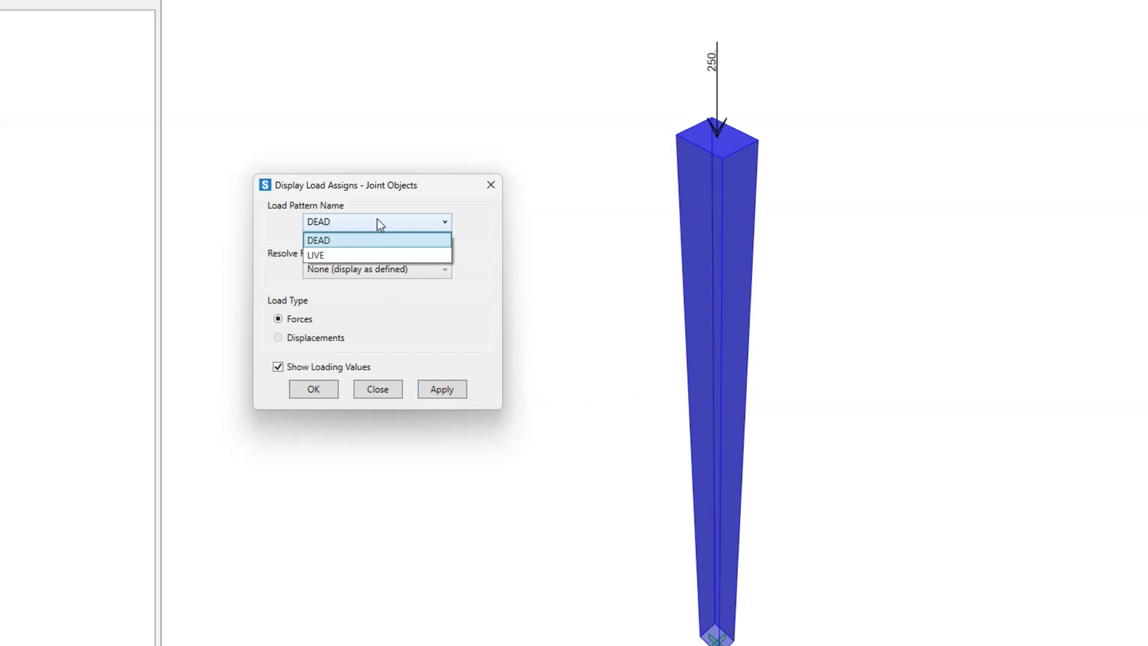
pyautogui.click(315, 255)
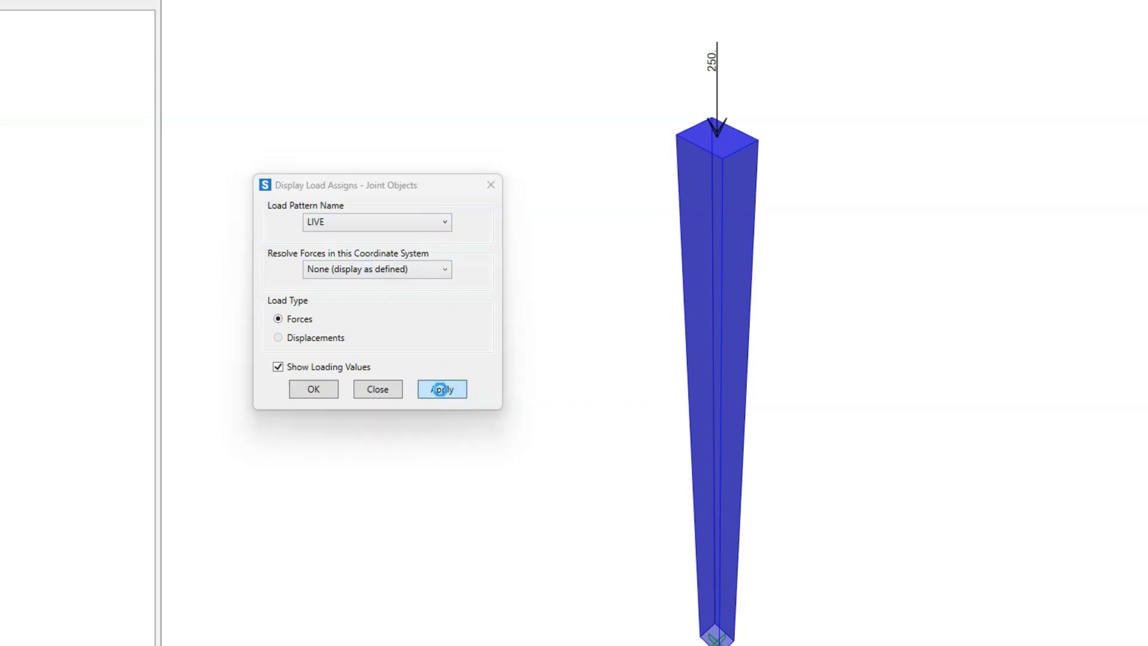
pyautogui.click(441, 389)
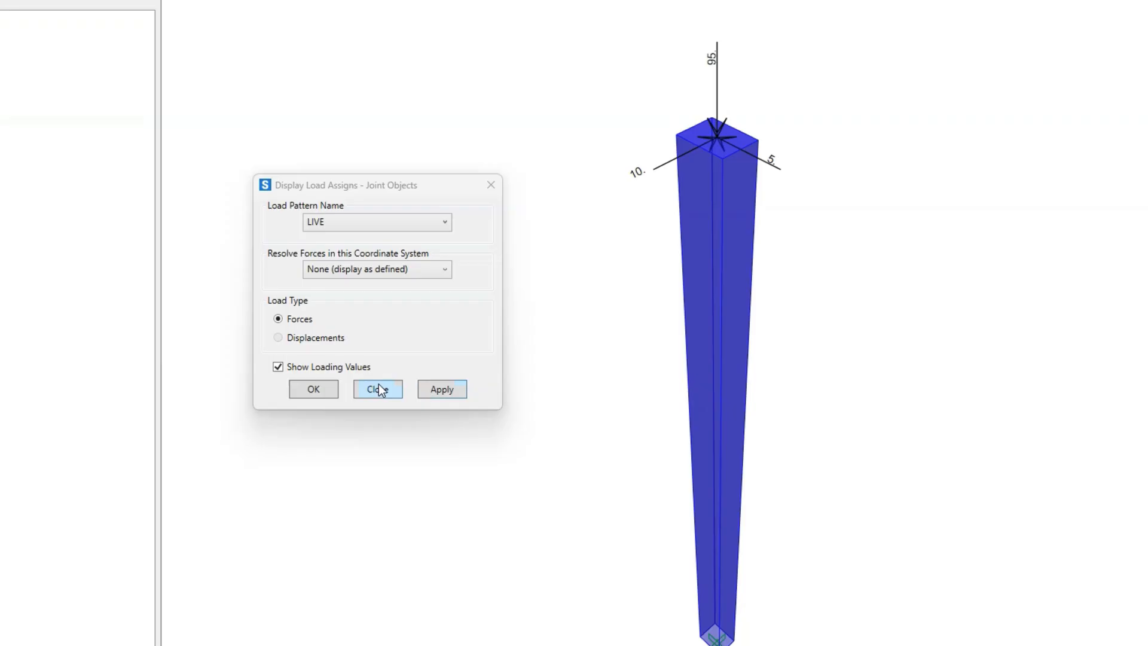
pyautogui.click(376, 389)
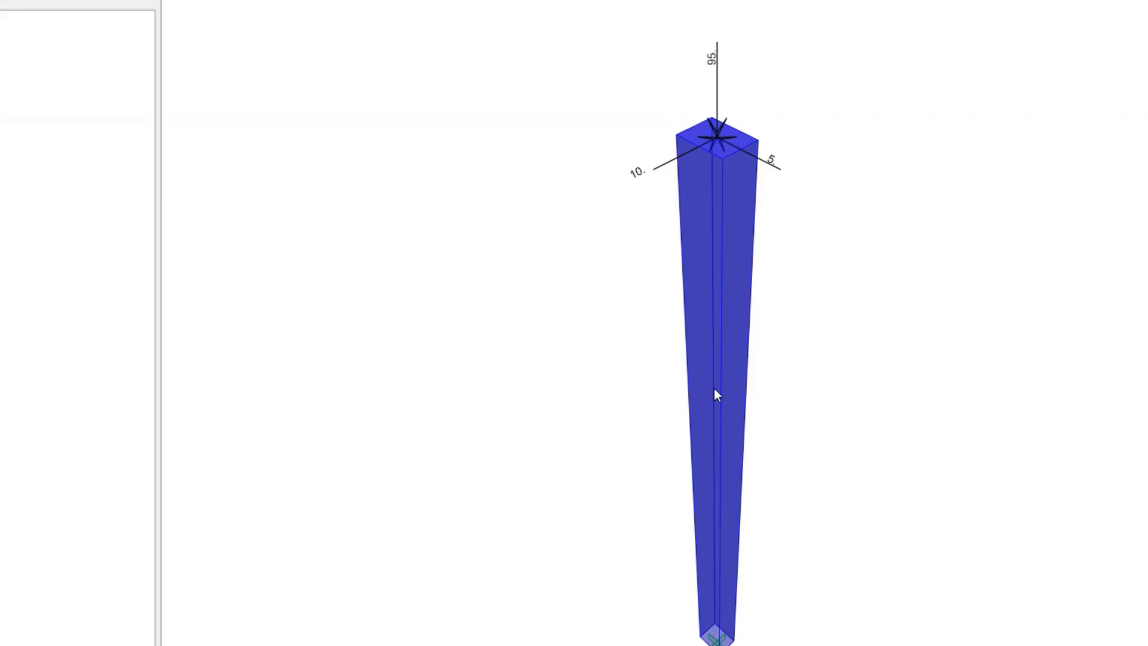
pyautogui.doubleClick(717, 395)
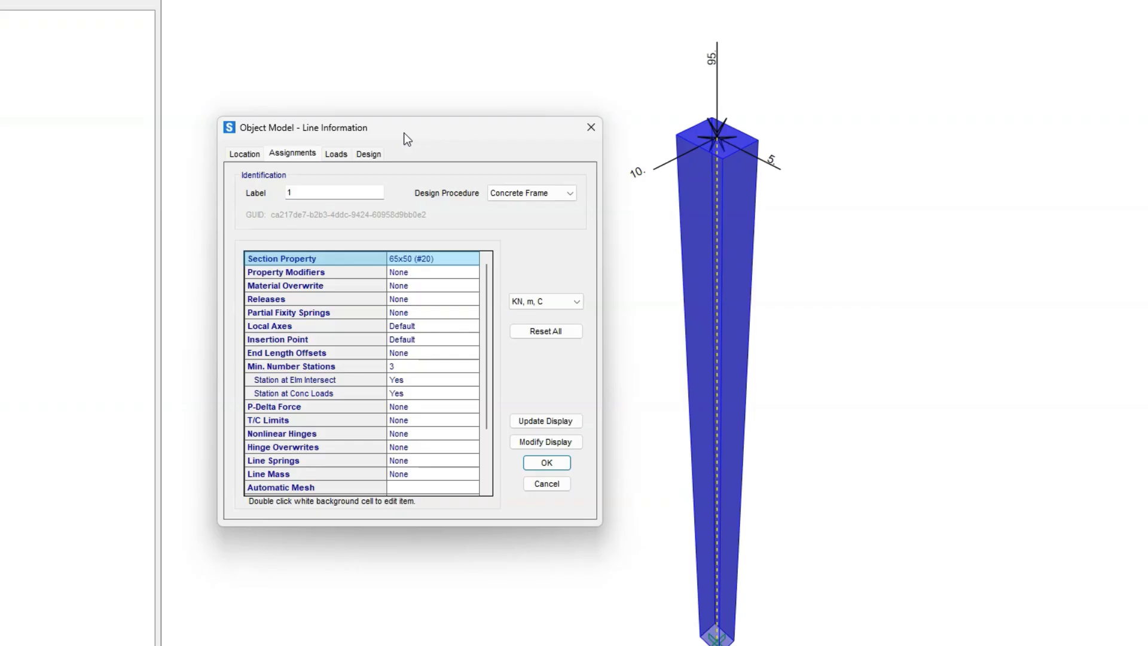
pyautogui.click(244, 154)
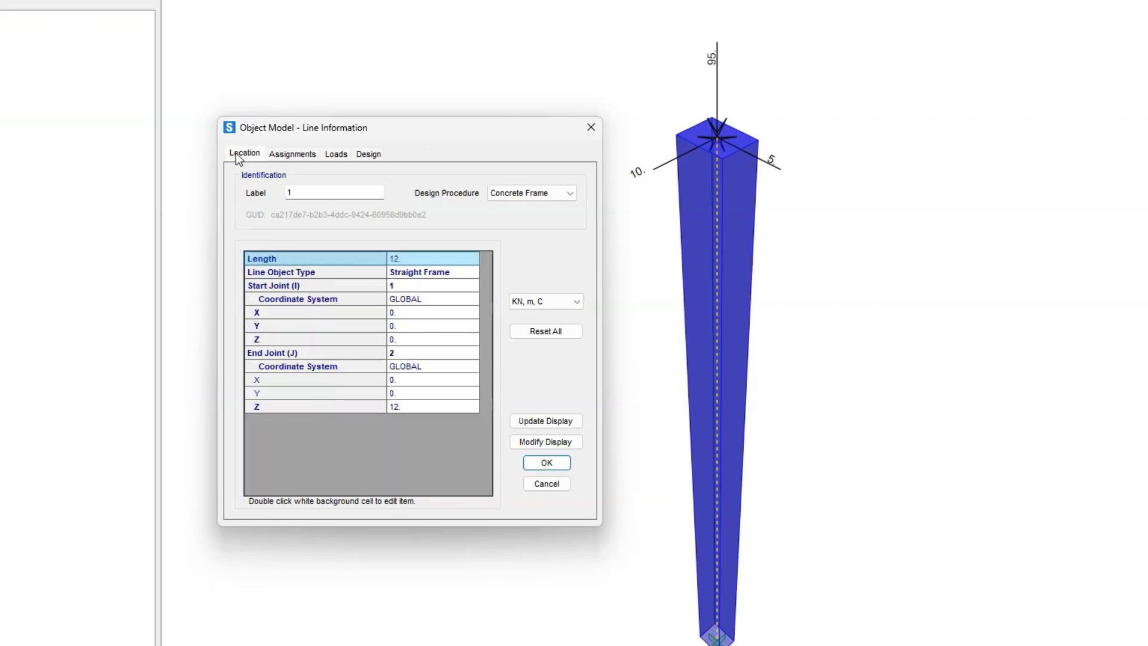
pyautogui.moveTo(509, 451)
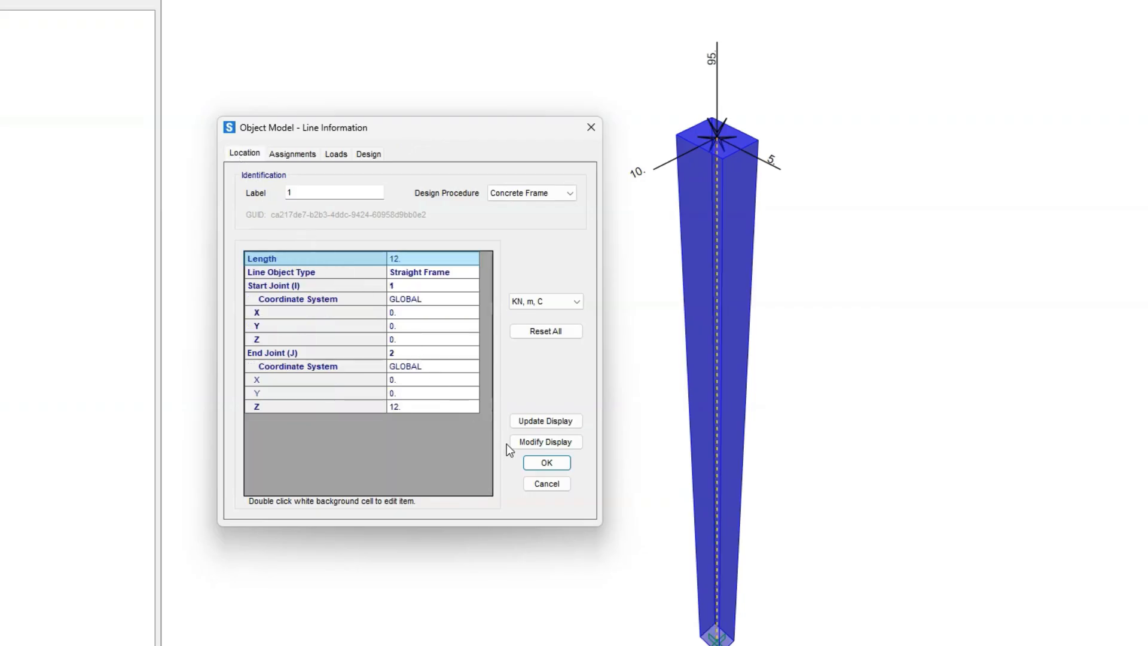
pyautogui.click(545, 462)
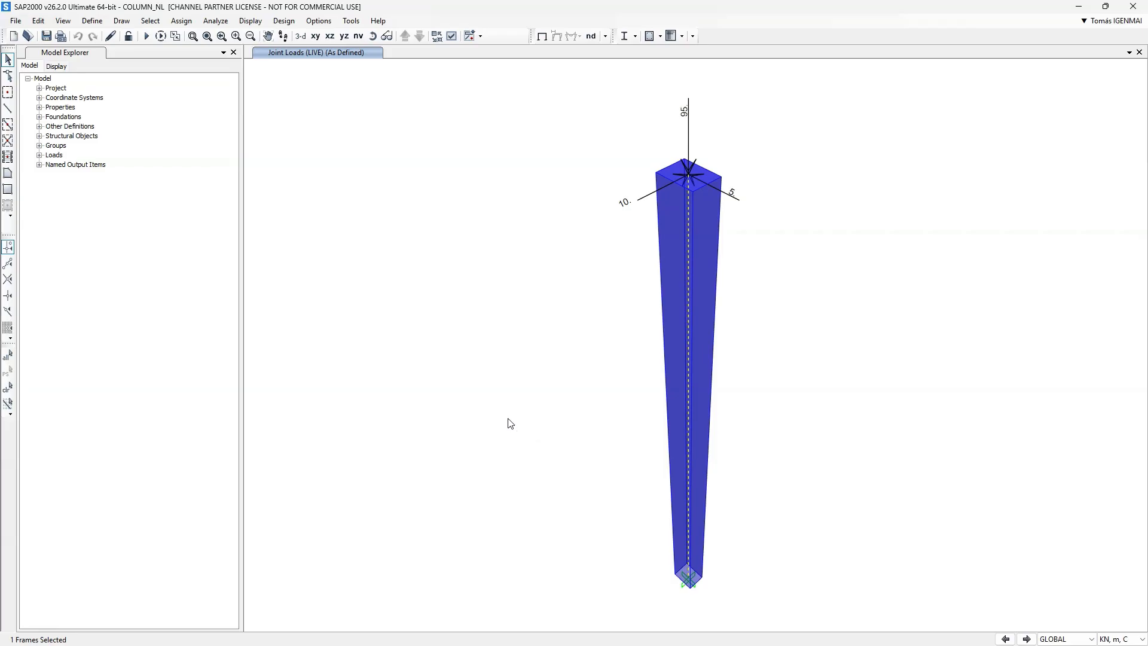
# Review the 65x50 (#20) section and its 20 mm bar reinforcement details
pyautogui.click(39, 107)
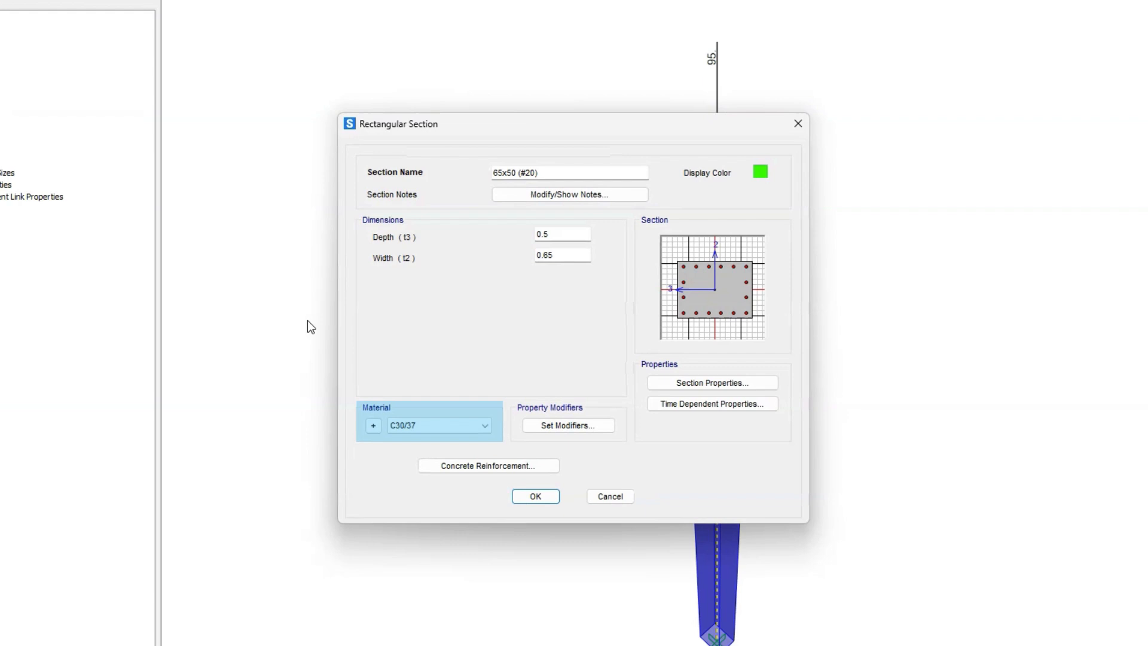
pyautogui.click(438, 426)
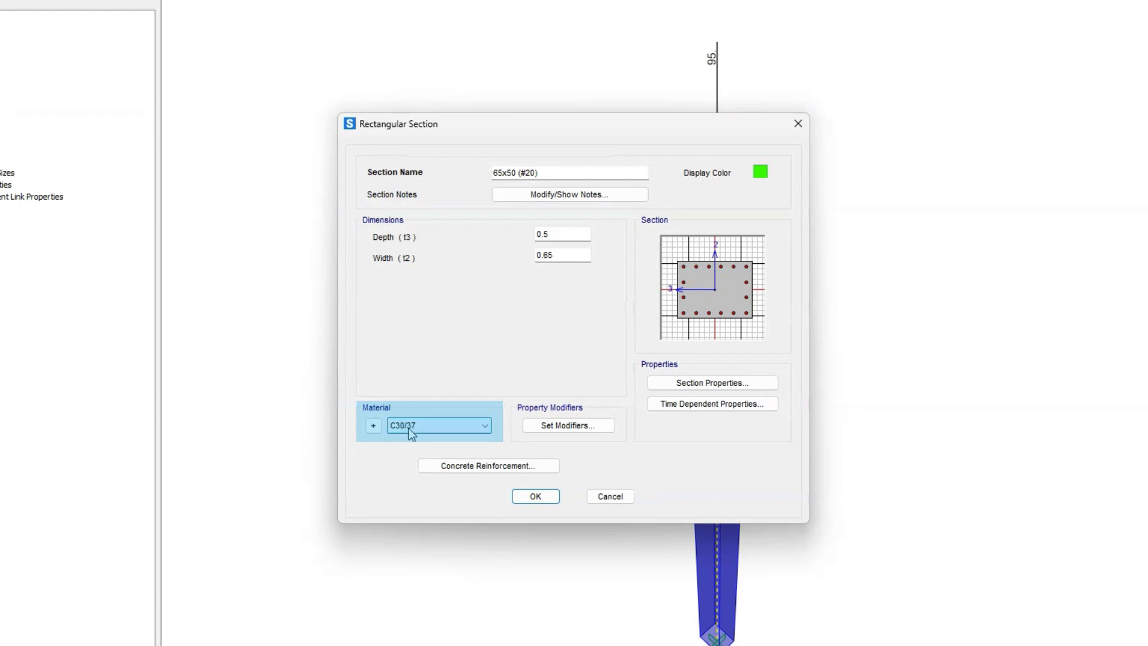
pyautogui.click(488, 465)
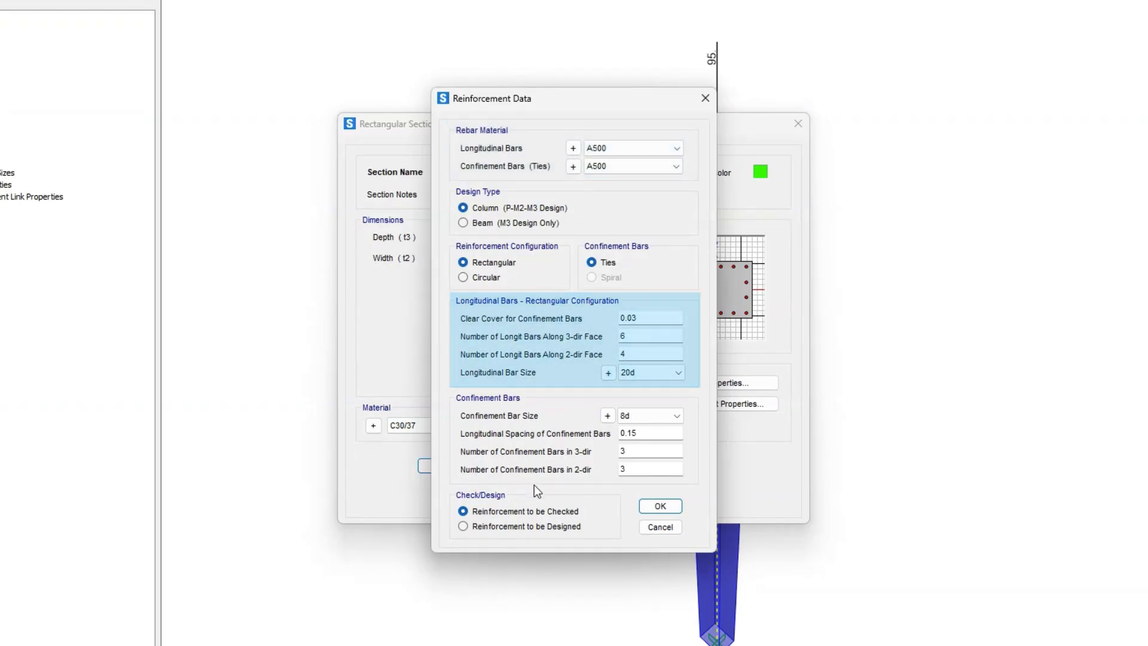
pyautogui.click(657, 504)
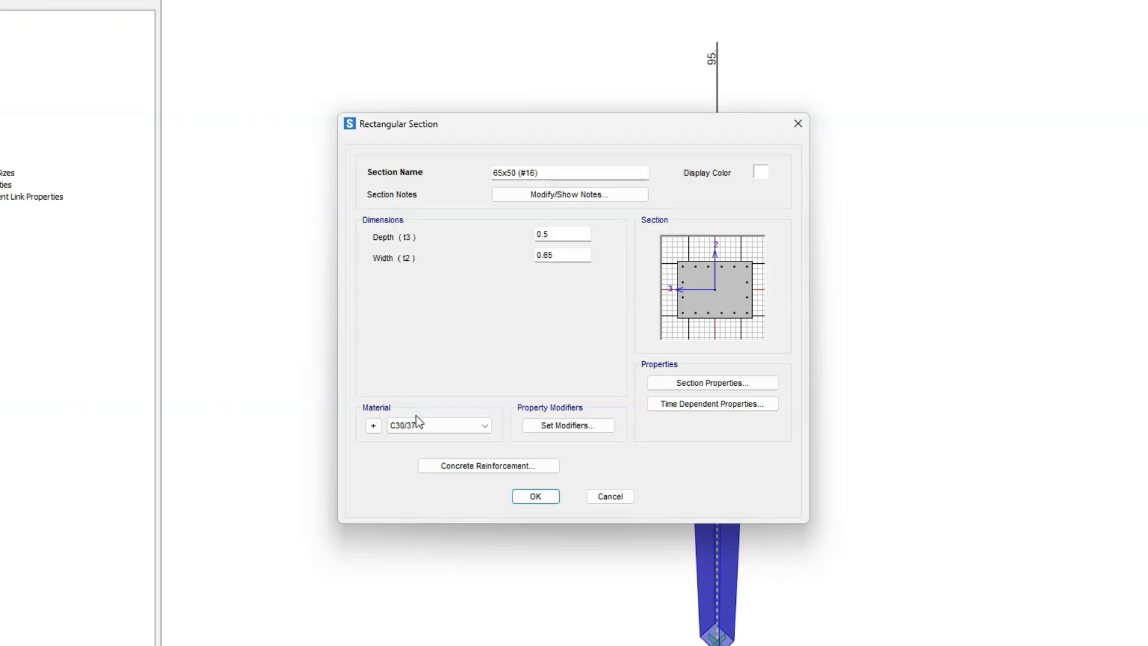
# Review the 65x50 (#16) section's 16 mm bar reinforcement and close its definition
pyautogui.click(487, 465)
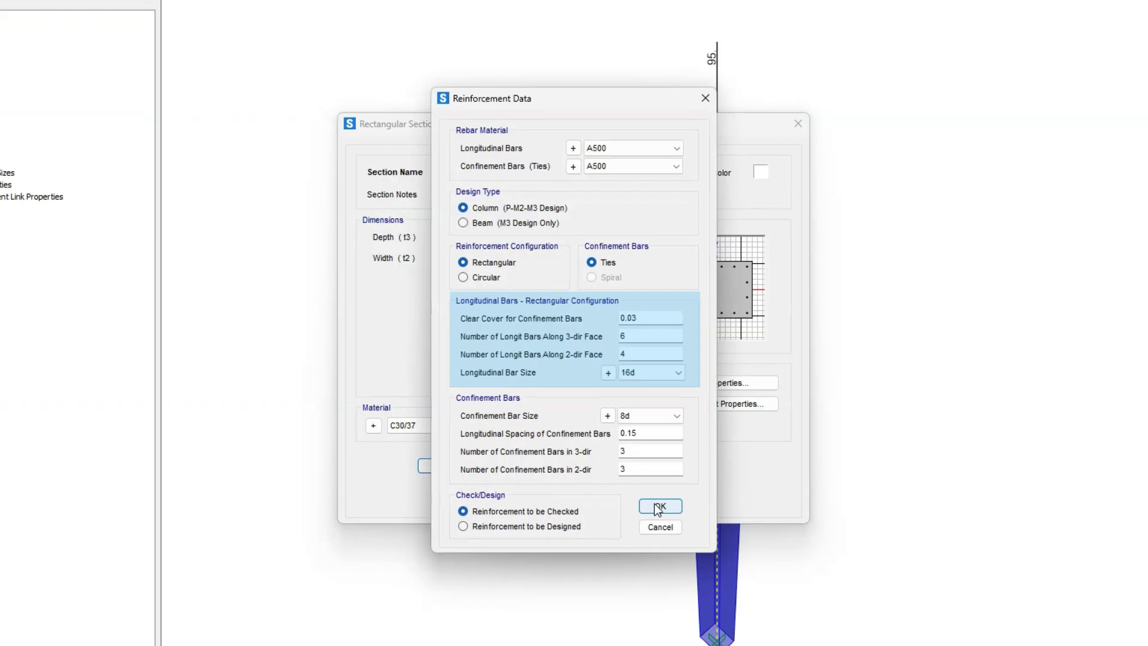
pyautogui.click(658, 506)
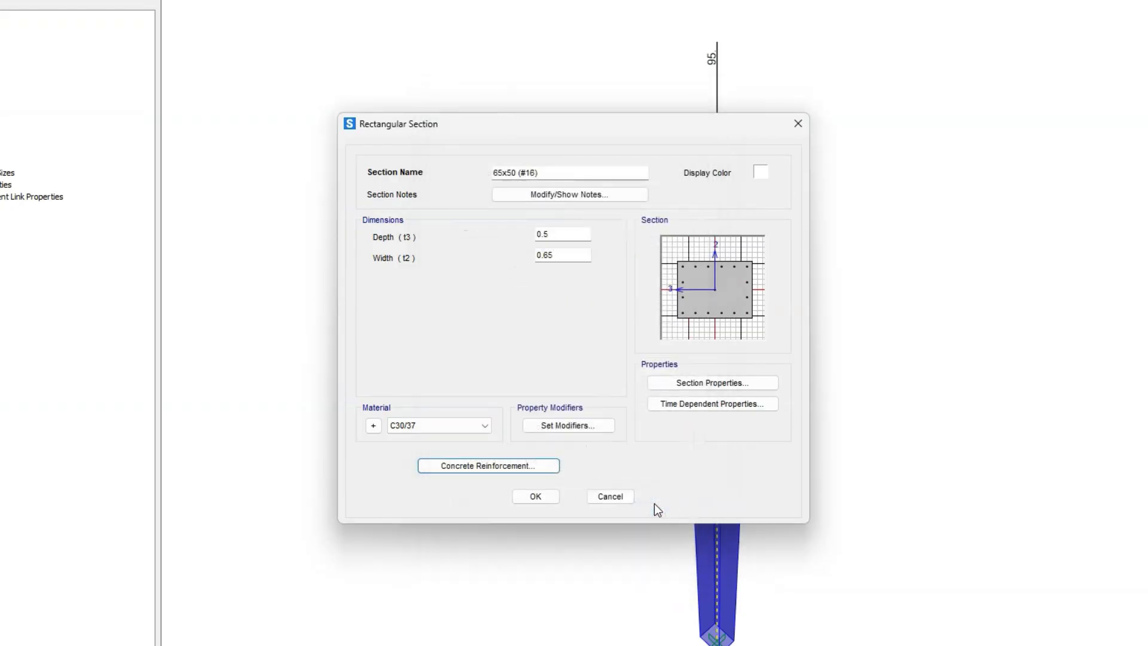
pyautogui.click(536, 495)
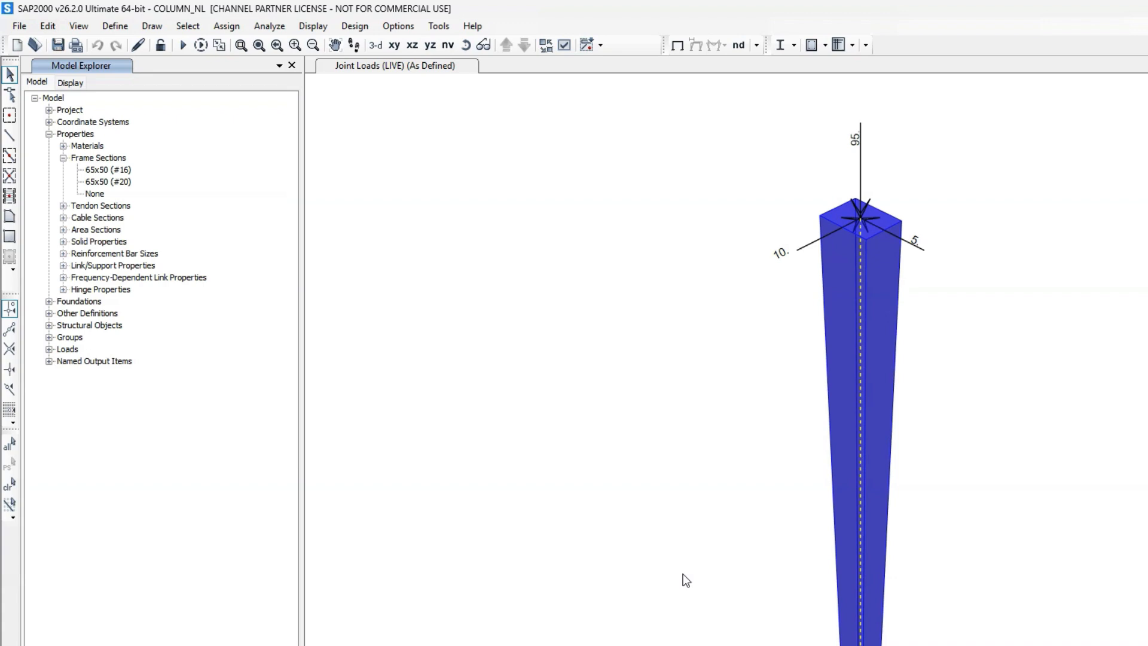
# With advanced properties shown, review A500's nonlinear stress-strain data and curve plot
pyautogui.click(115, 25)
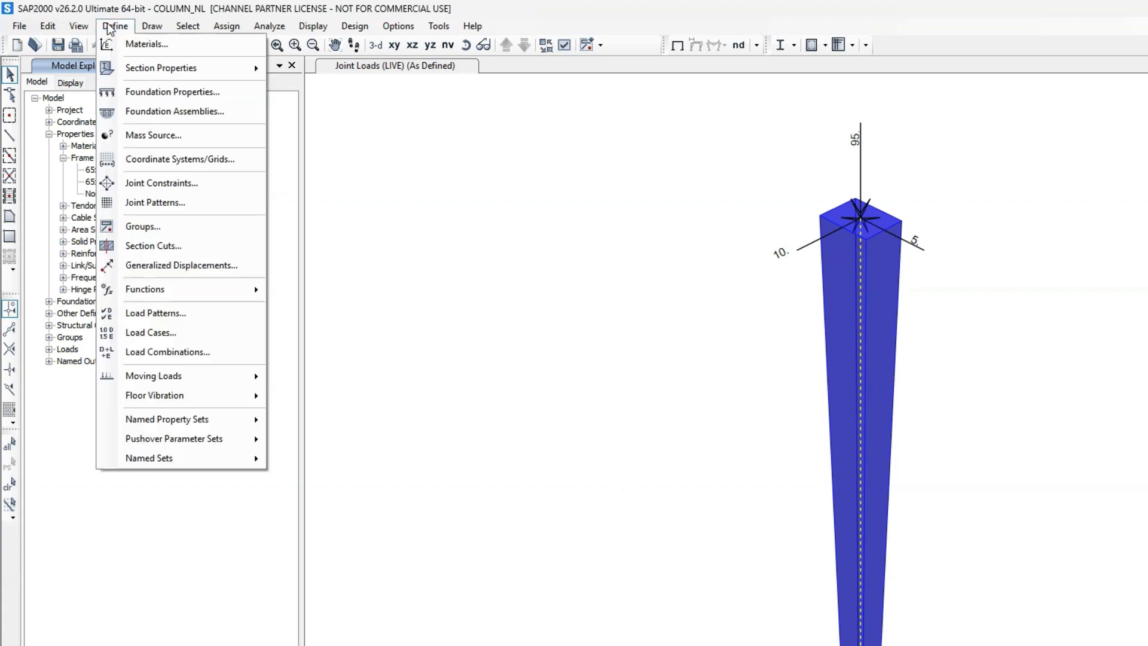
pyautogui.click(146, 44)
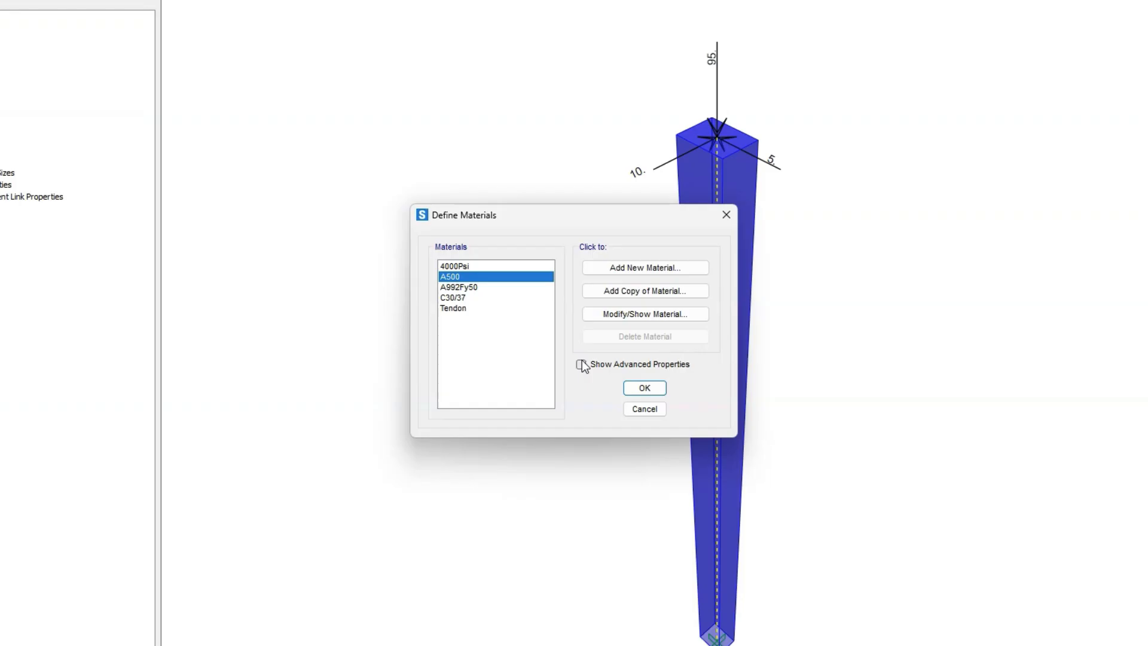
pyautogui.click(643, 313)
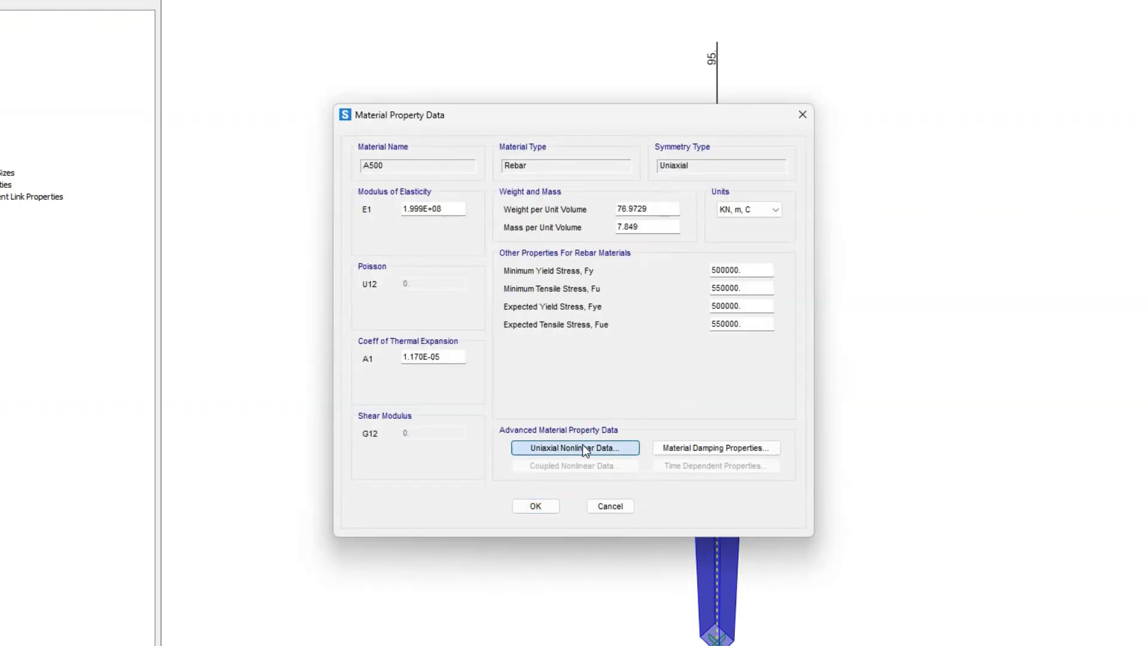
pyautogui.click(574, 447)
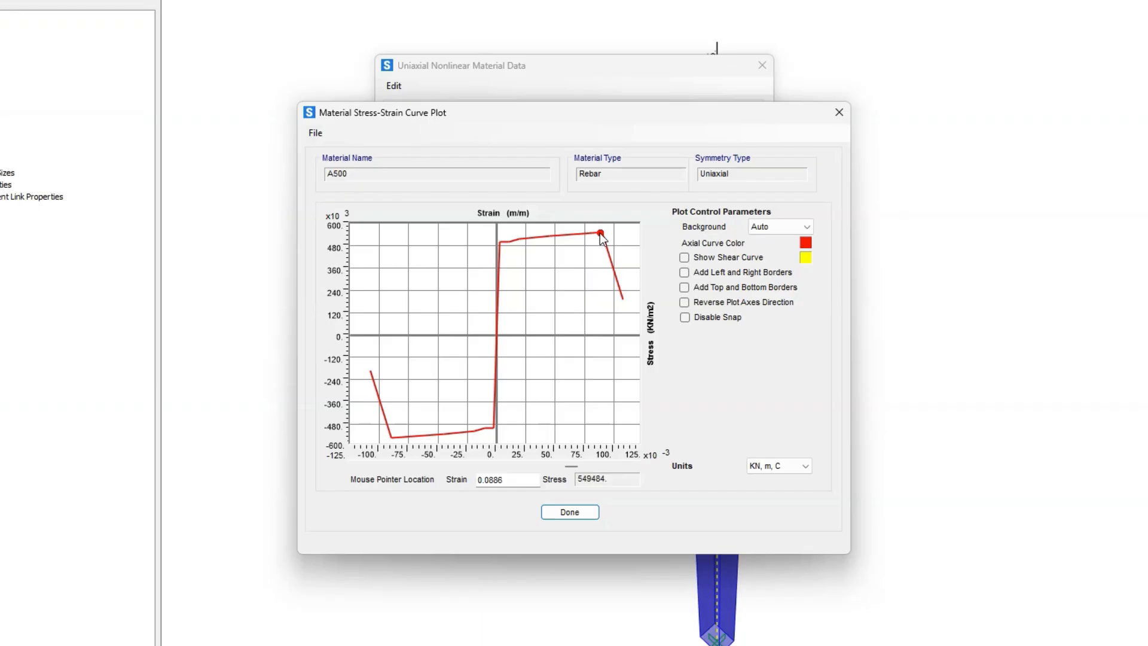
pyautogui.moveTo(613, 266)
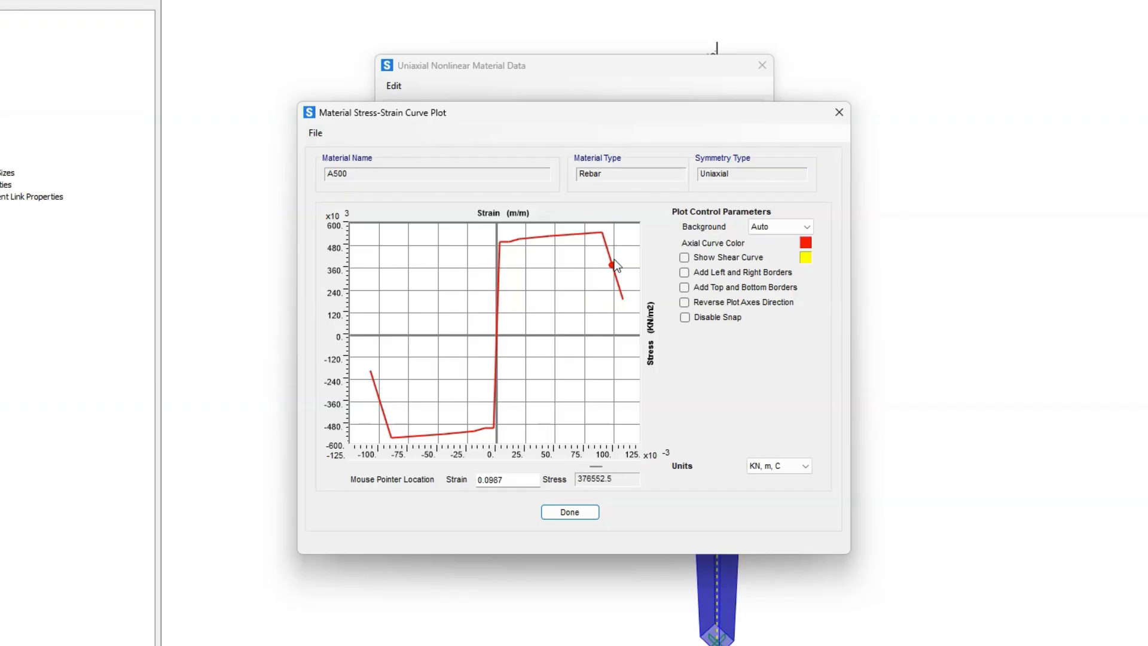
pyautogui.moveTo(569, 512)
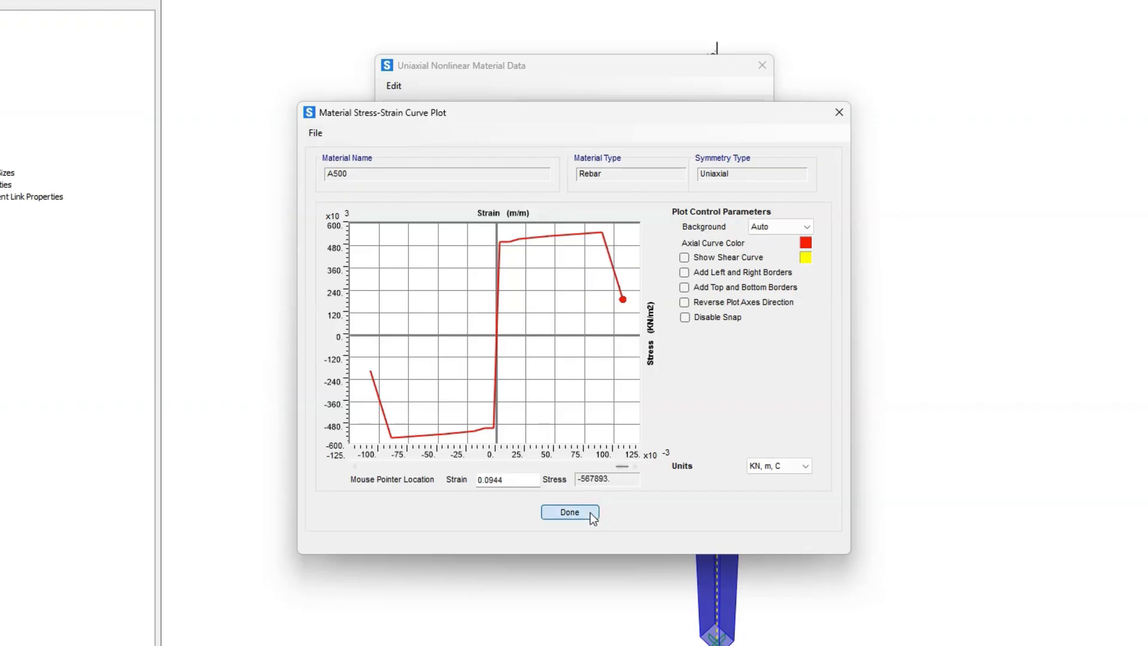
pyautogui.click(569, 512)
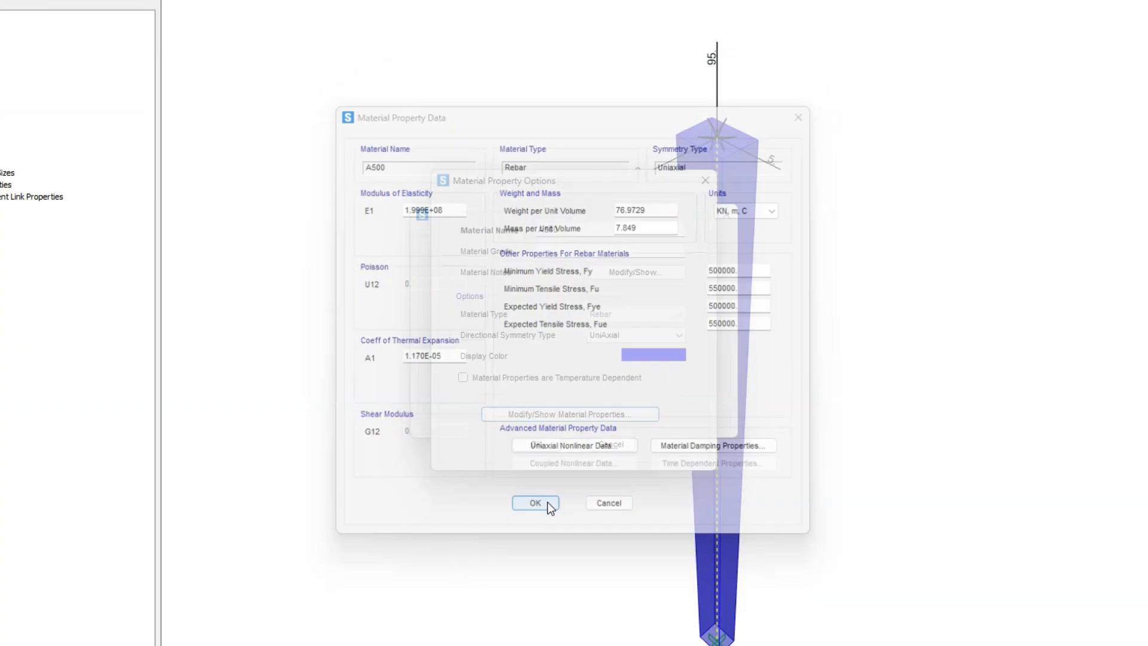
# Review the C30/37 concrete's property values and its Mander nonlinear stress-strain curve
pyautogui.click(534, 502)
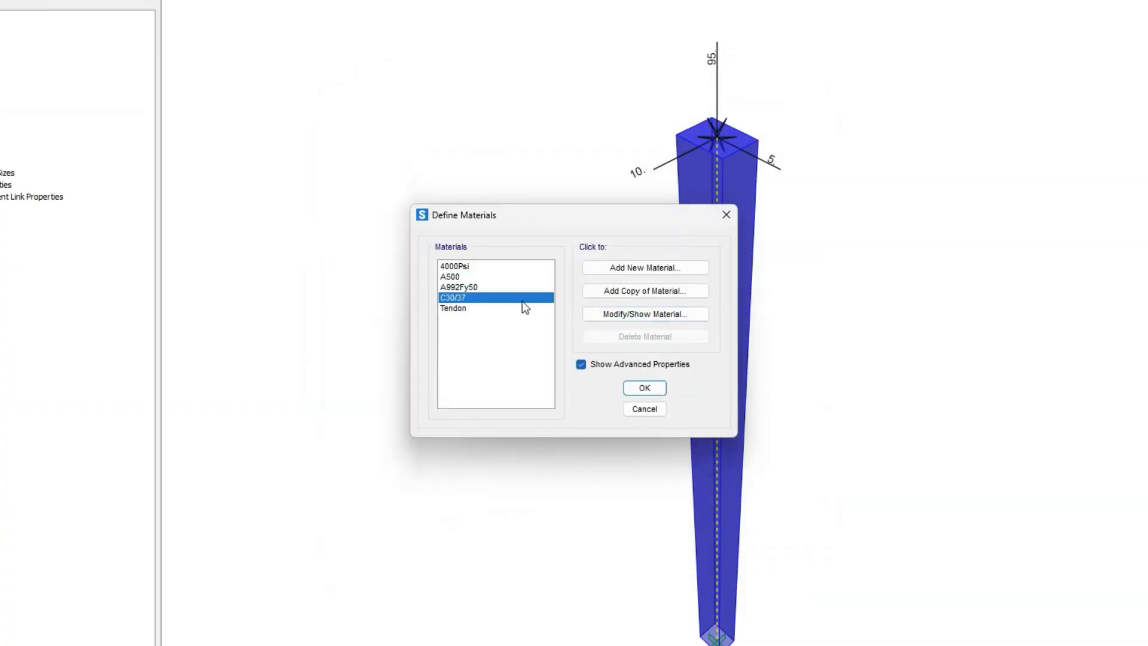
pyautogui.click(644, 313)
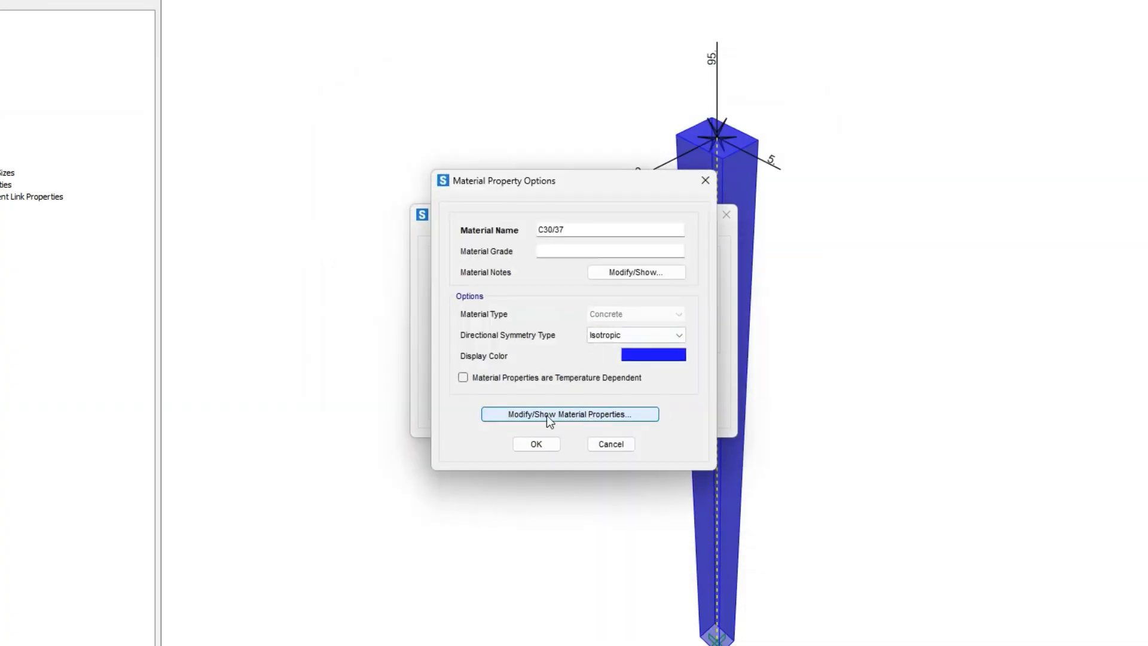
pyautogui.click(571, 414)
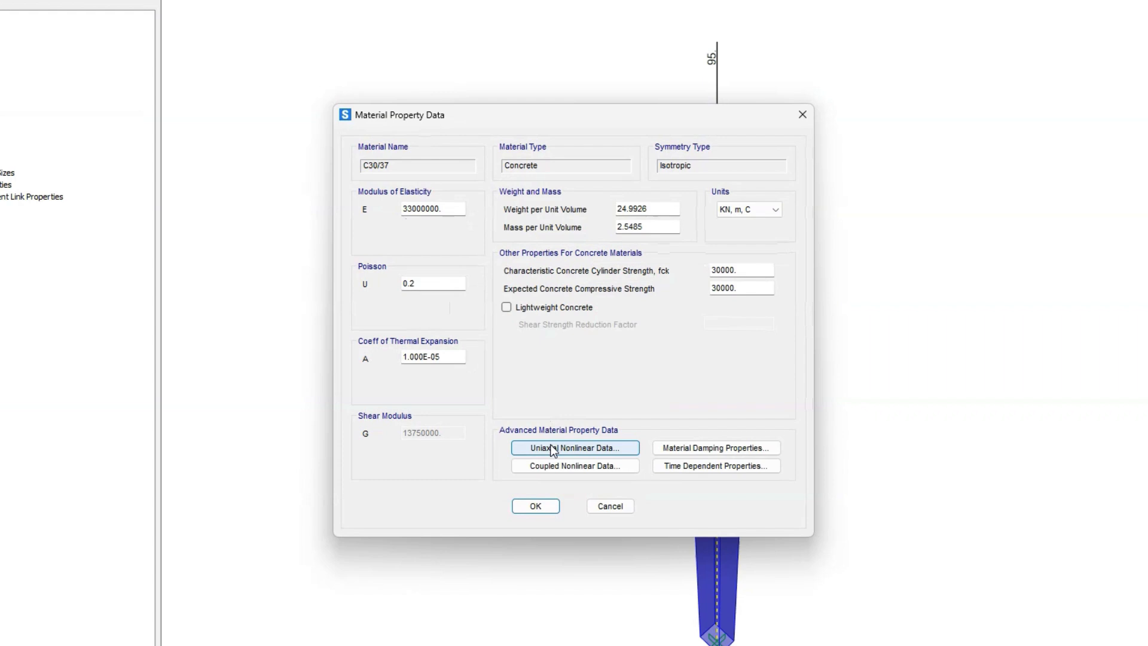
pyautogui.click(574, 447)
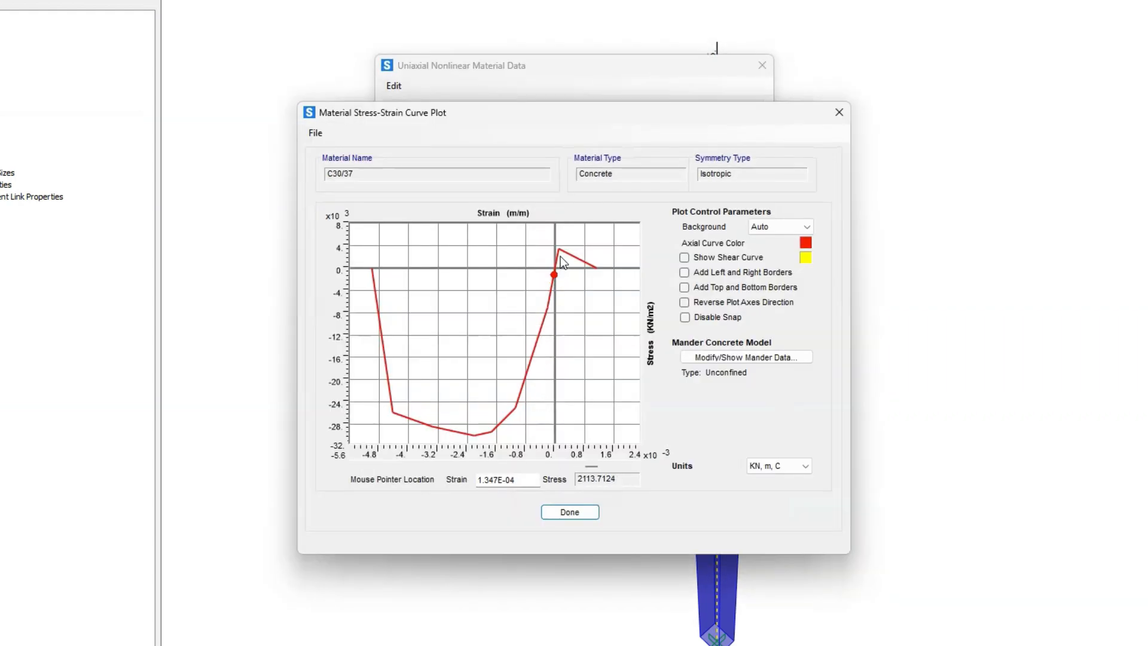
pyautogui.moveTo(566, 258)
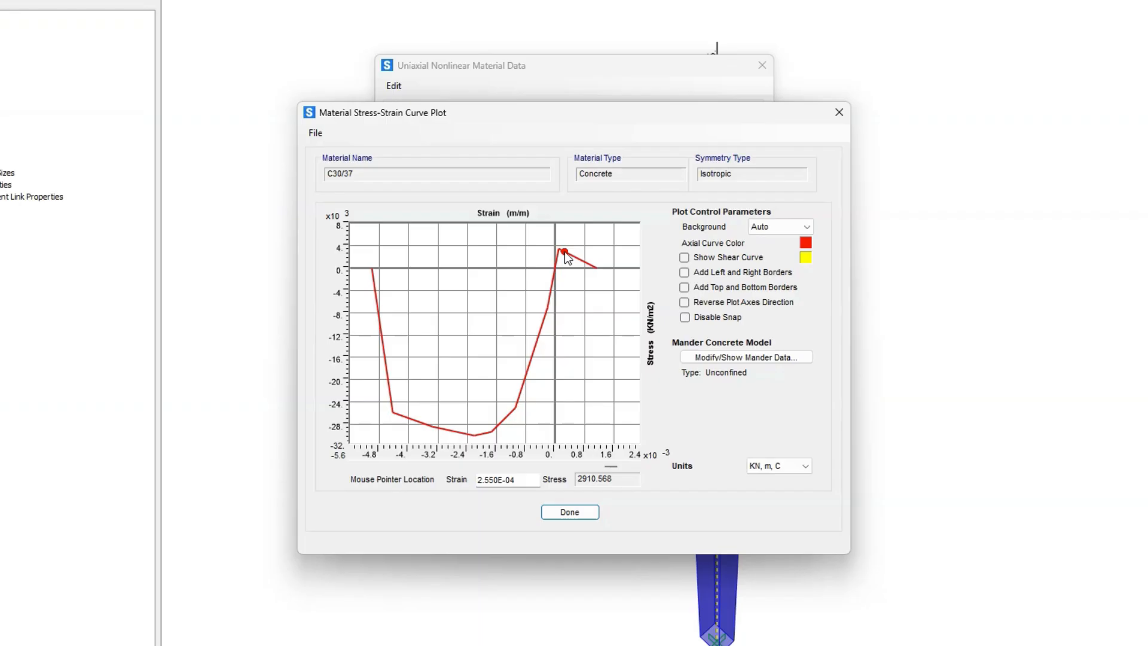
pyautogui.moveTo(584, 389)
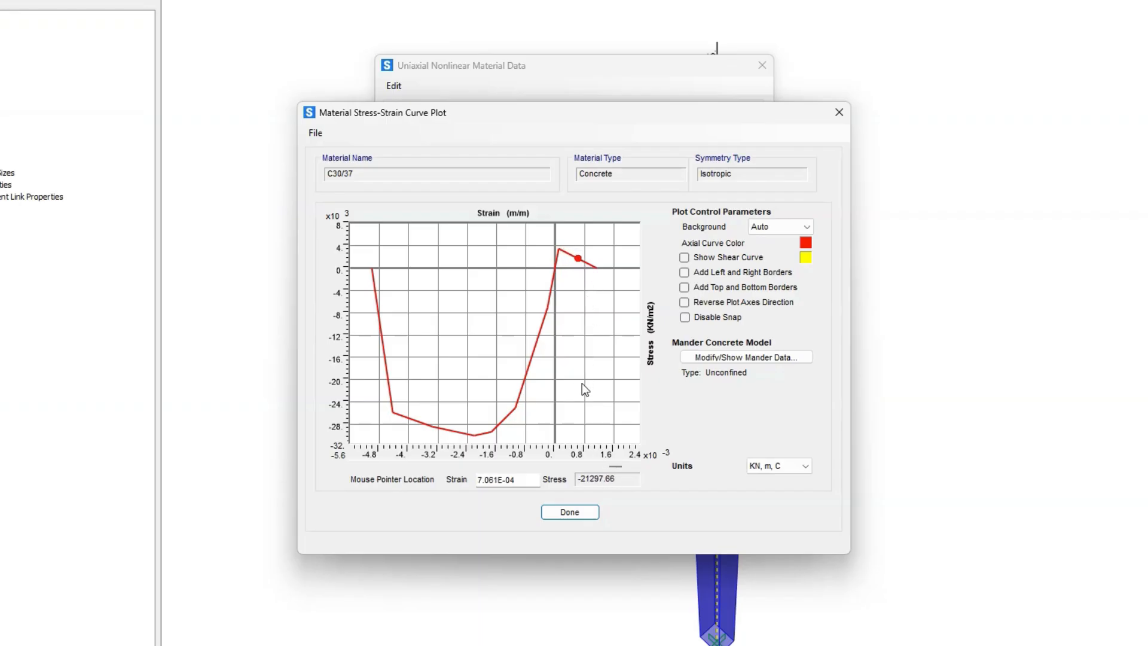
pyautogui.click(569, 510)
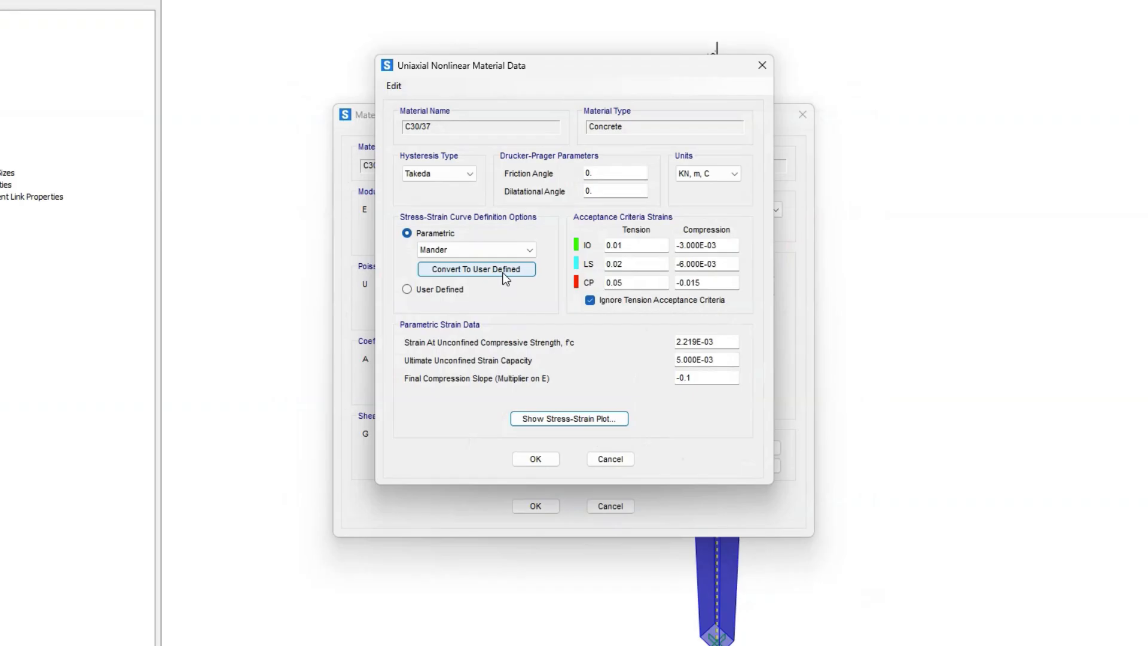
# Convert the Mander curve to 9 user-defined points and preview the edited curve
pyautogui.click(476, 269)
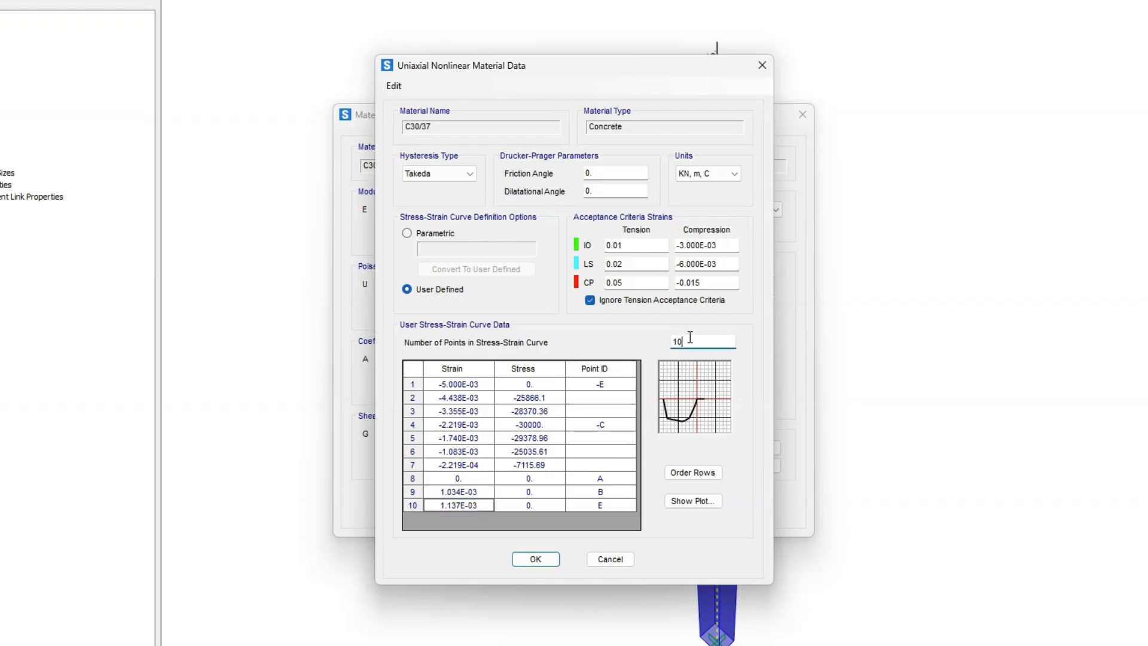
pyautogui.write('9')
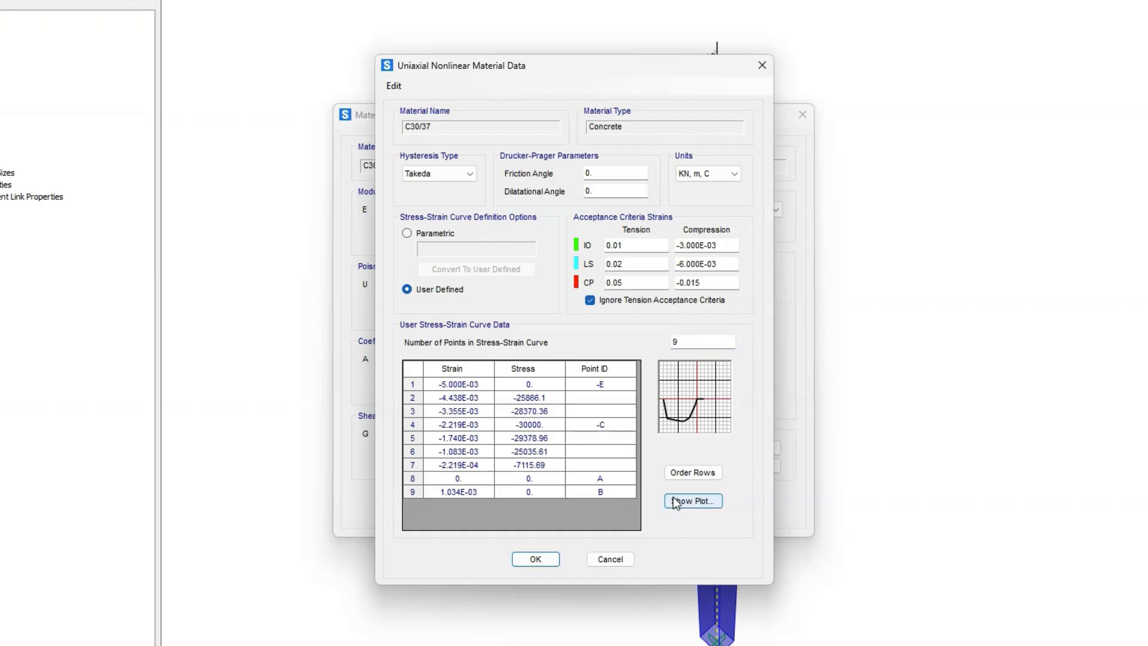
pyautogui.click(691, 501)
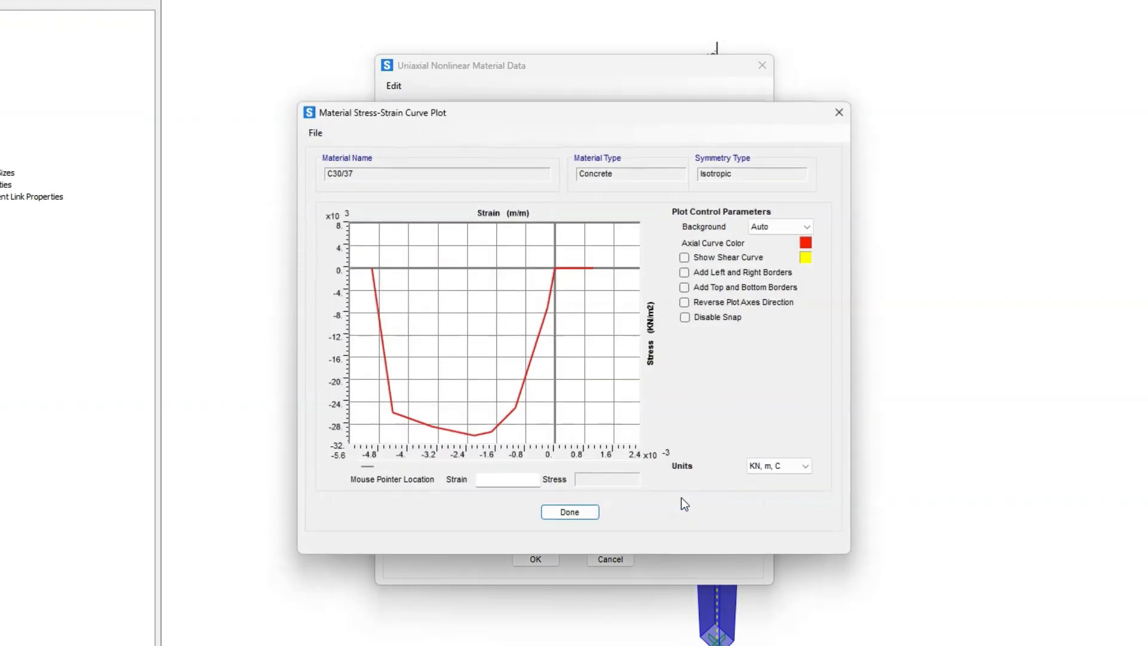
pyautogui.click(569, 510)
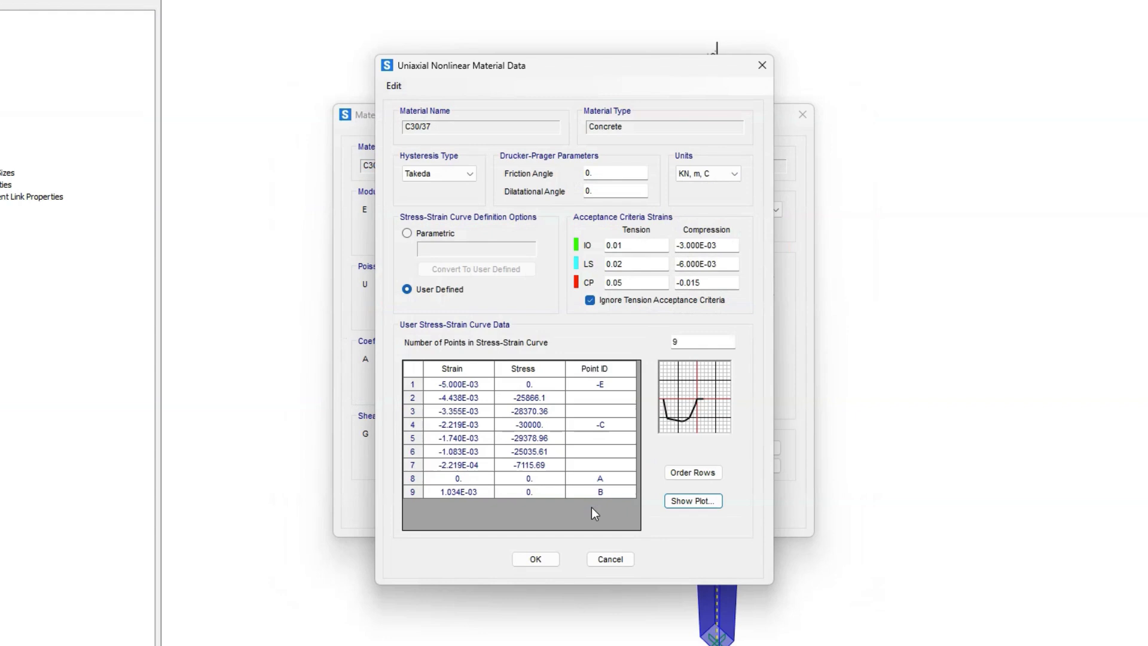
# Accept the nonlinear data and save the C30/37 material
pyautogui.click(536, 559)
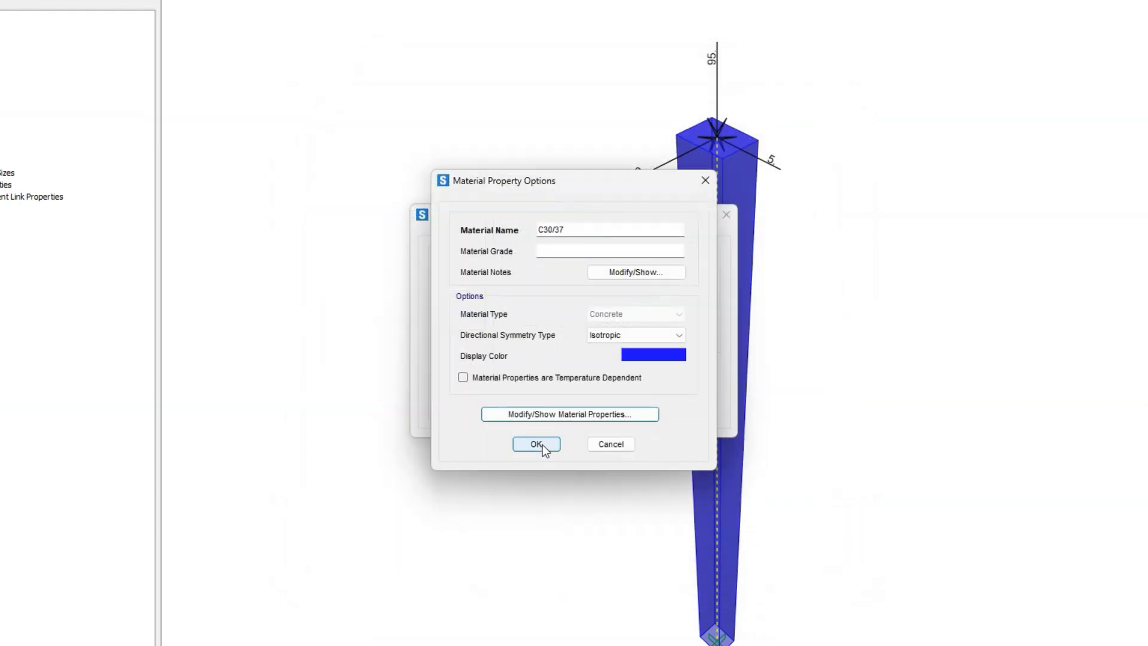
pyautogui.click(536, 443)
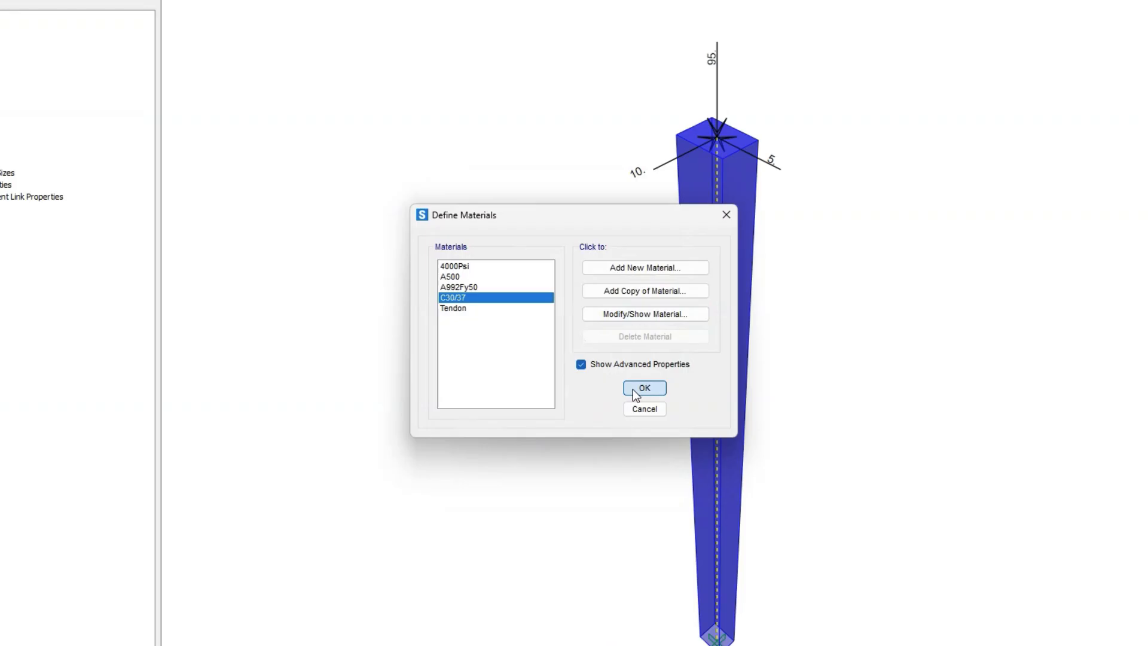
pyautogui.click(643, 387)
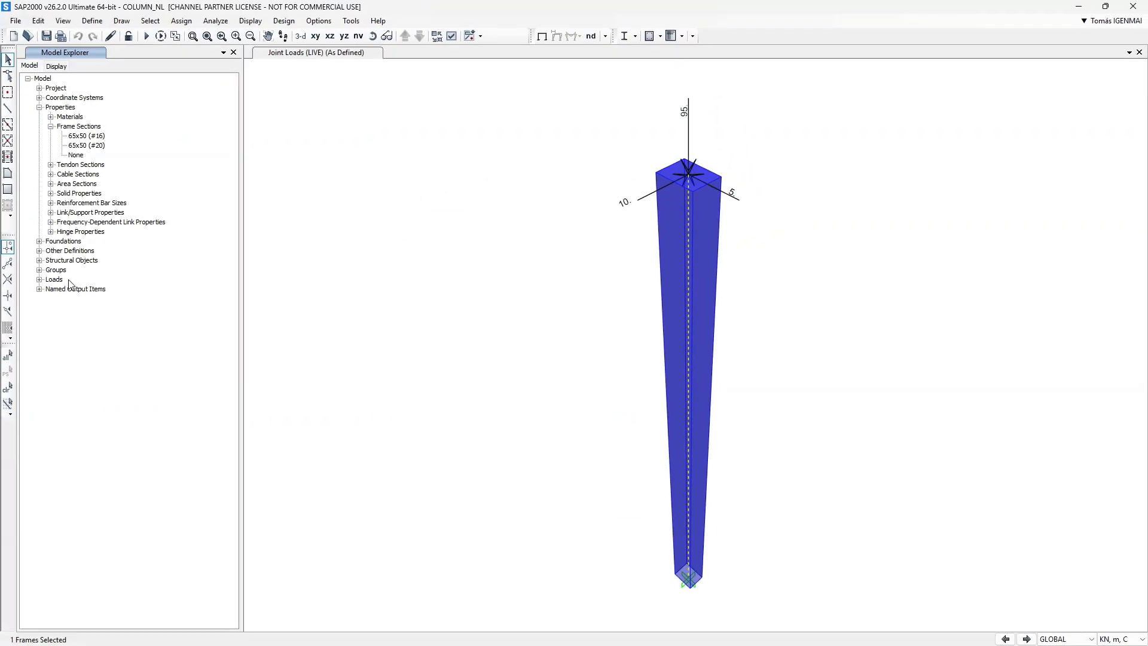
# Create nonlinear load case ULS-NL from the ULS combination and accept the updated combo
pyautogui.click(41, 279)
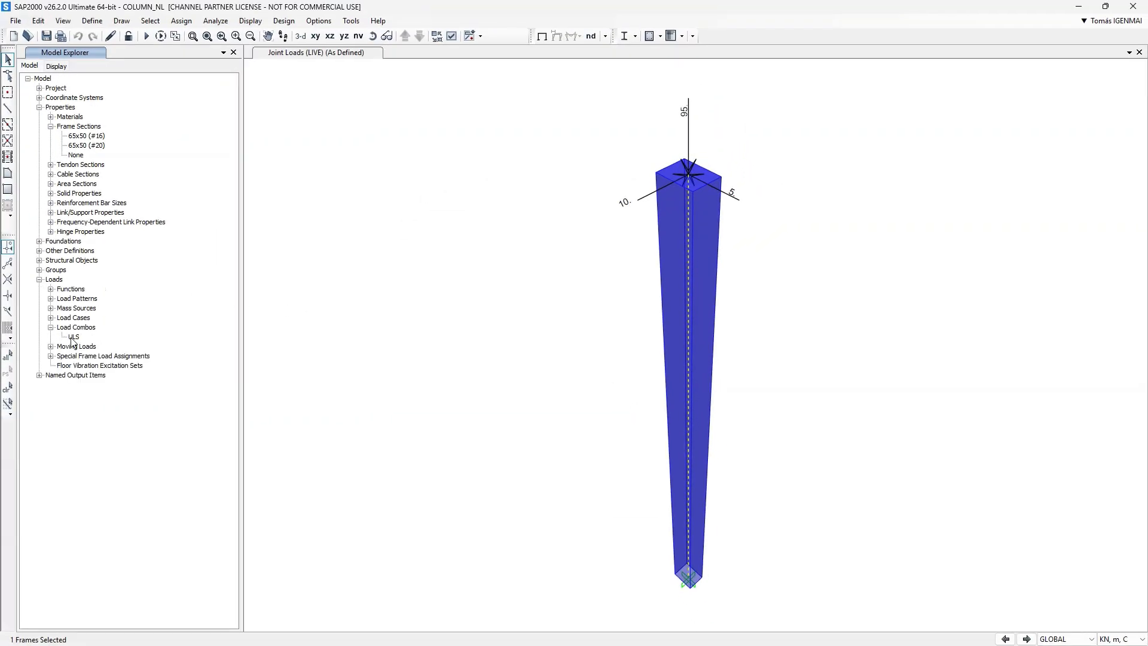
pyautogui.doubleClick(73, 335)
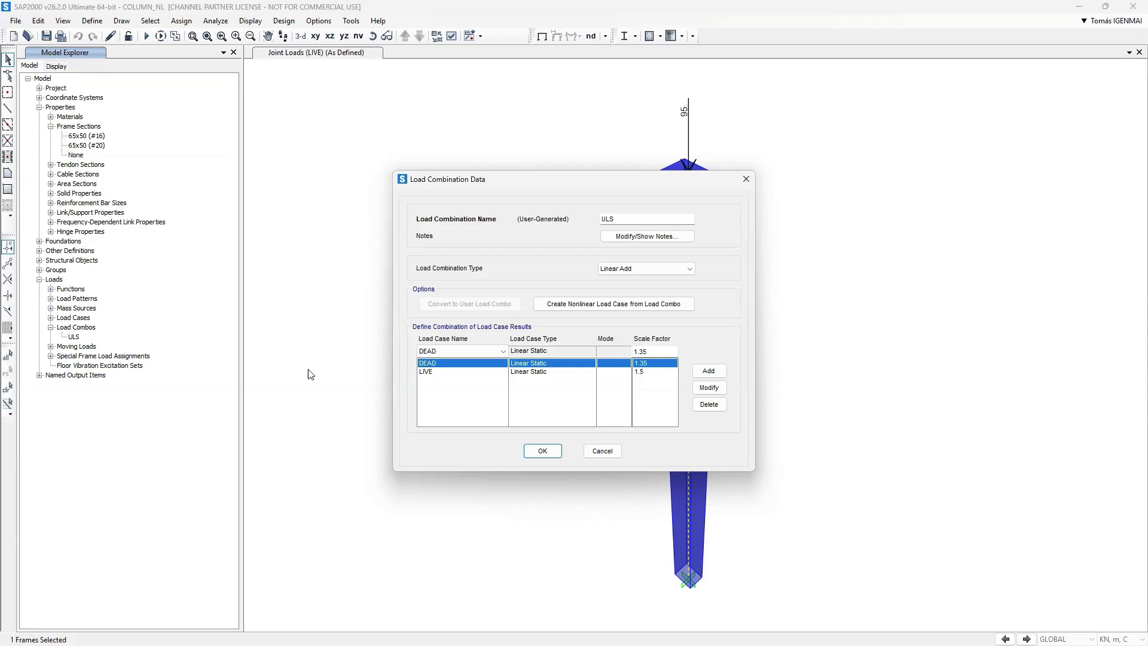
pyautogui.moveTo(618, 308)
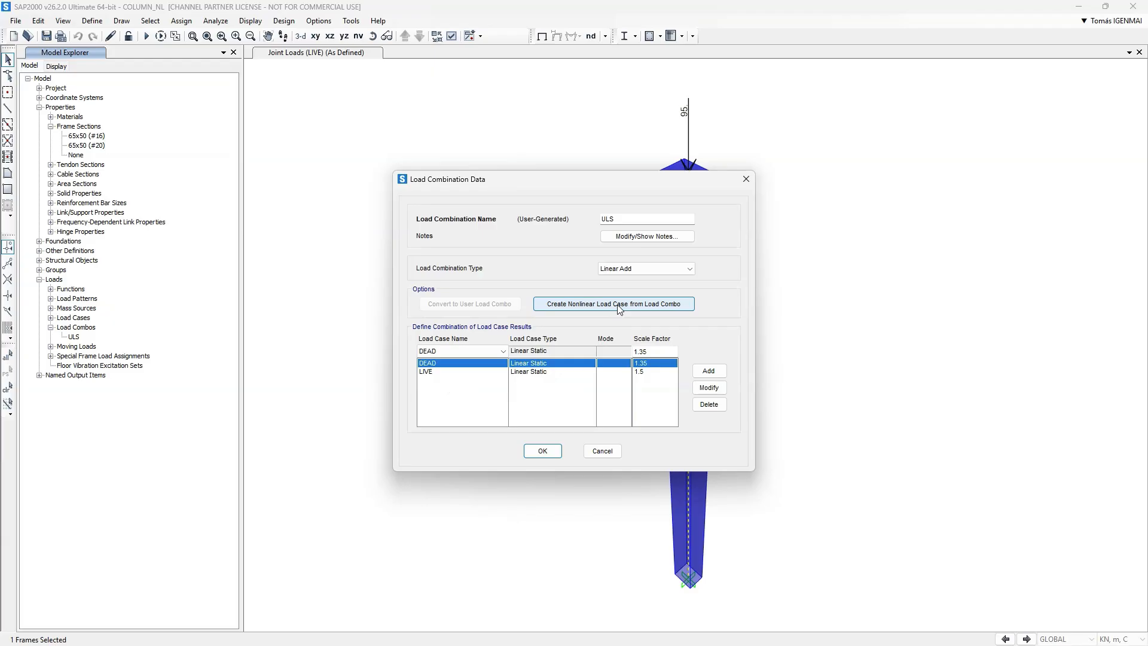
pyautogui.click(612, 303)
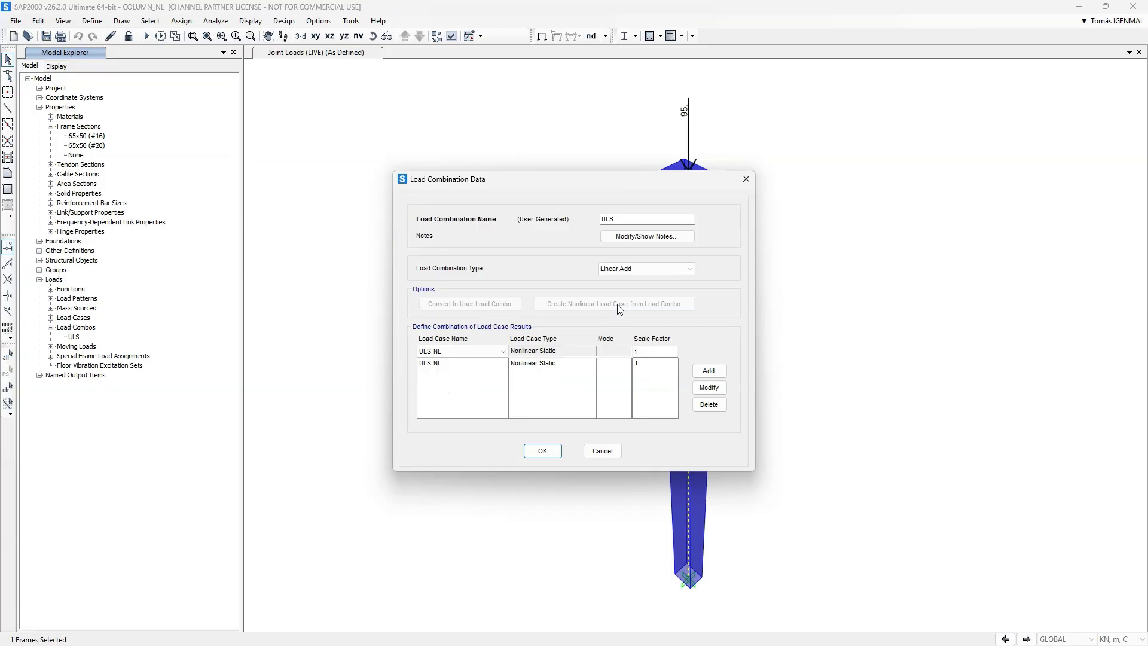
pyautogui.moveTo(559, 432)
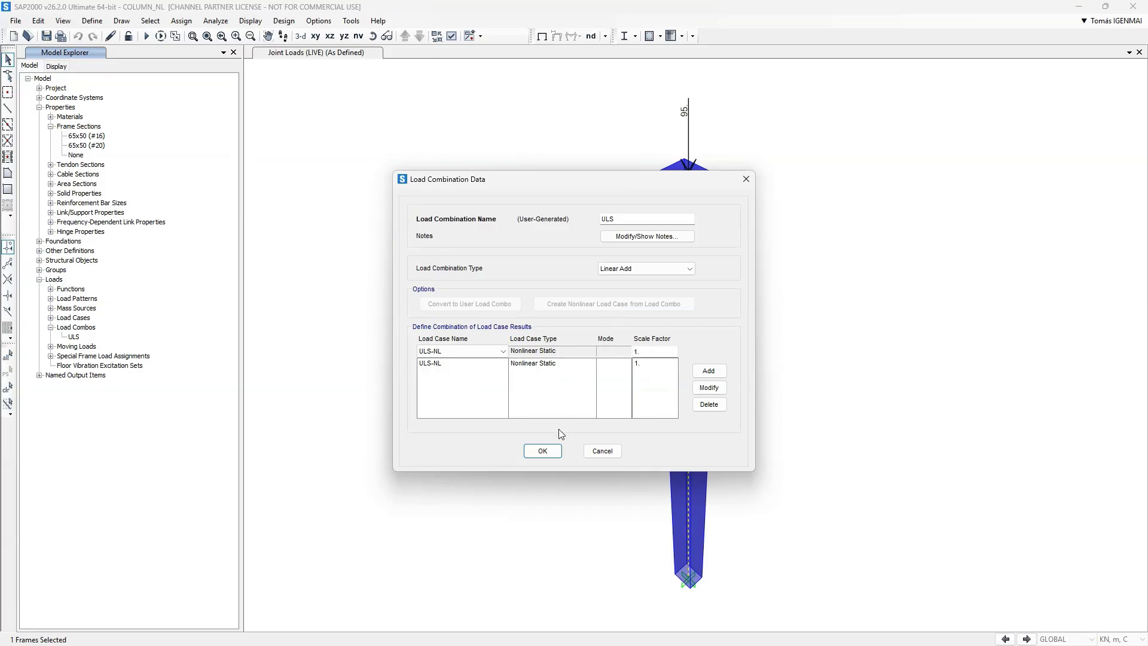
pyautogui.click(542, 451)
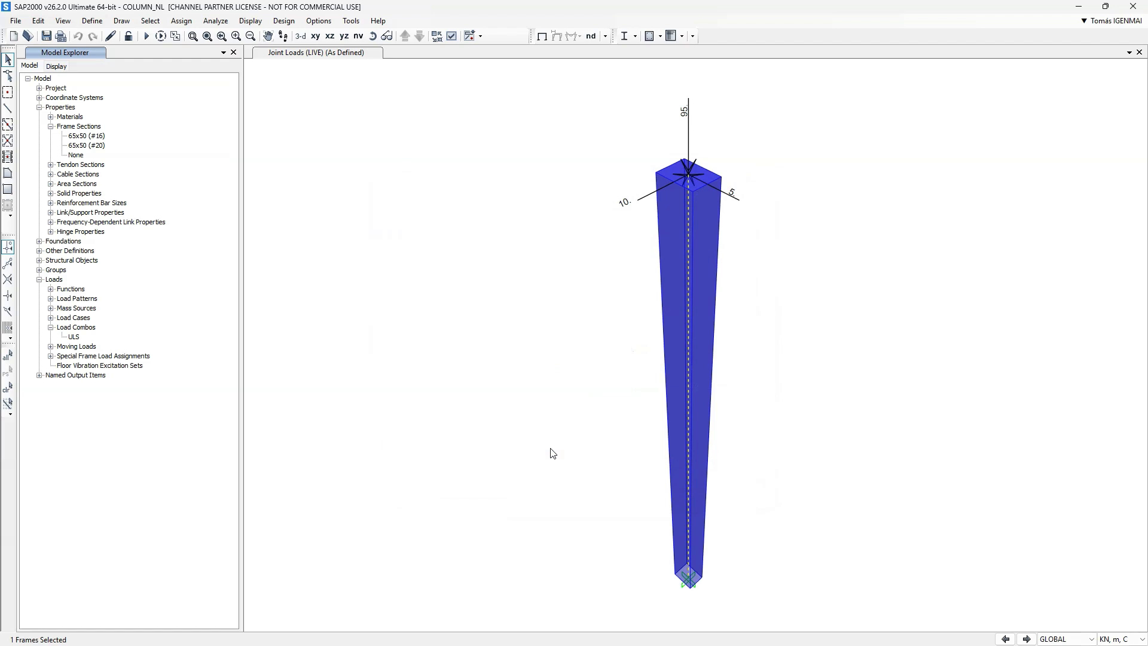
pyautogui.moveTo(488, 433)
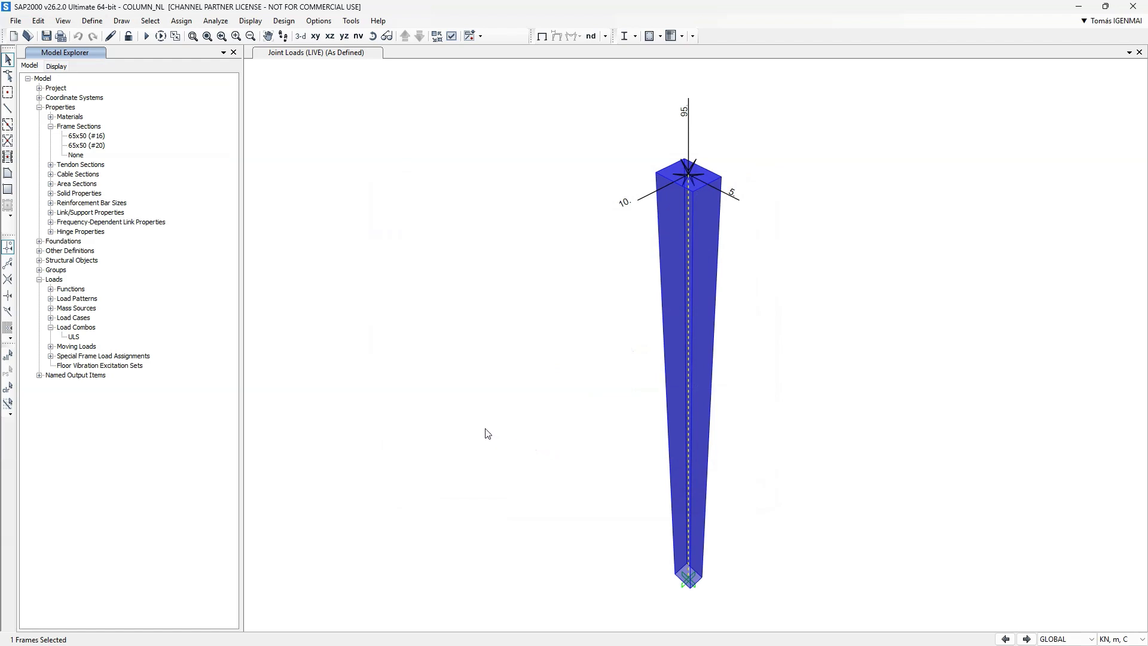
pyautogui.moveTo(55, 324)
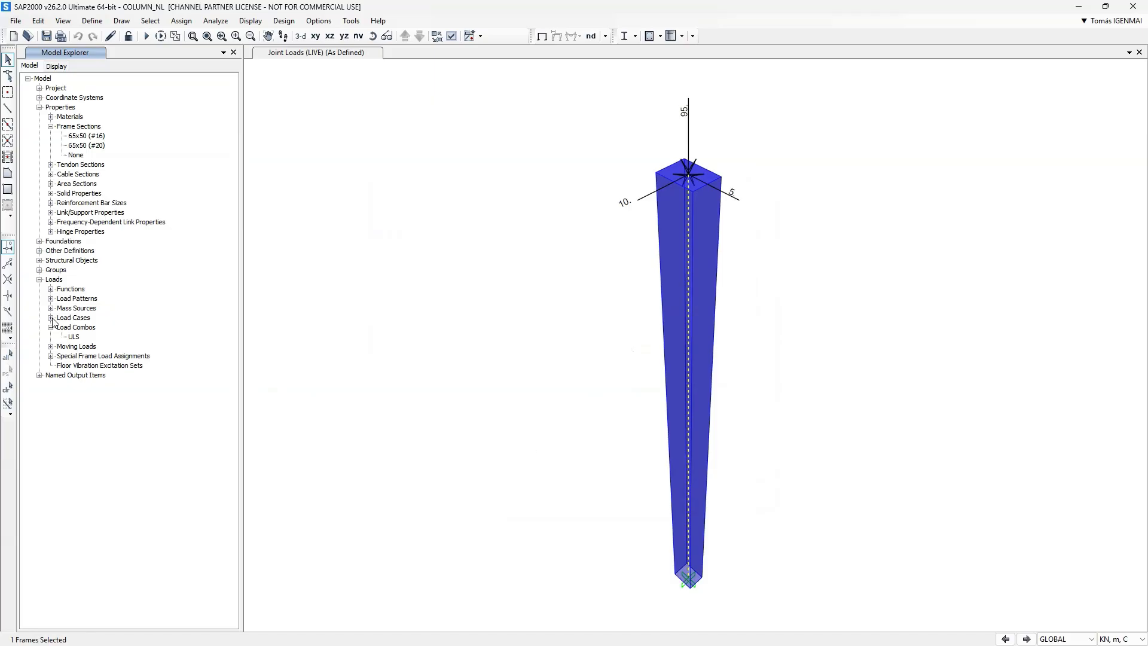
pyautogui.click(51, 317)
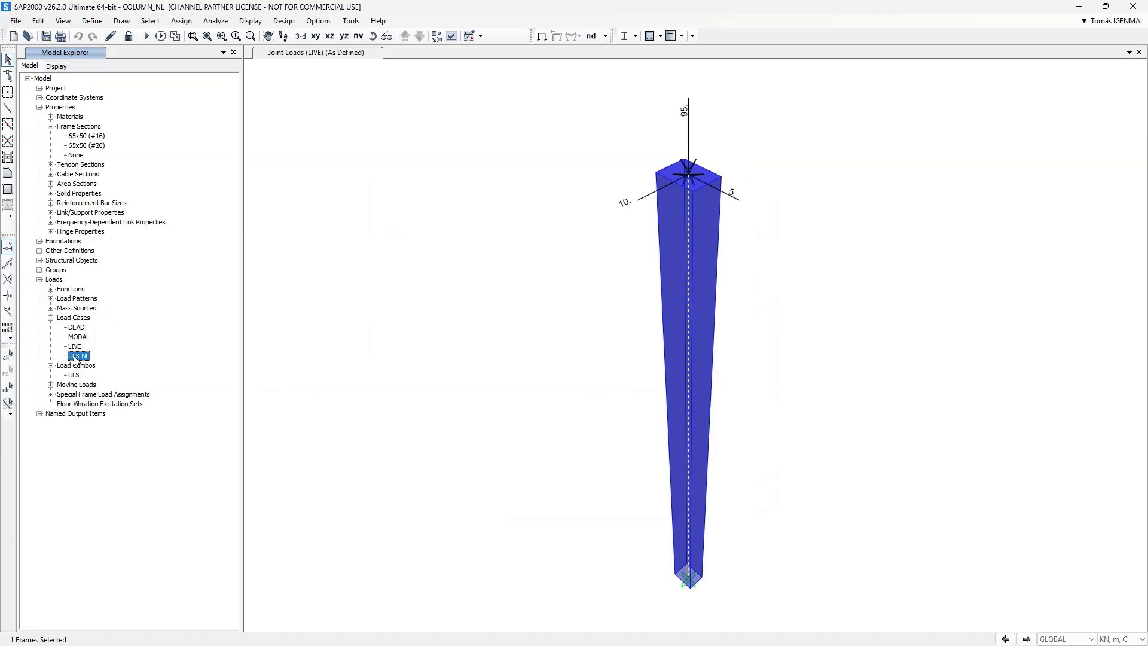
pyautogui.doubleClick(77, 355)
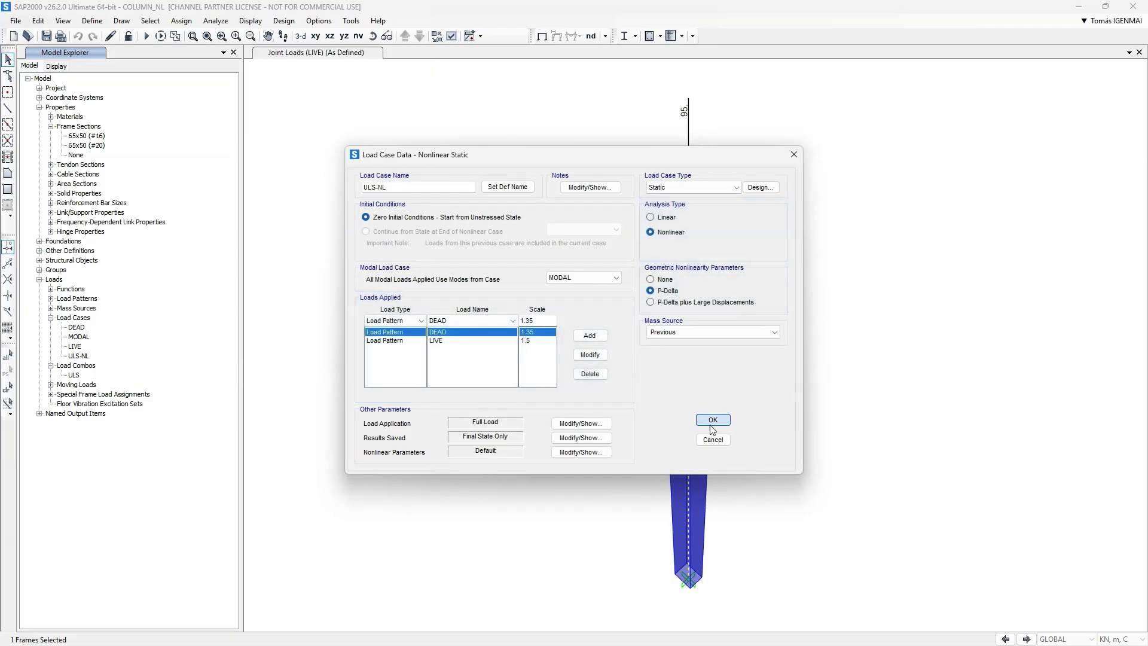
pyautogui.click(712, 420)
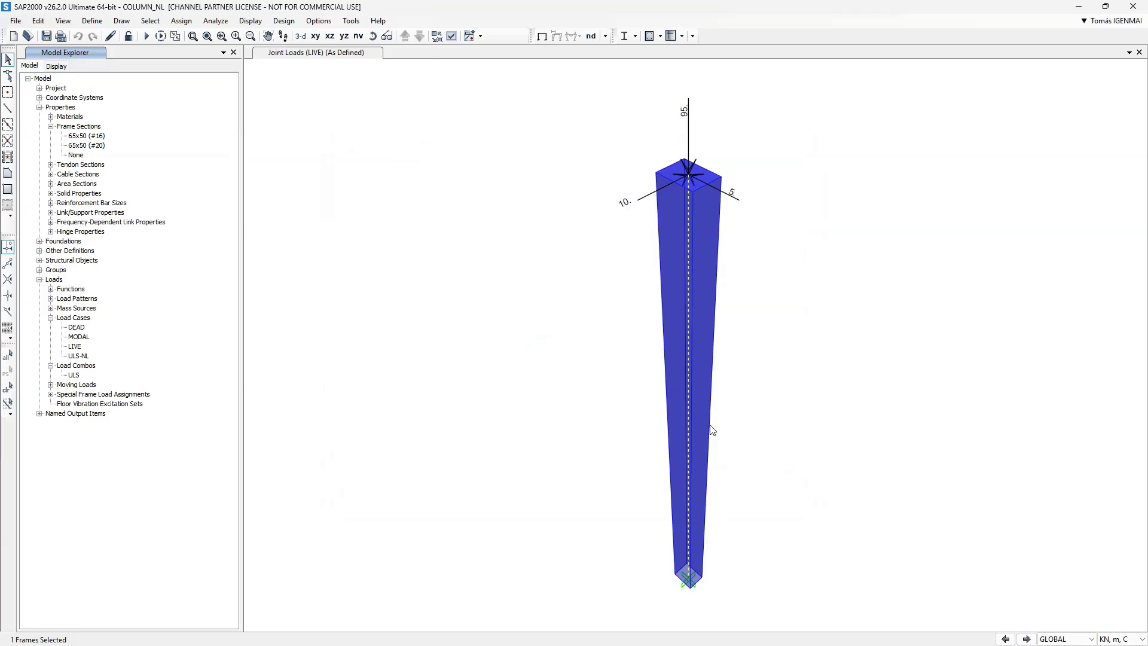
pyautogui.moveTo(344, 241)
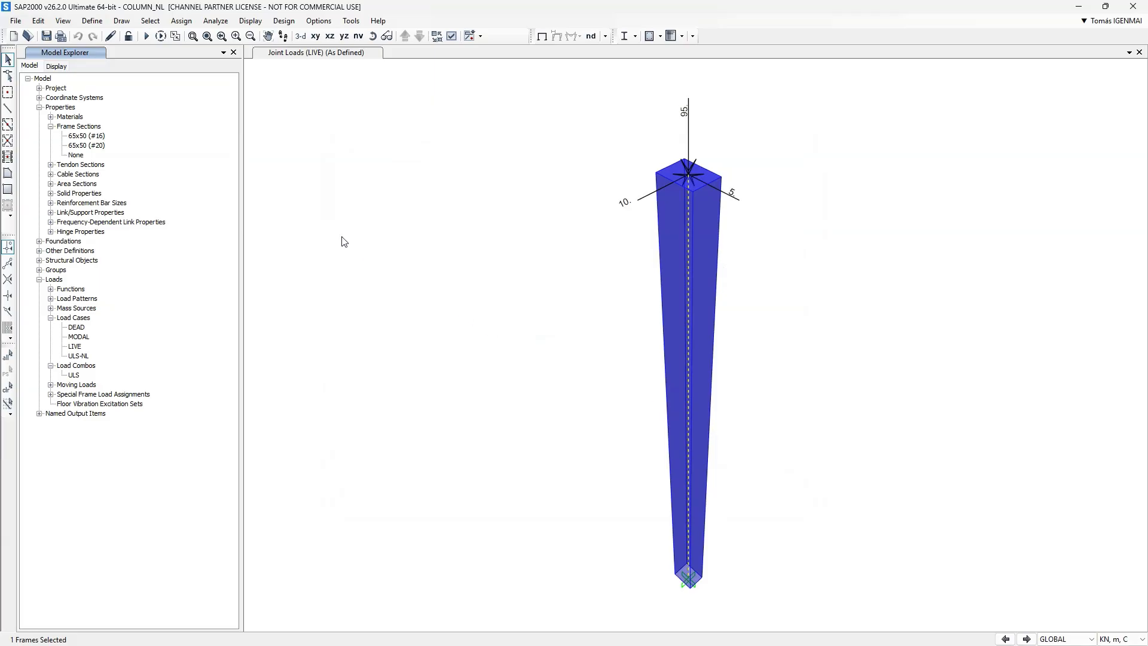
pyautogui.click(92, 21)
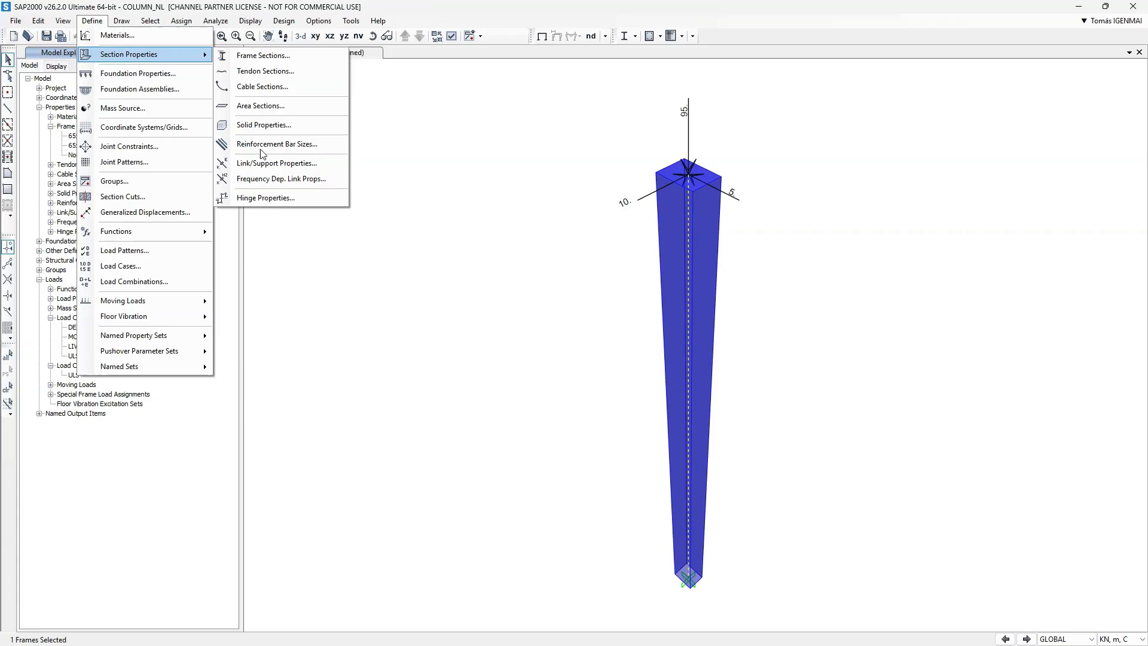
# Add a new concrete-default hinge property named FH
pyautogui.click(265, 197)
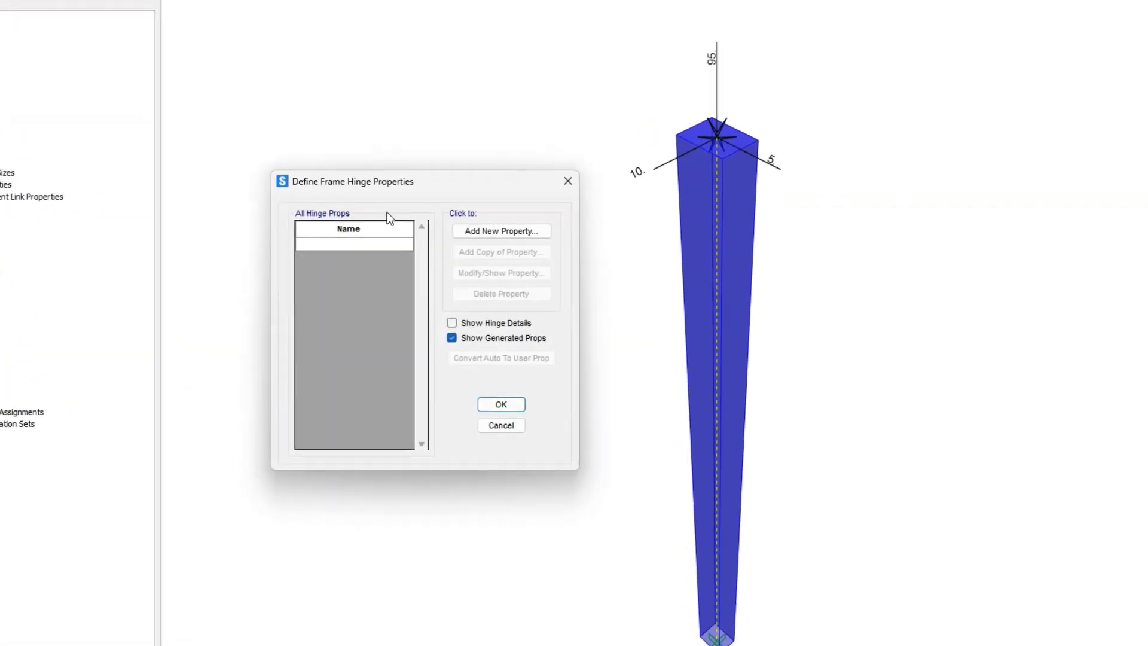
pyautogui.click(501, 231)
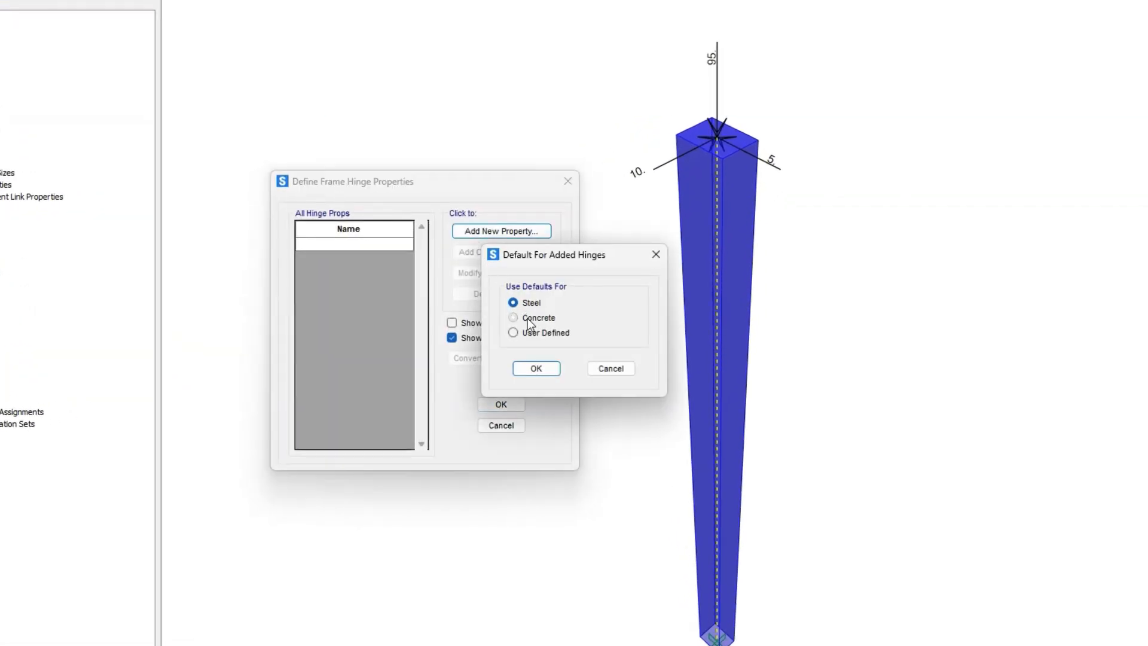
pyautogui.click(535, 367)
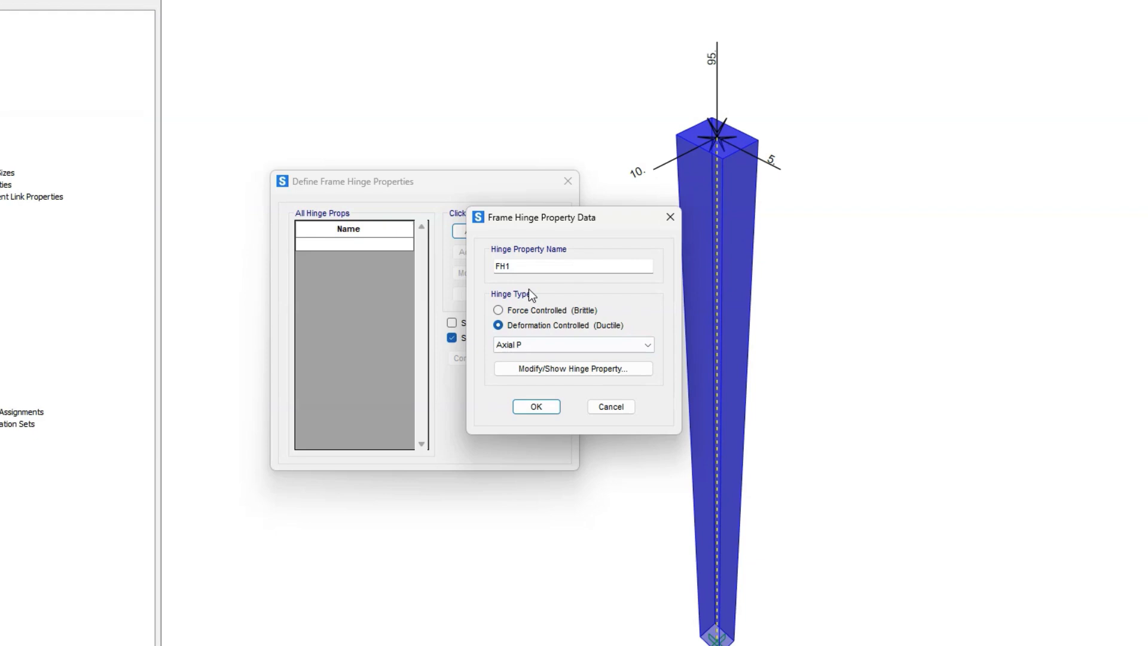
pyautogui.press('Backspace')
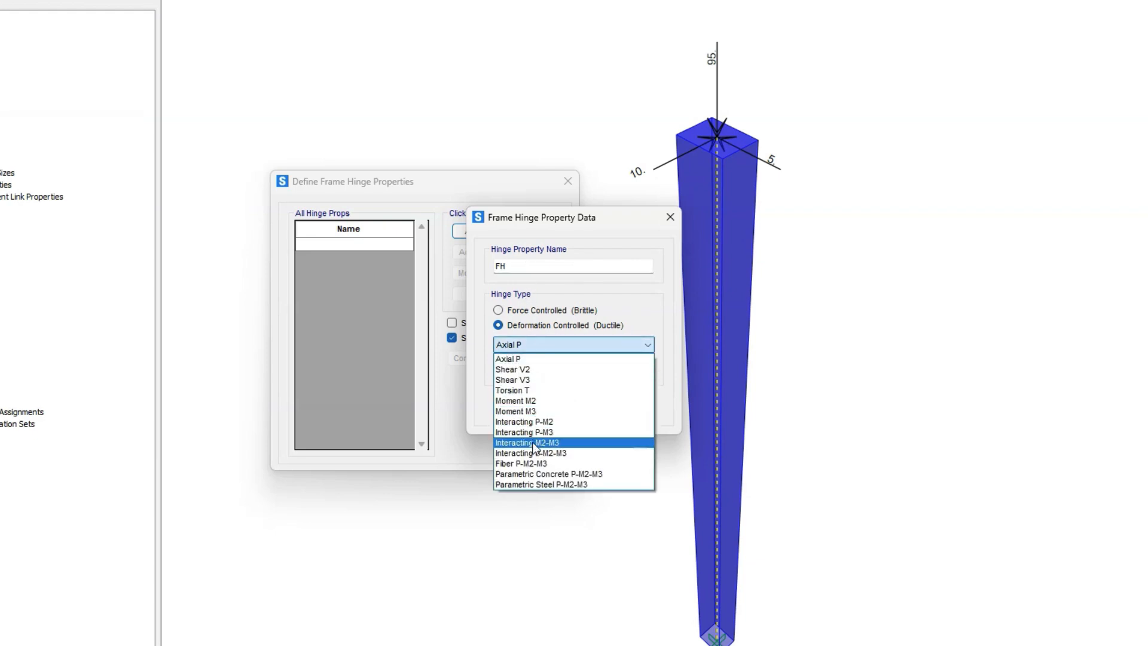
# Make FH a Fiber P-M2-M3 hinge with relative length 1 and confirm it
pyautogui.click(522, 464)
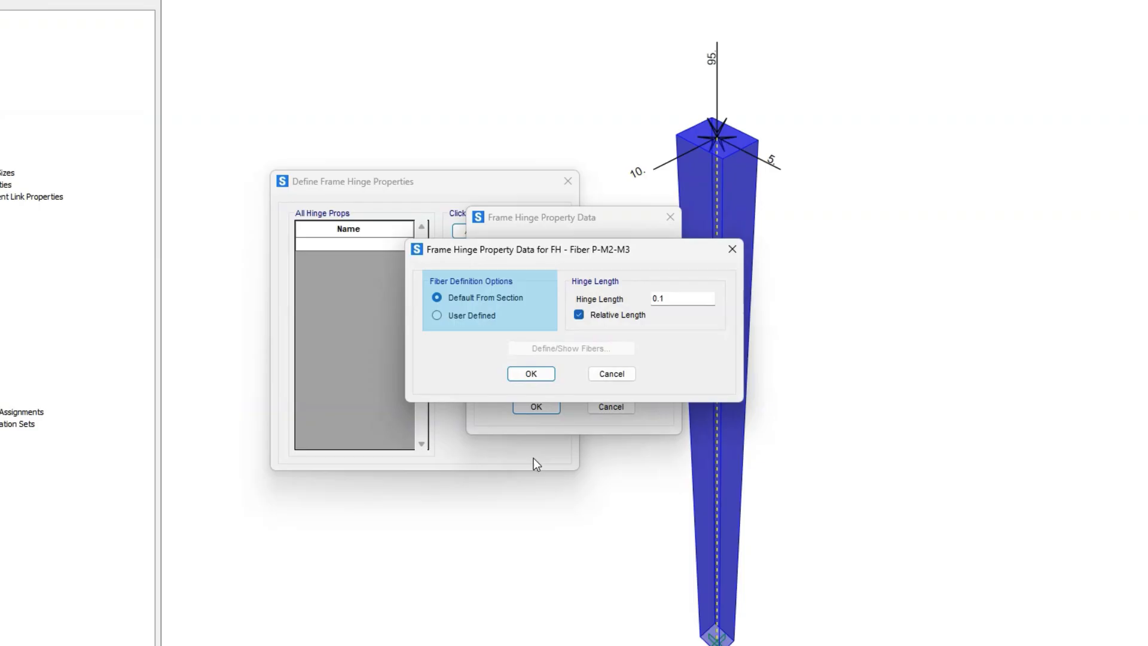
pyautogui.moveTo(557, 303)
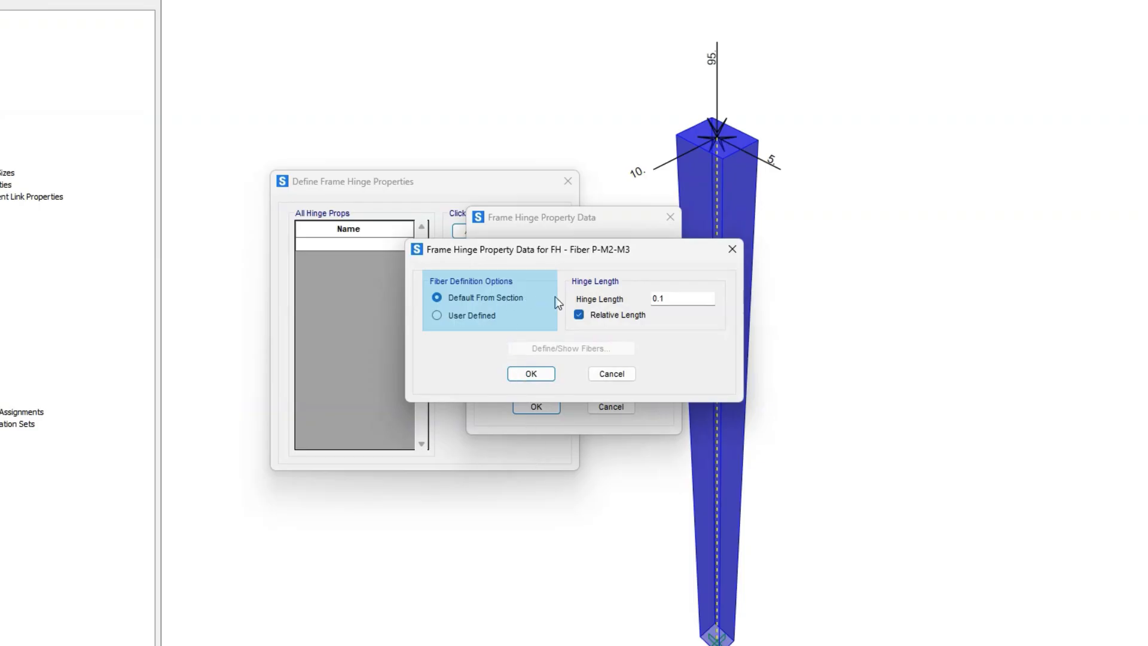
pyautogui.moveTo(557, 303)
pyautogui.write('1')
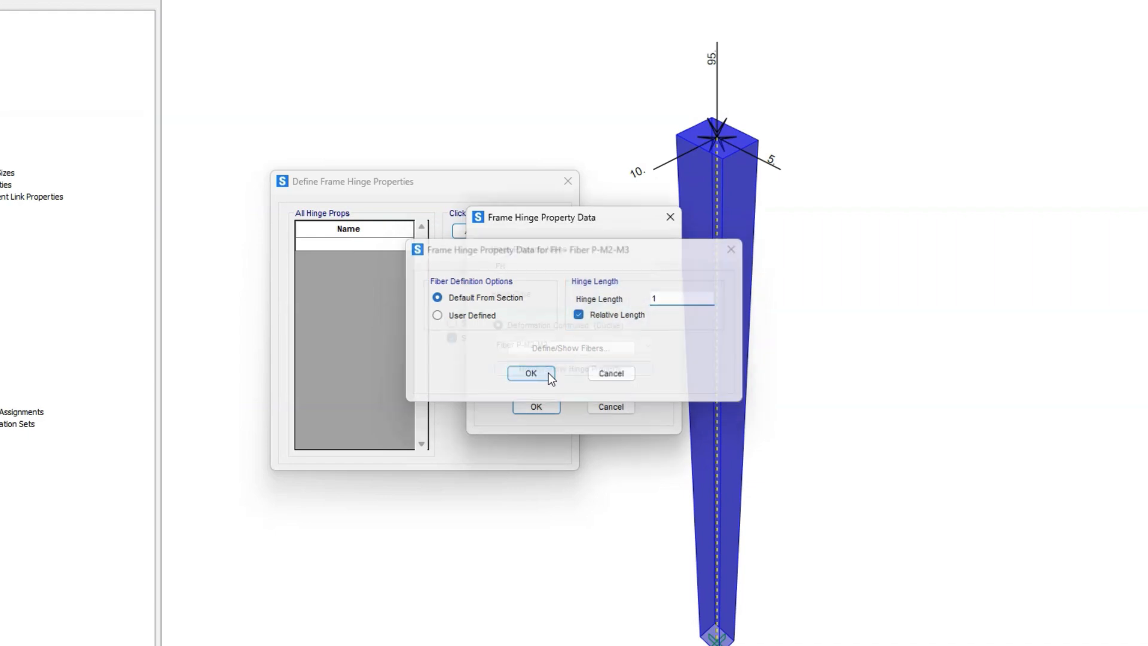
pyautogui.click(530, 373)
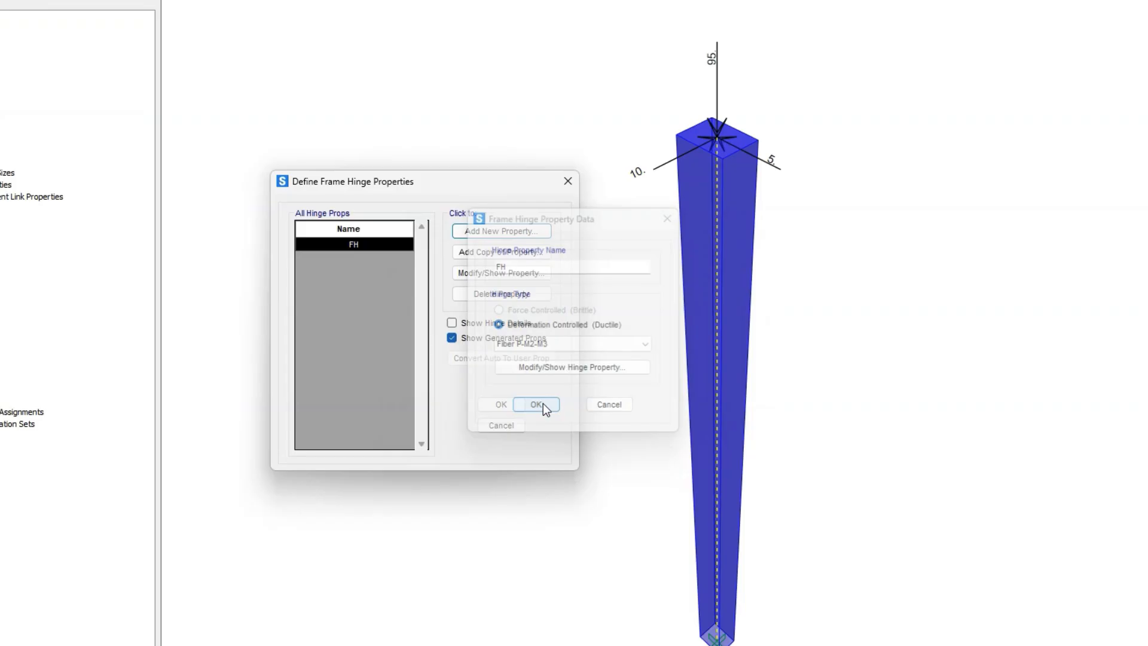
pyautogui.click(536, 404)
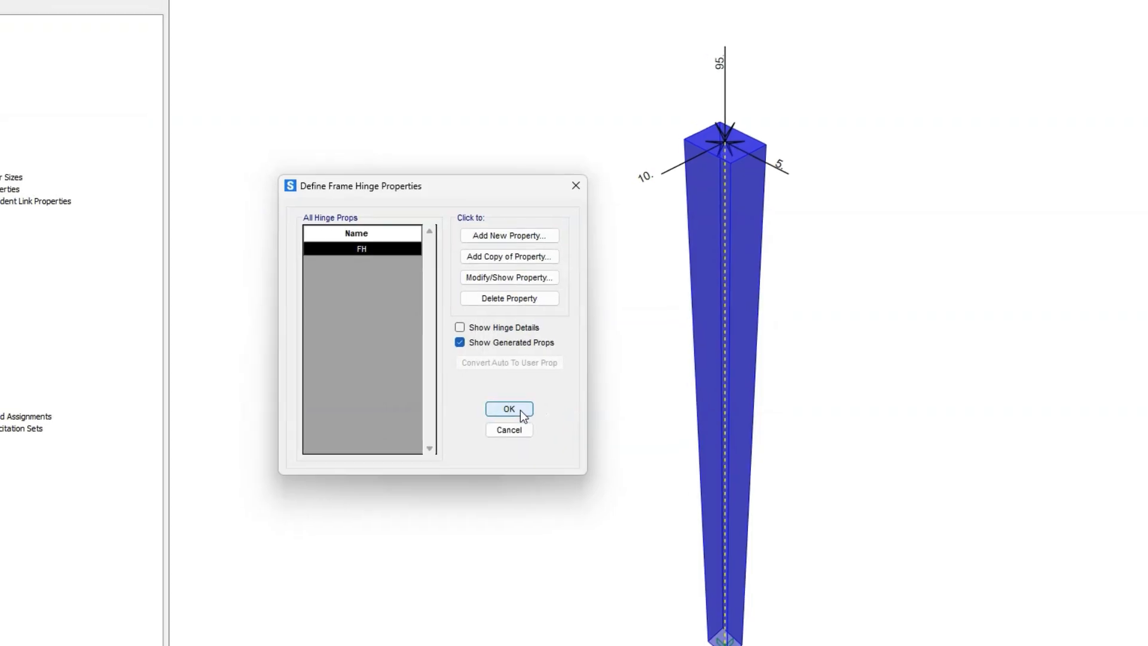
pyautogui.click(508, 409)
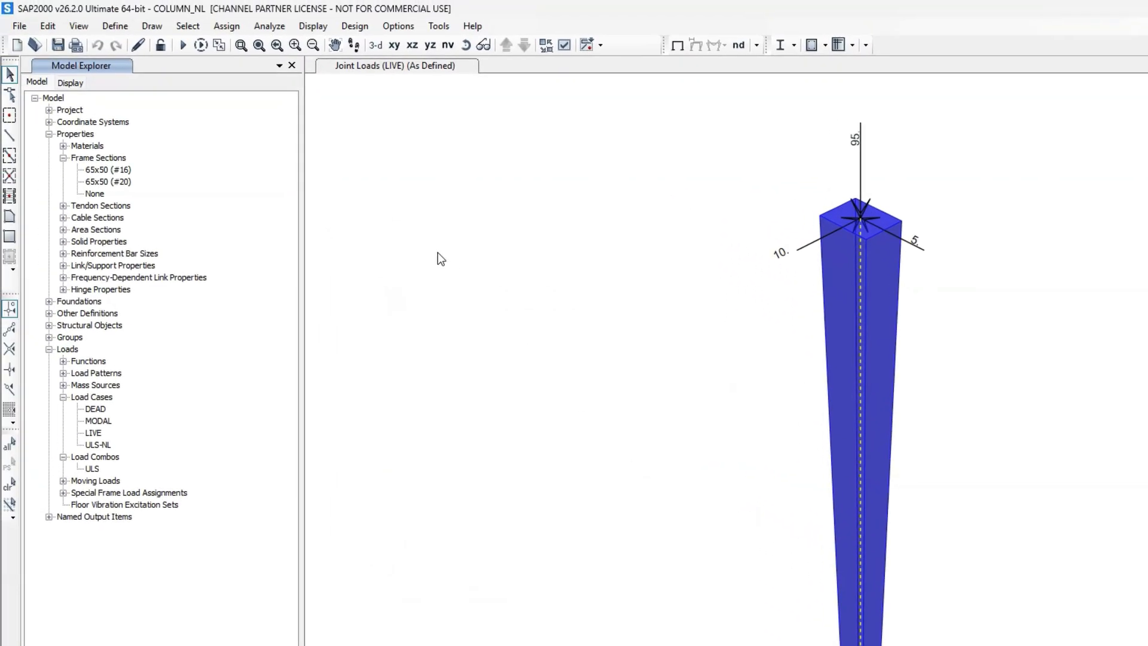
# Assign ten equally spaced FH fiber hinges along the column
pyautogui.click(226, 25)
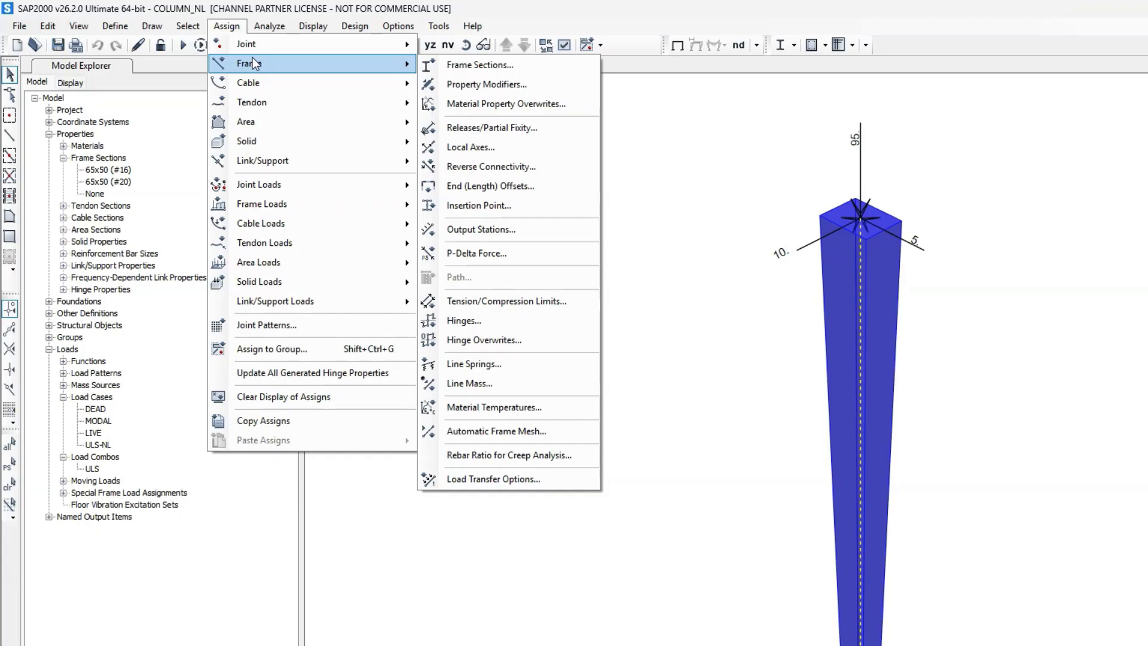
pyautogui.moveTo(492, 322)
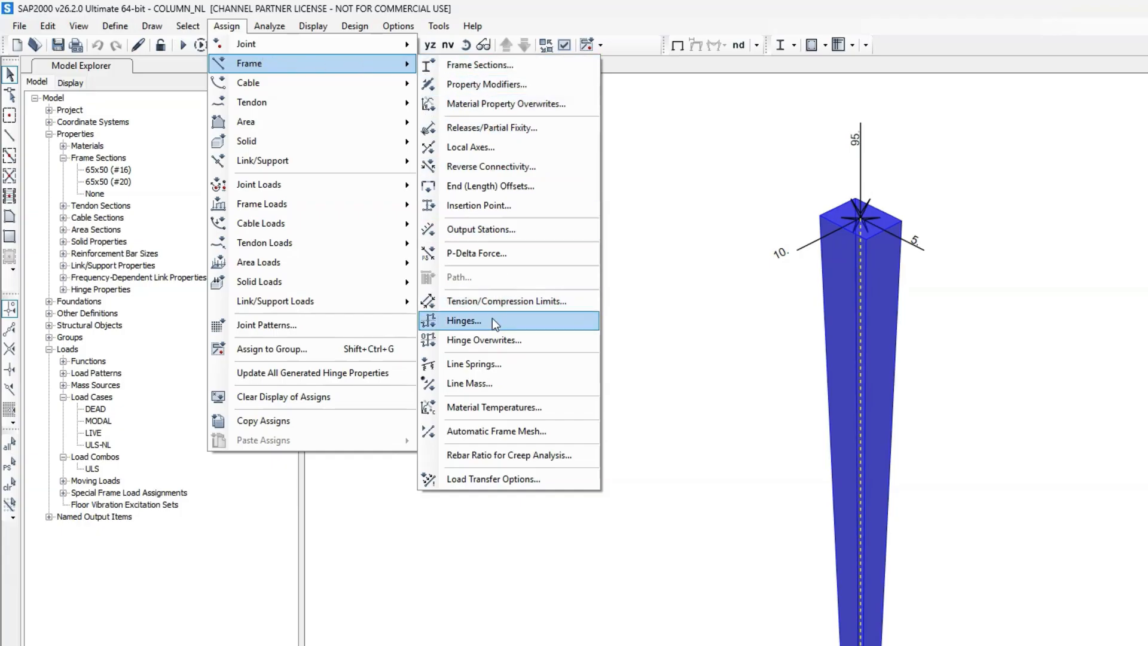
pyautogui.click(464, 321)
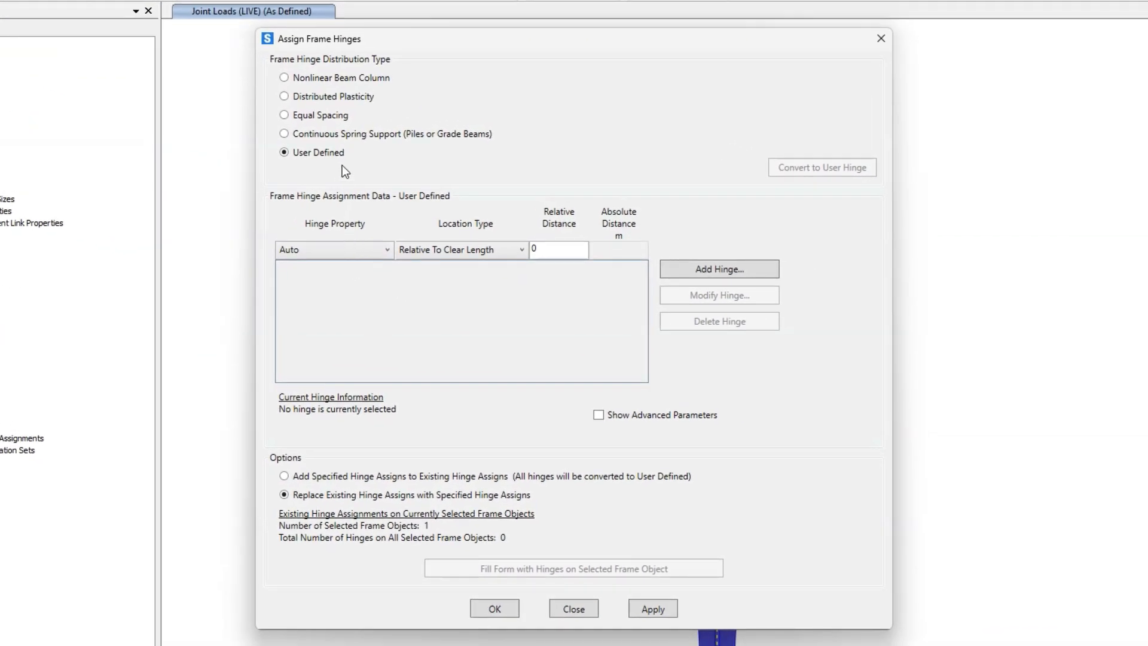
pyautogui.click(285, 114)
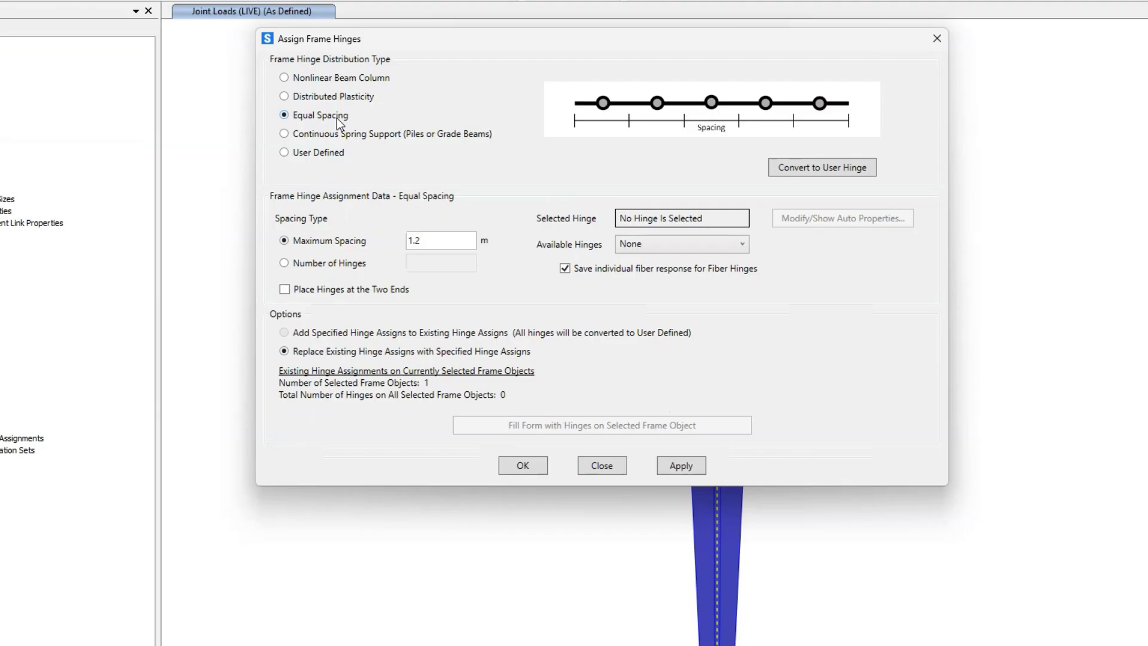
pyautogui.moveTo(331, 267)
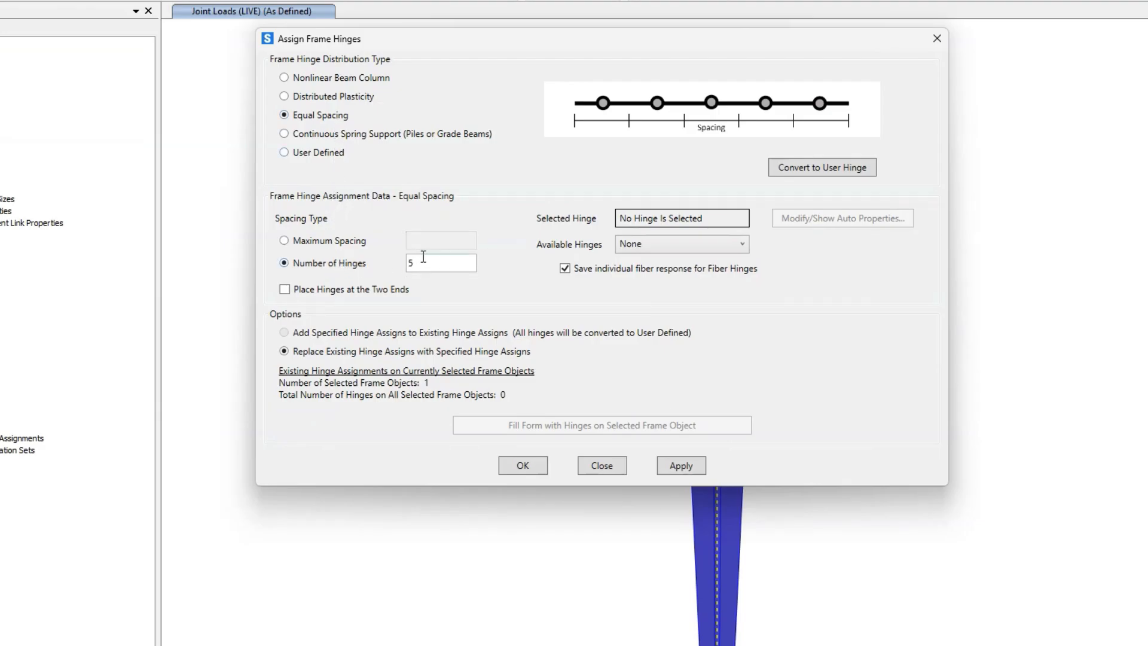
pyautogui.write('30')
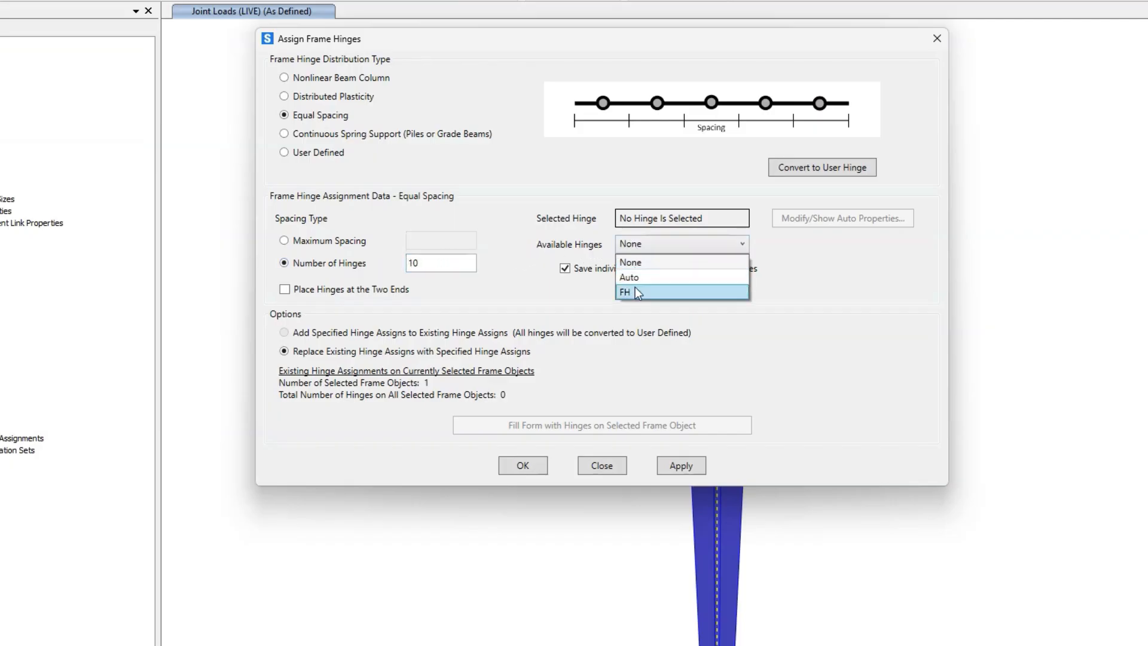
pyautogui.click(625, 292)
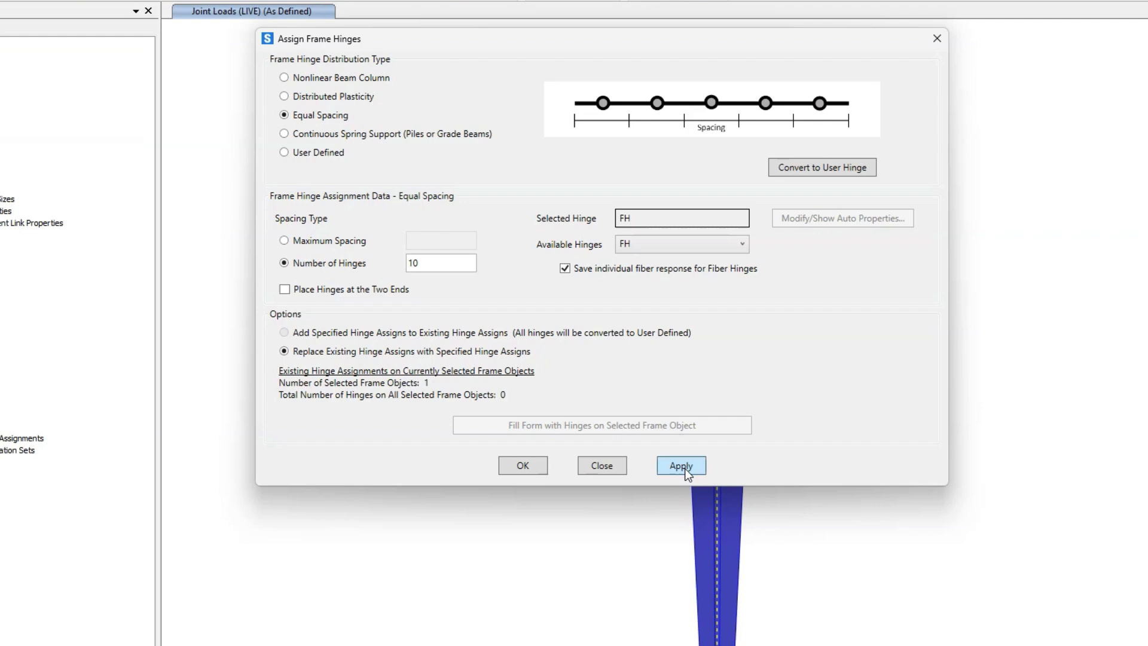
pyautogui.click(679, 465)
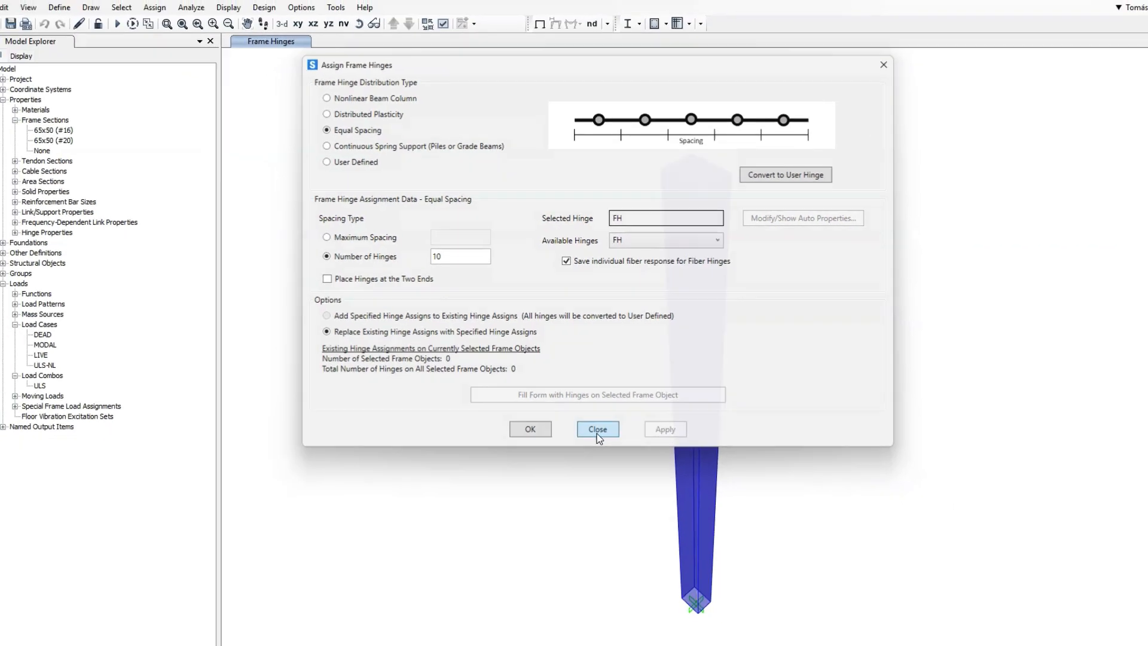
pyautogui.click(597, 428)
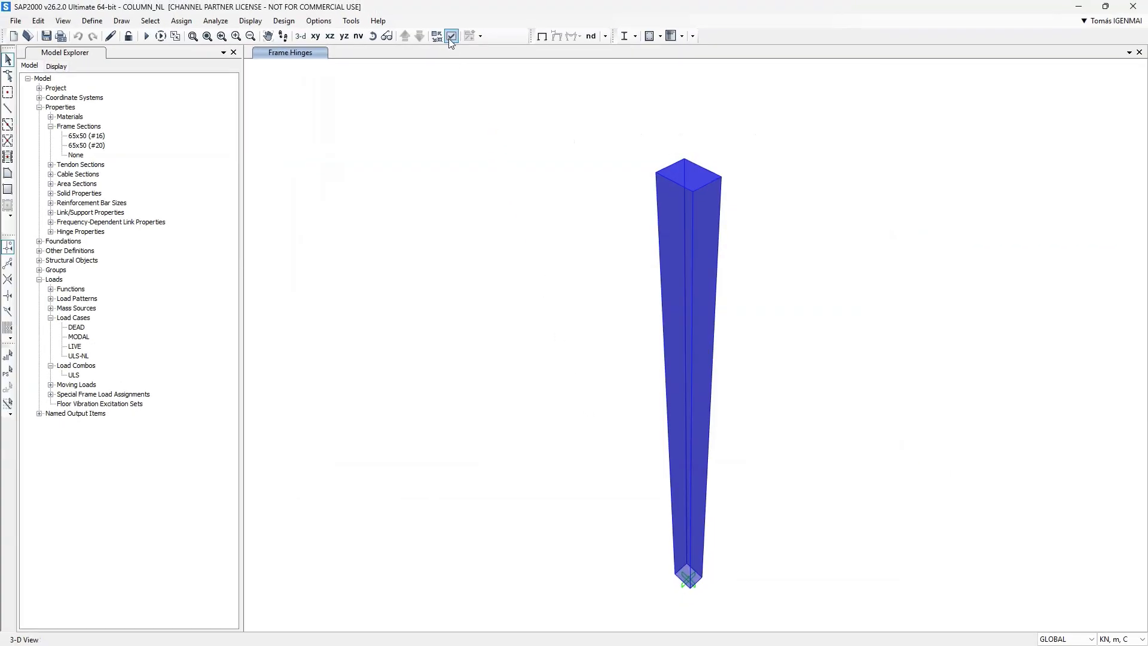
# Display the column as a plain line instead of an extruded shape
pyautogui.click(451, 36)
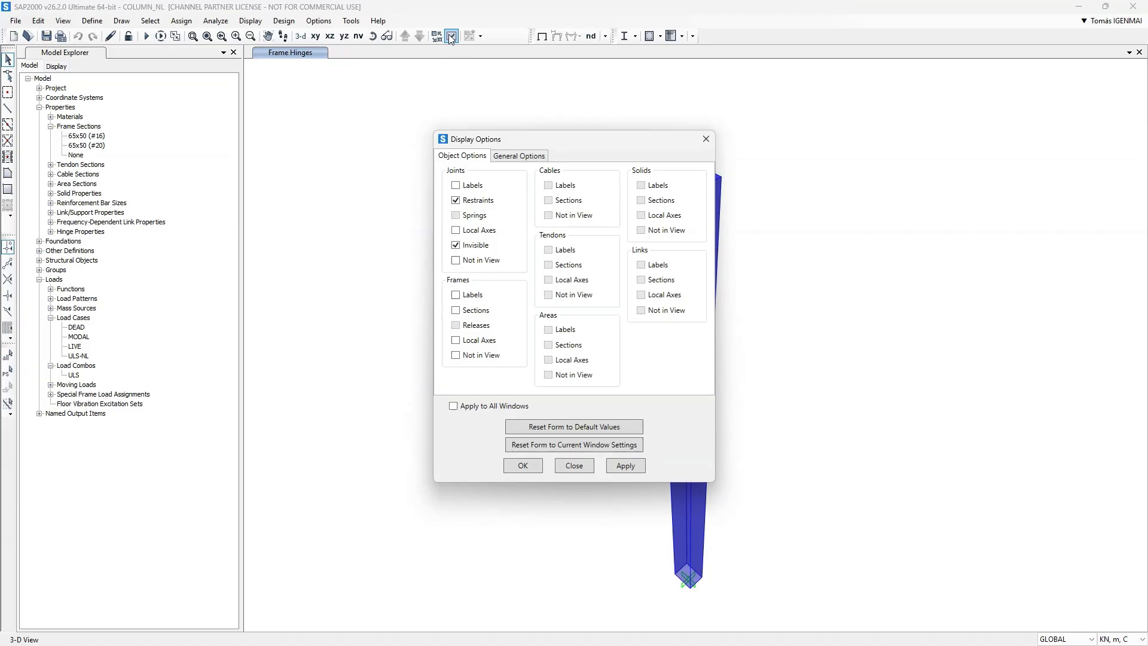
pyautogui.click(518, 156)
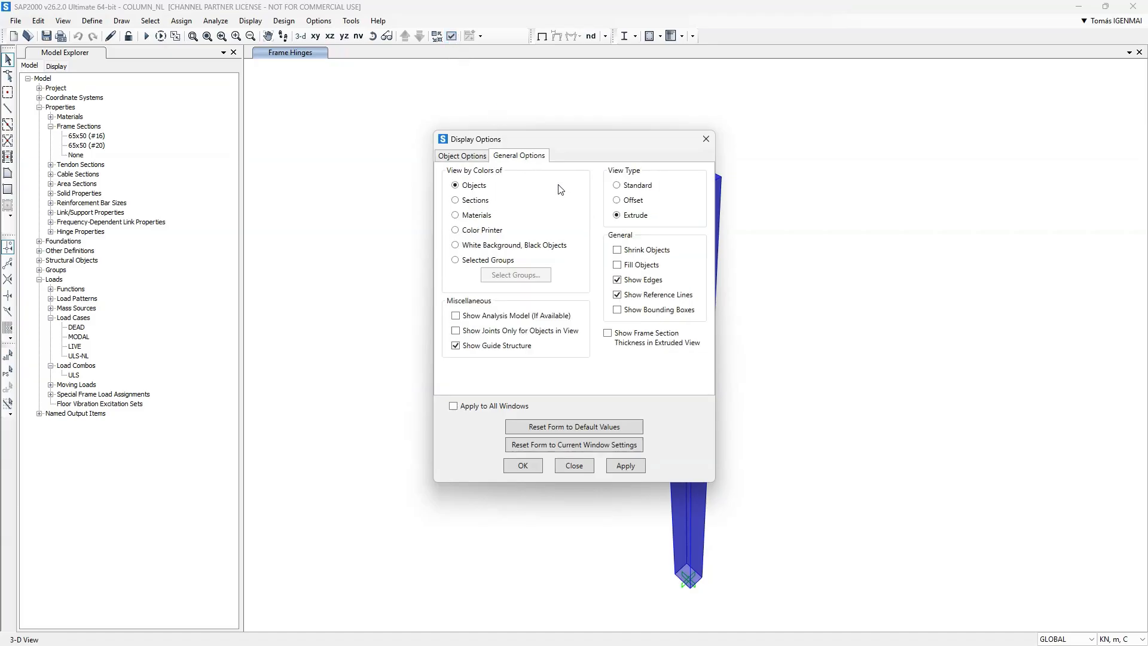
pyautogui.click(617, 185)
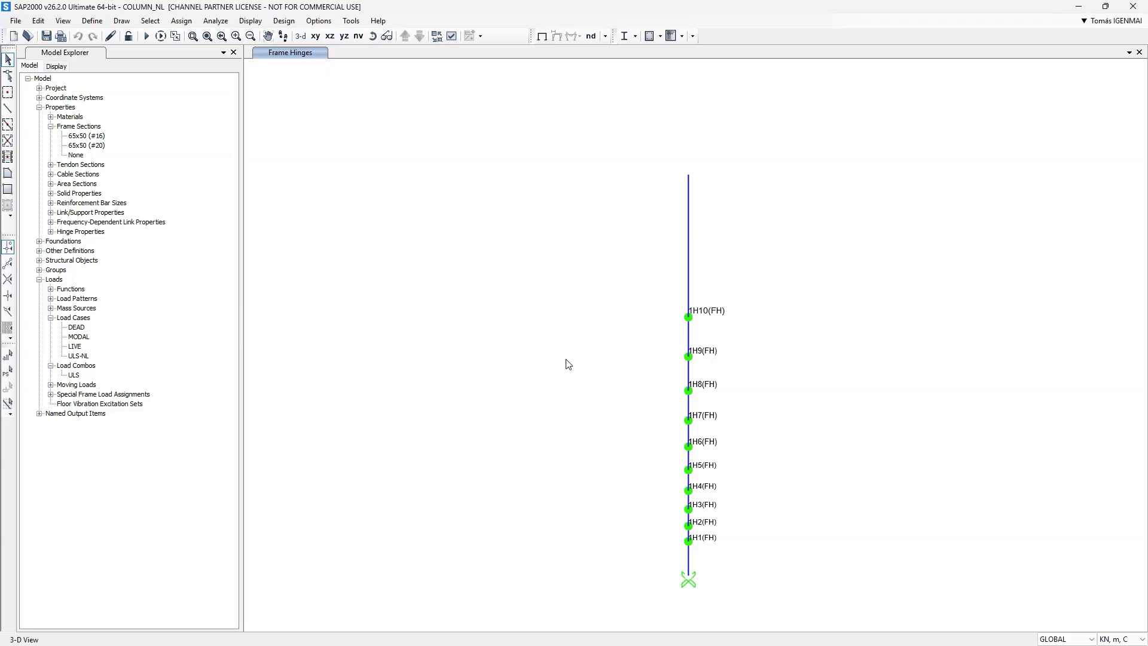
# Inspect the column's hinge assignments H1–H10 and their locations
pyautogui.click(688, 256)
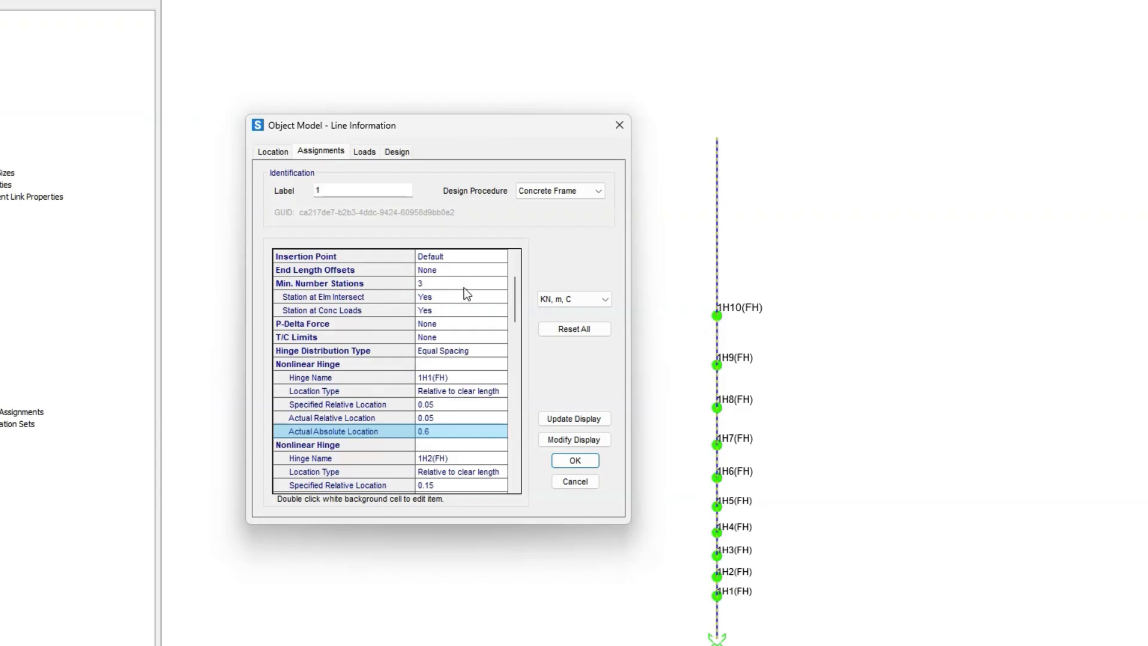
pyautogui.scroll(-3)
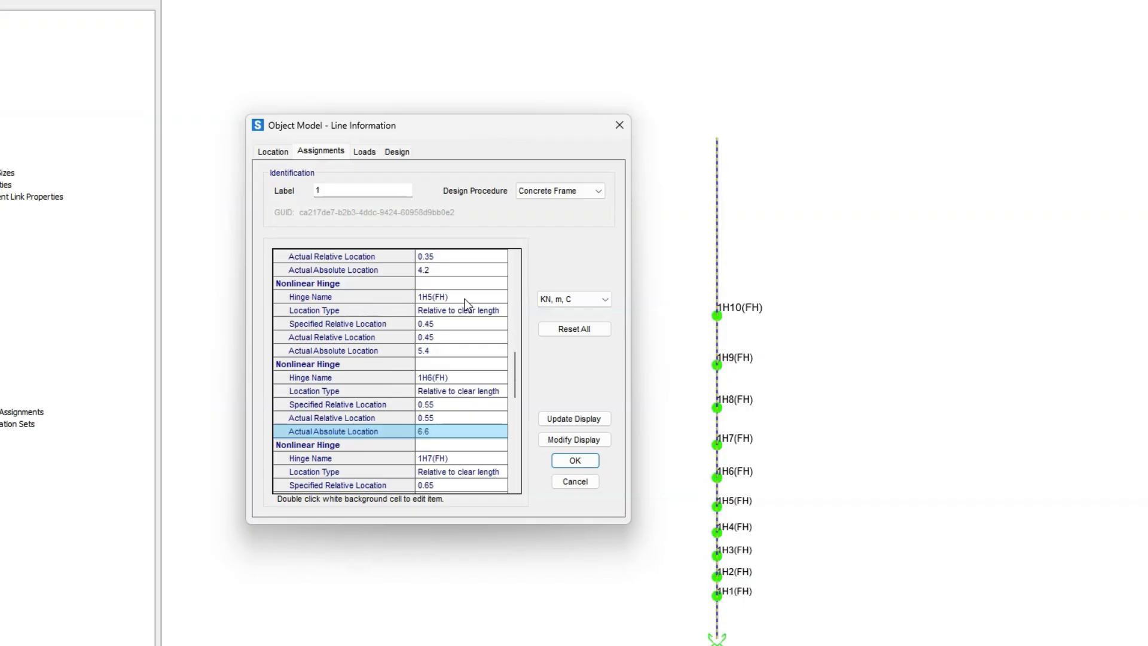
pyautogui.click(575, 460)
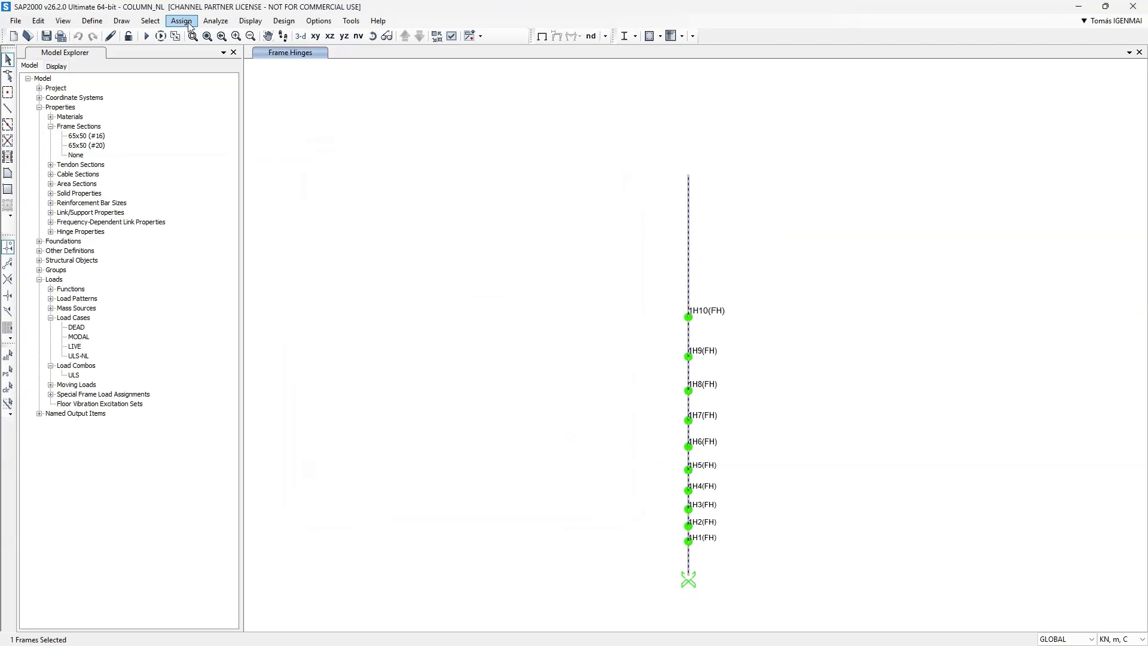
# Apply hinge overwrites with auto subdivision at relative length 0.2 and limiting ratio 0.1
pyautogui.click(181, 21)
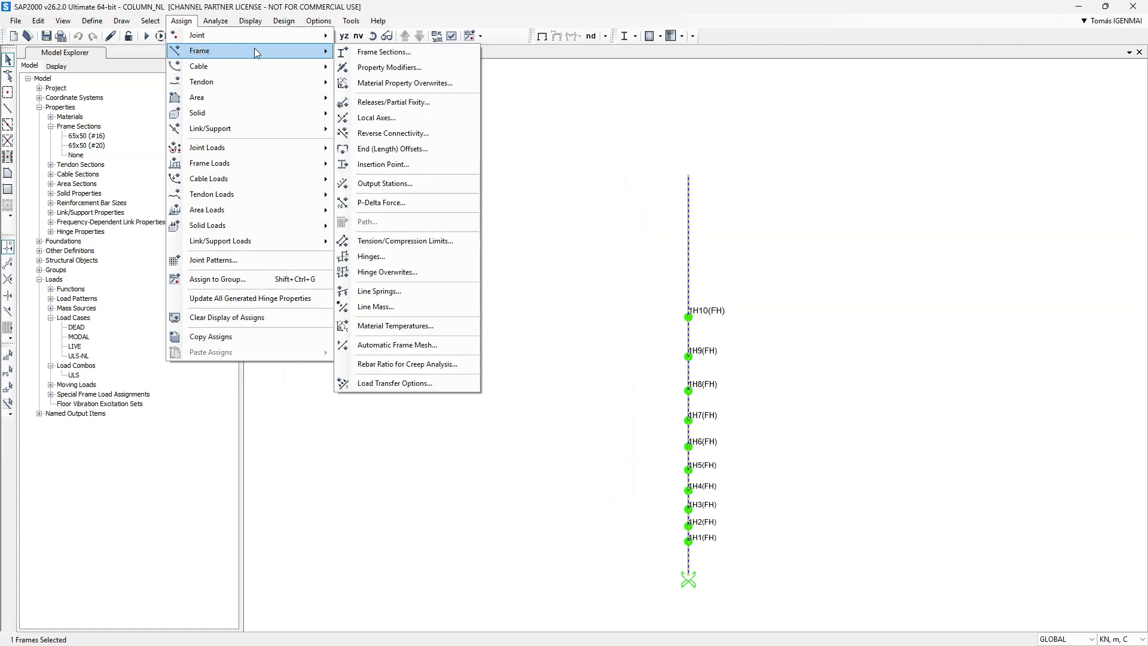
pyautogui.moveTo(386, 271)
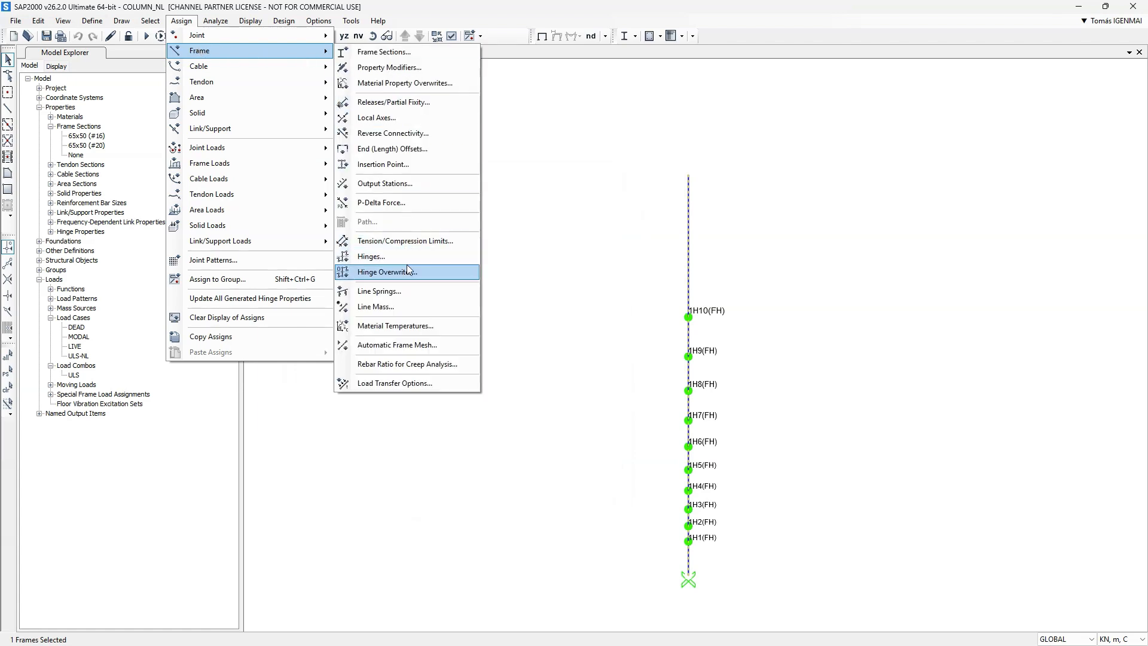
pyautogui.click(387, 272)
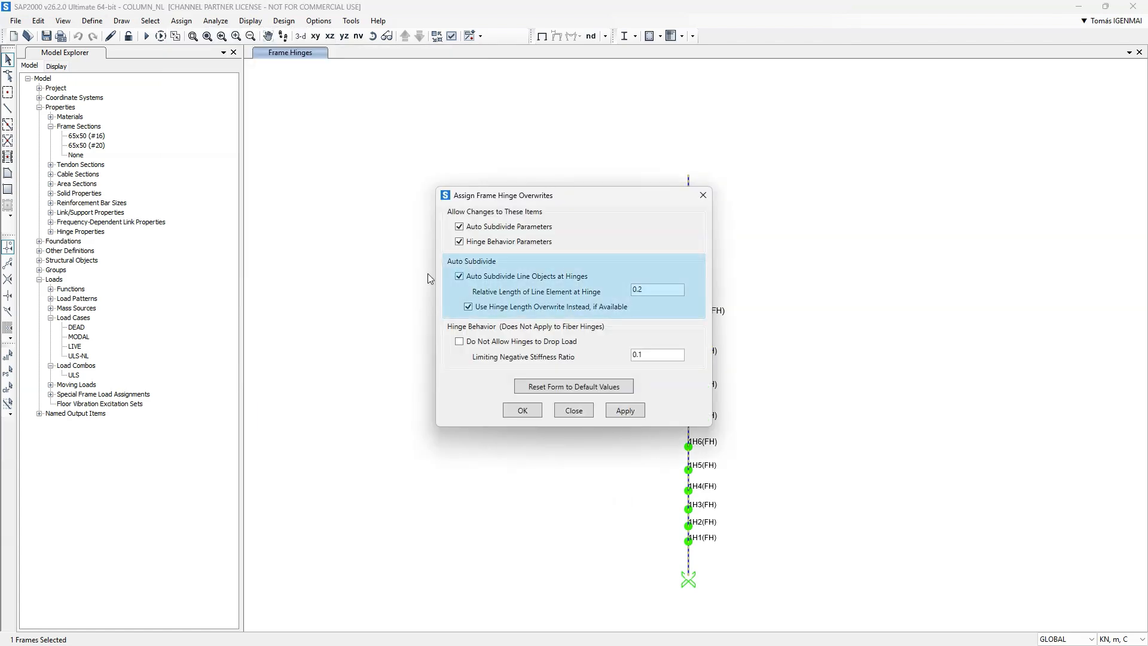
pyautogui.click(467, 307)
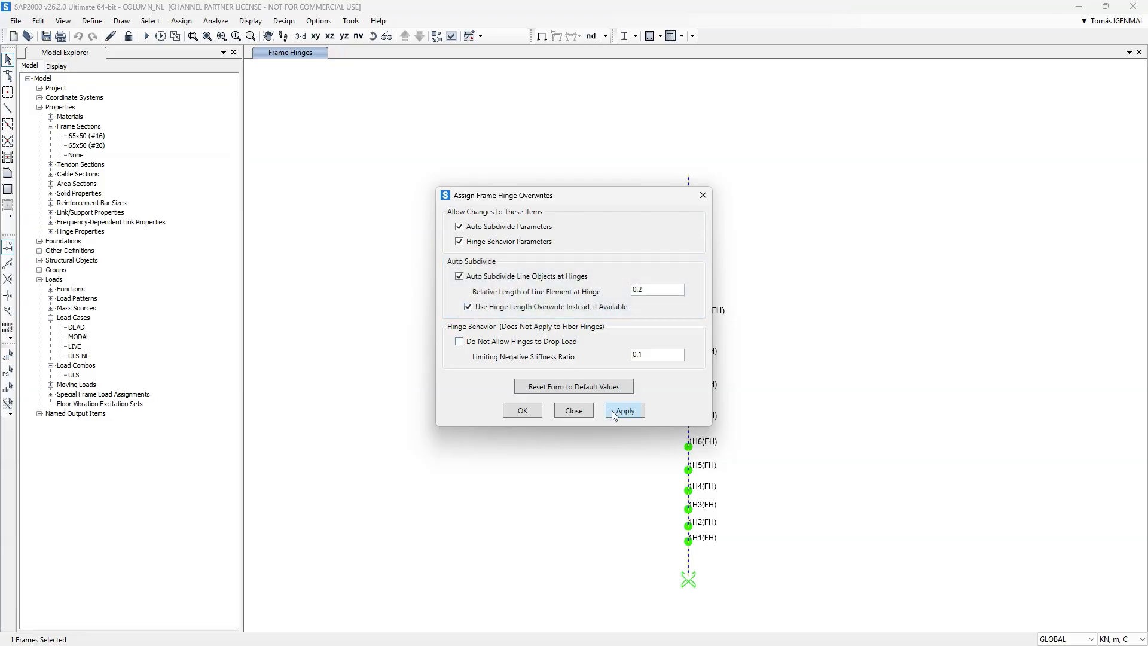
pyautogui.click(624, 410)
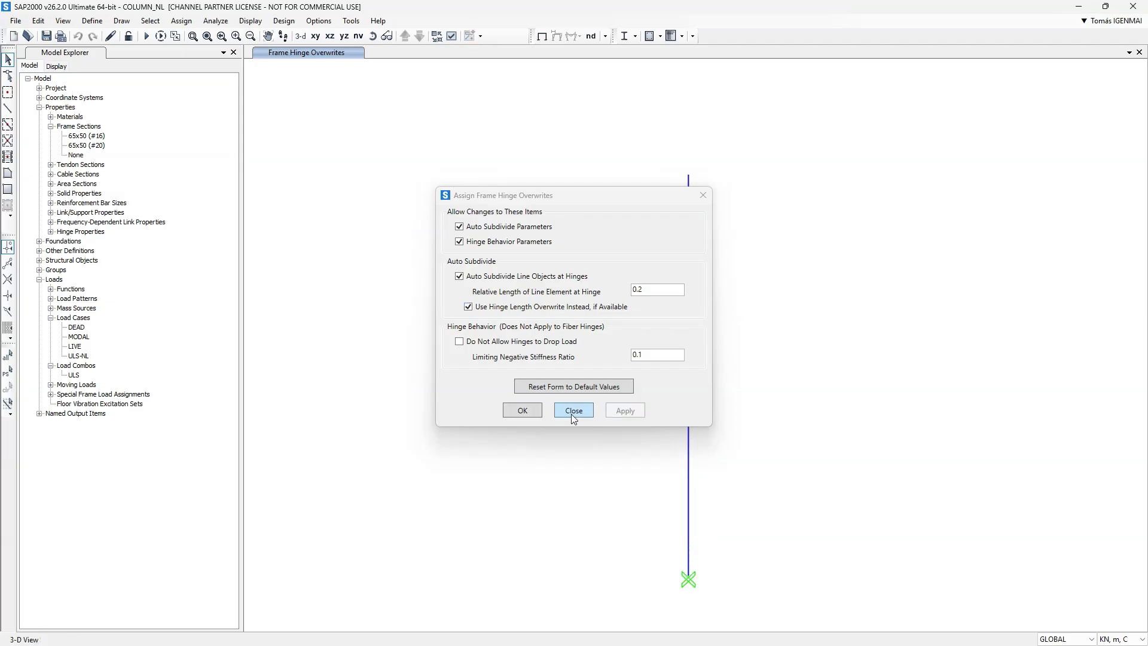
pyautogui.click(572, 409)
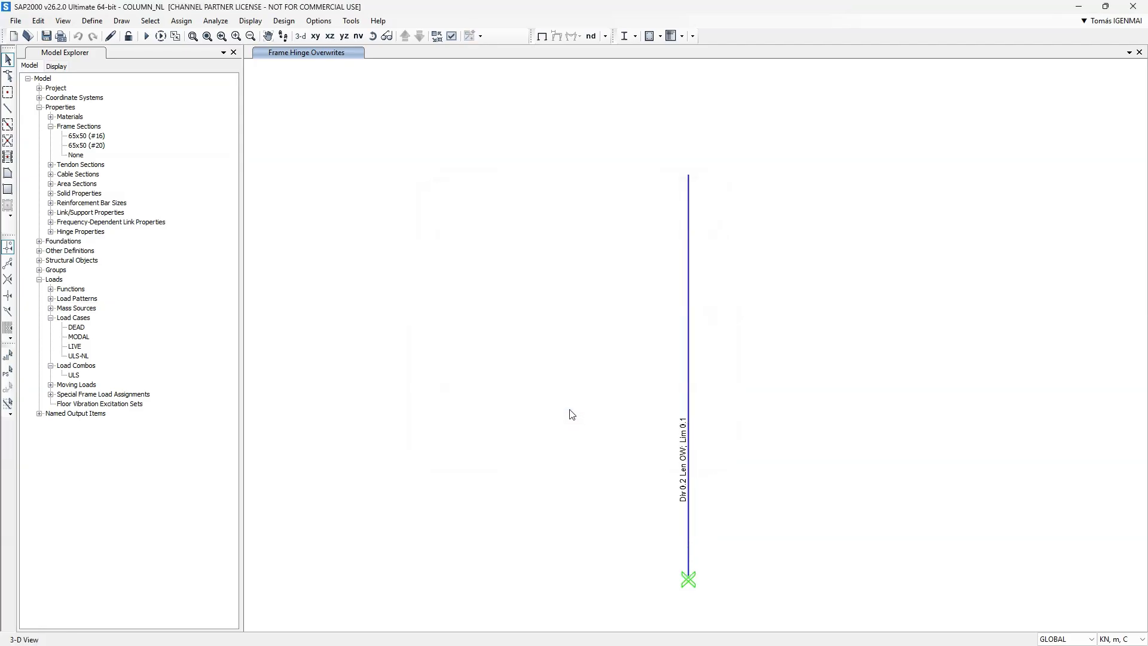
pyautogui.moveTo(334, 230)
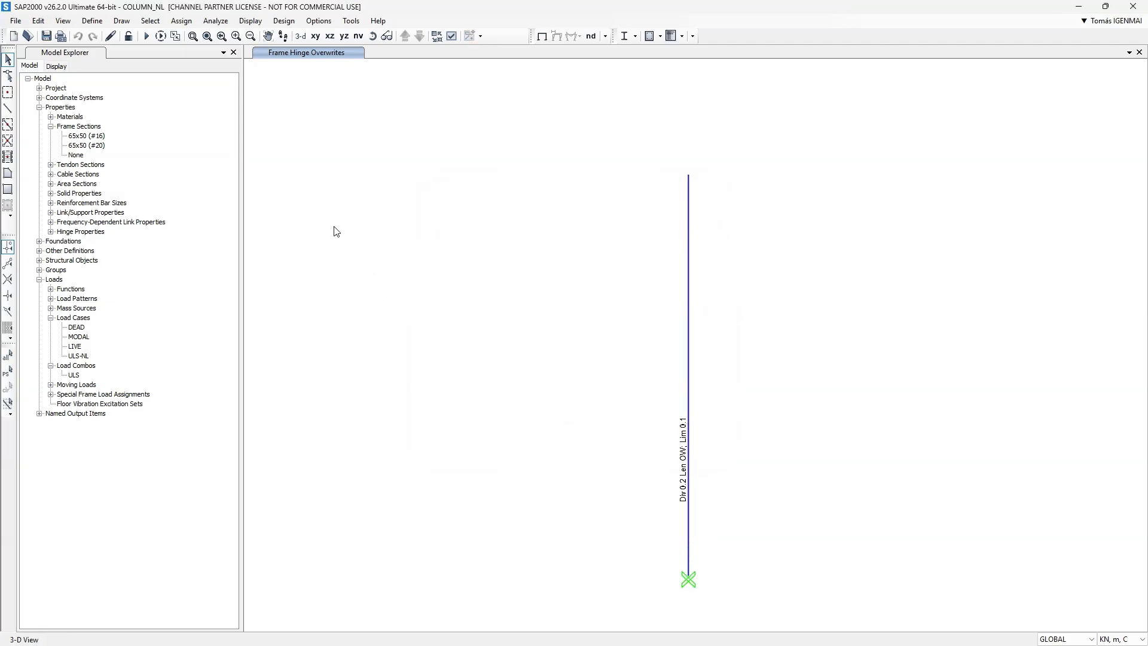
pyautogui.click(91, 21)
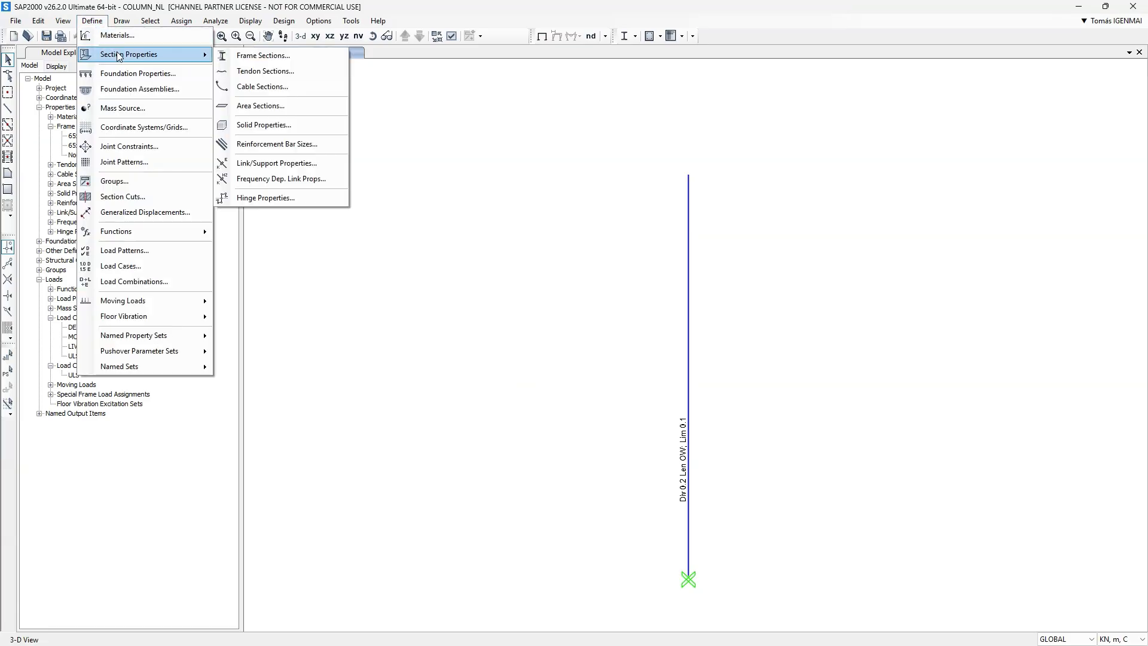
pyautogui.click(265, 198)
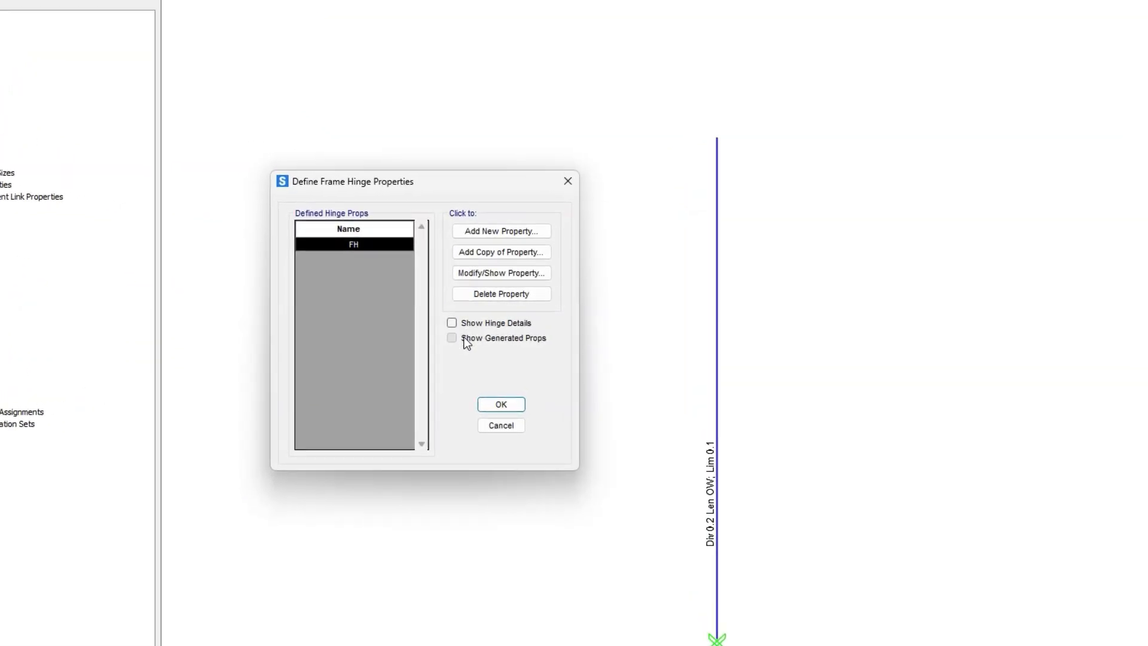
pyautogui.click(451, 338)
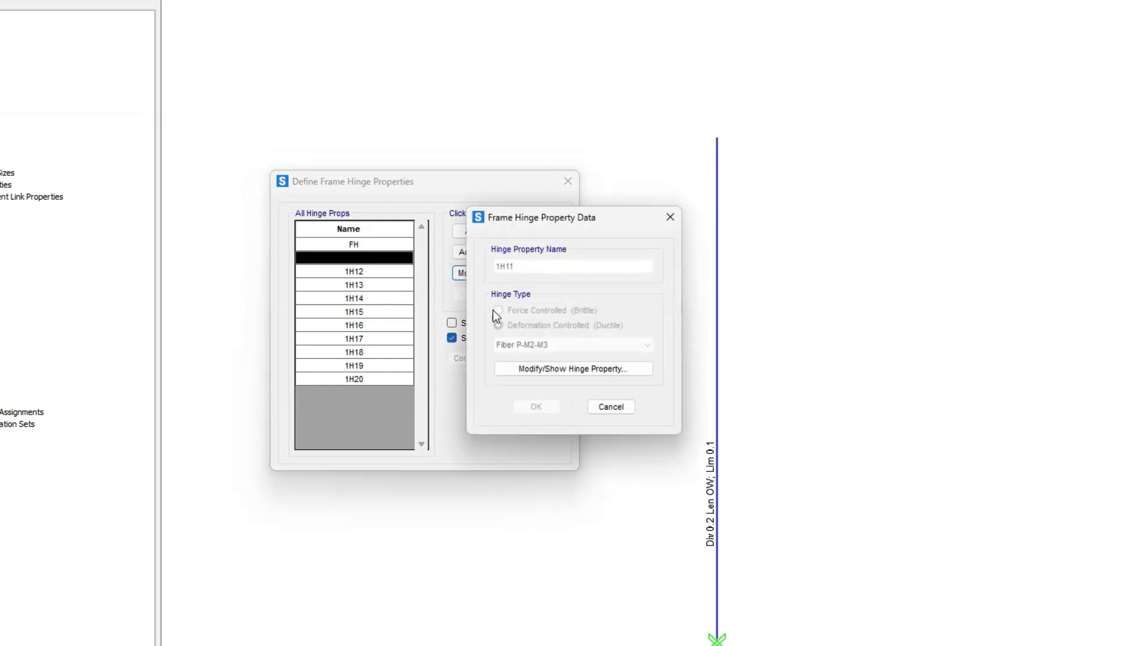
pyautogui.click(571, 368)
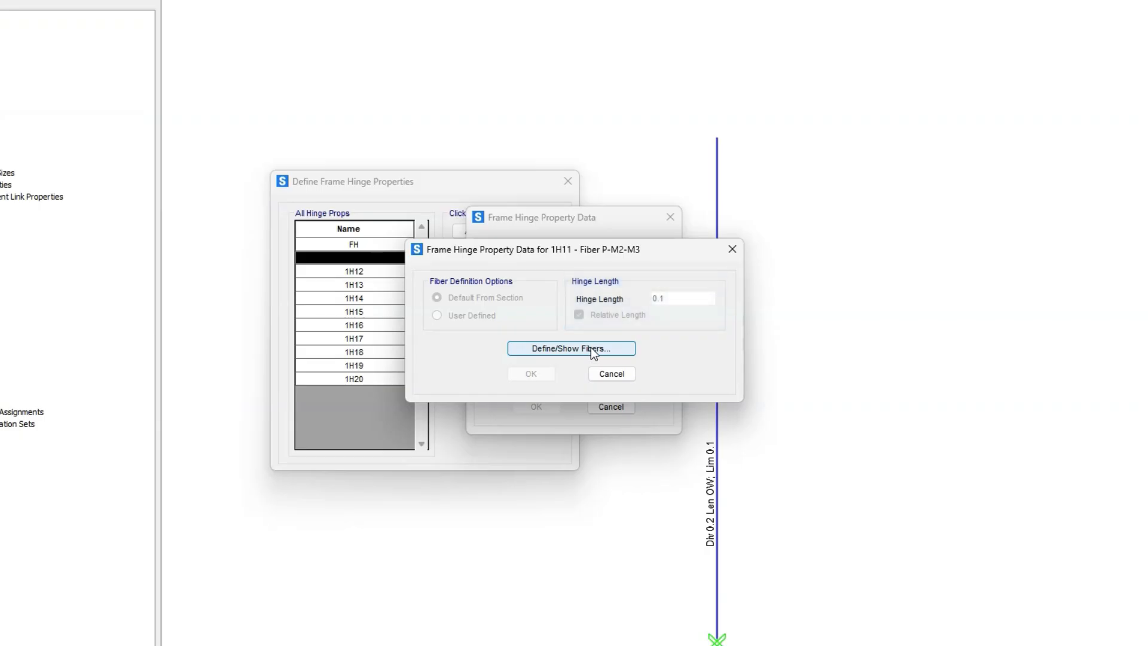
pyautogui.click(571, 348)
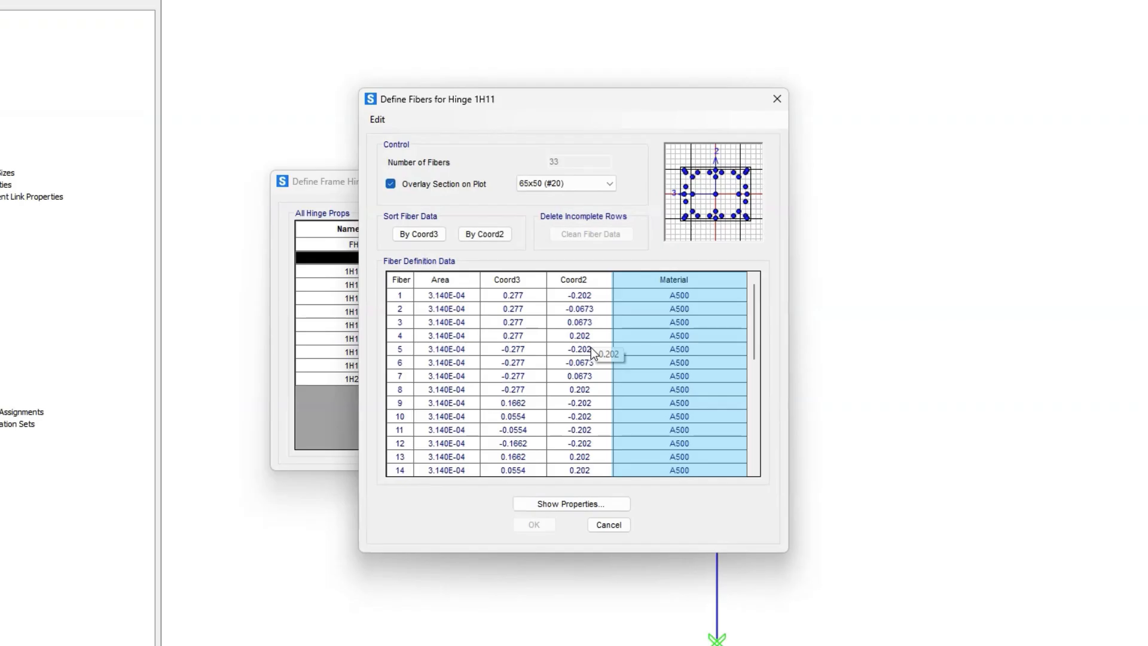
pyautogui.scroll(-3)
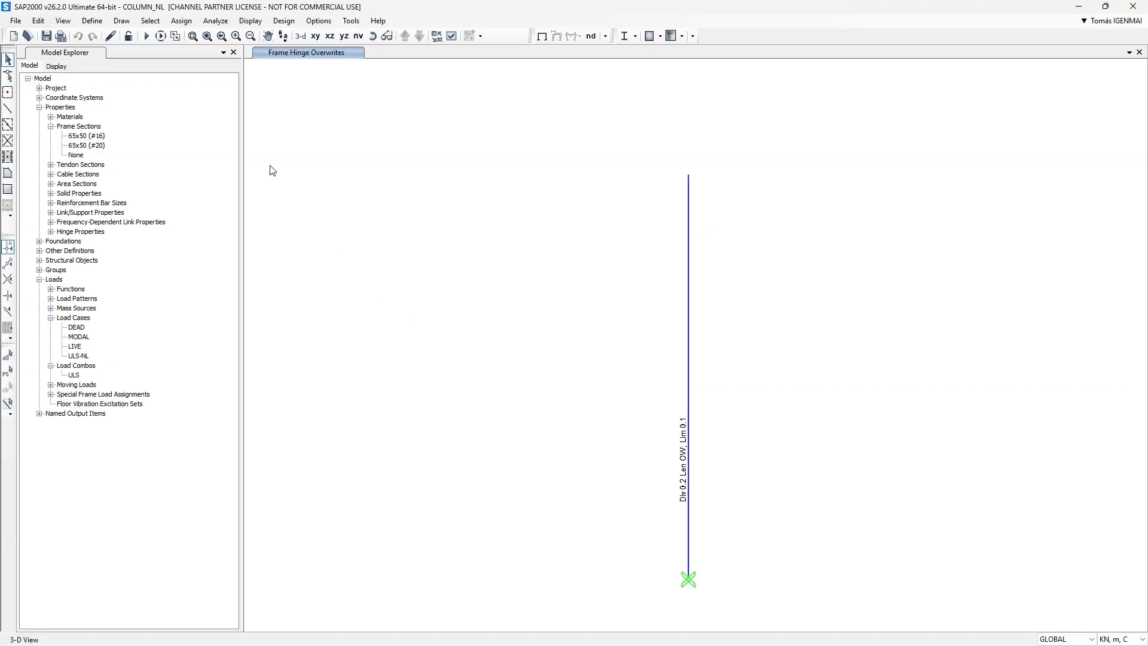
pyautogui.moveTo(146, 36)
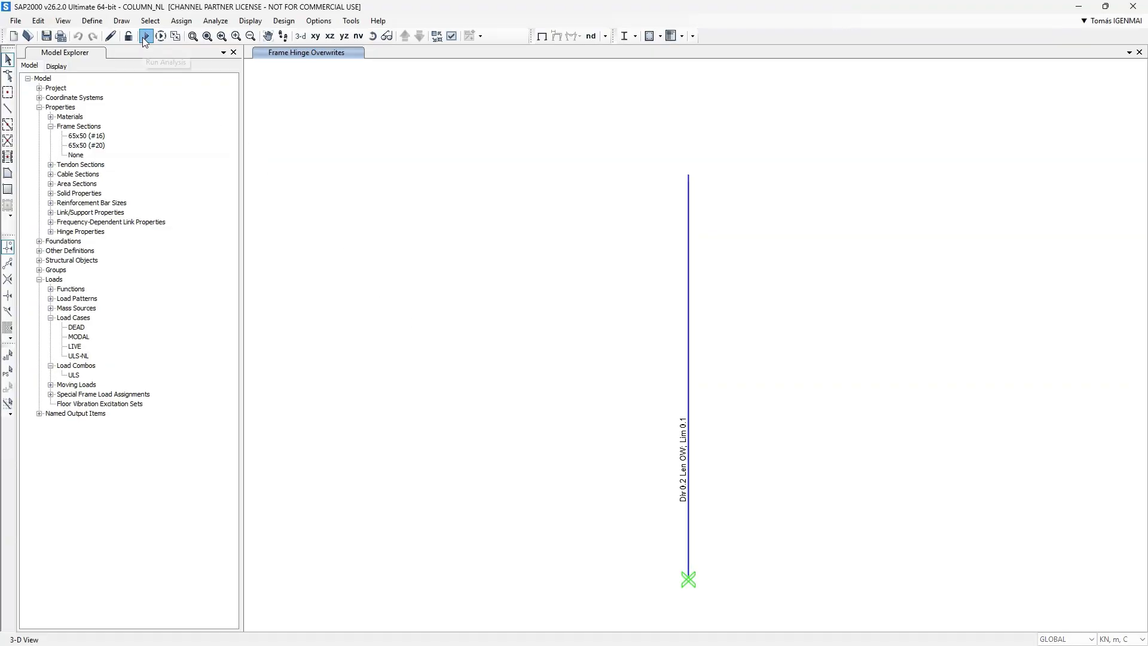
# Run the analysis for the defined load cases
pyautogui.click(144, 36)
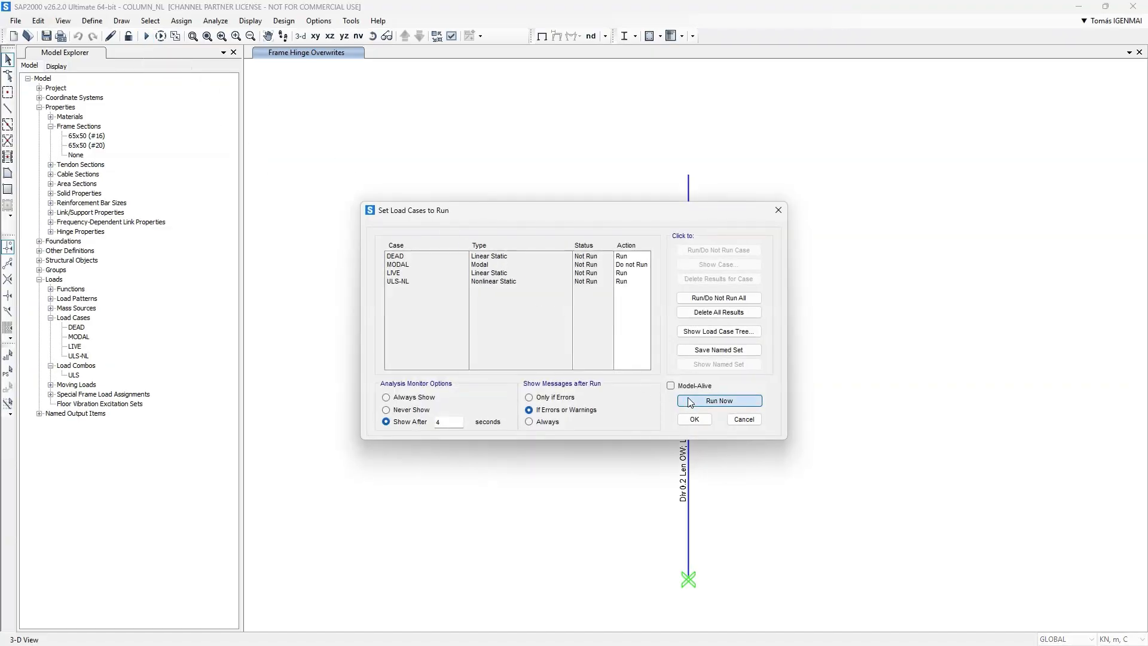
pyautogui.click(718, 401)
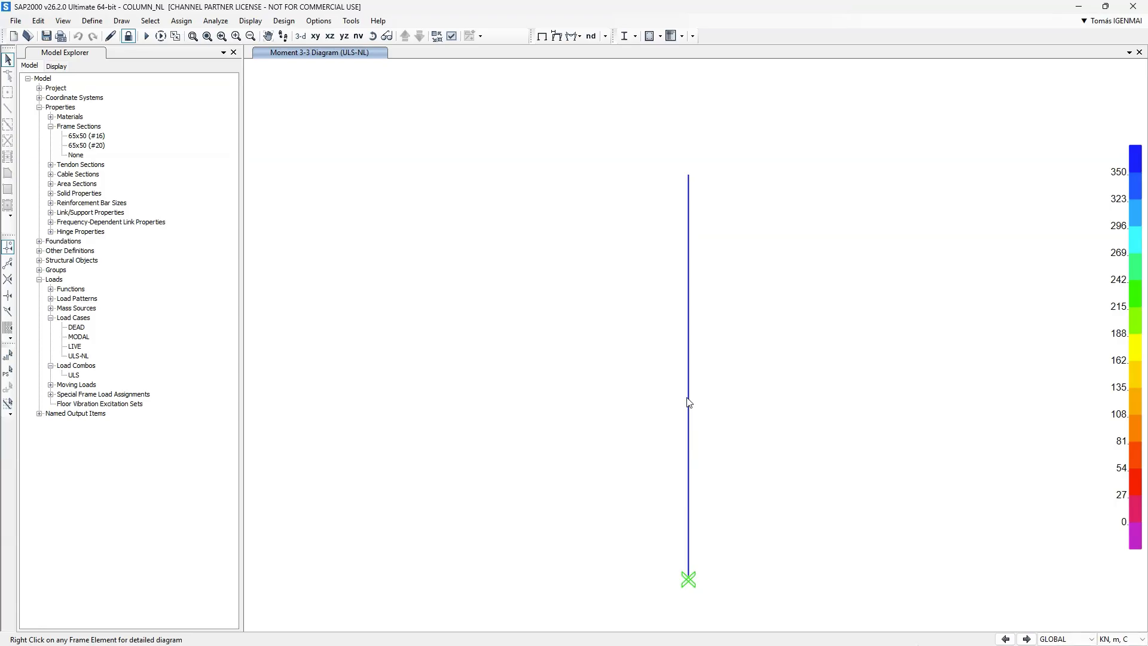
pyautogui.moveTo(575, 50)
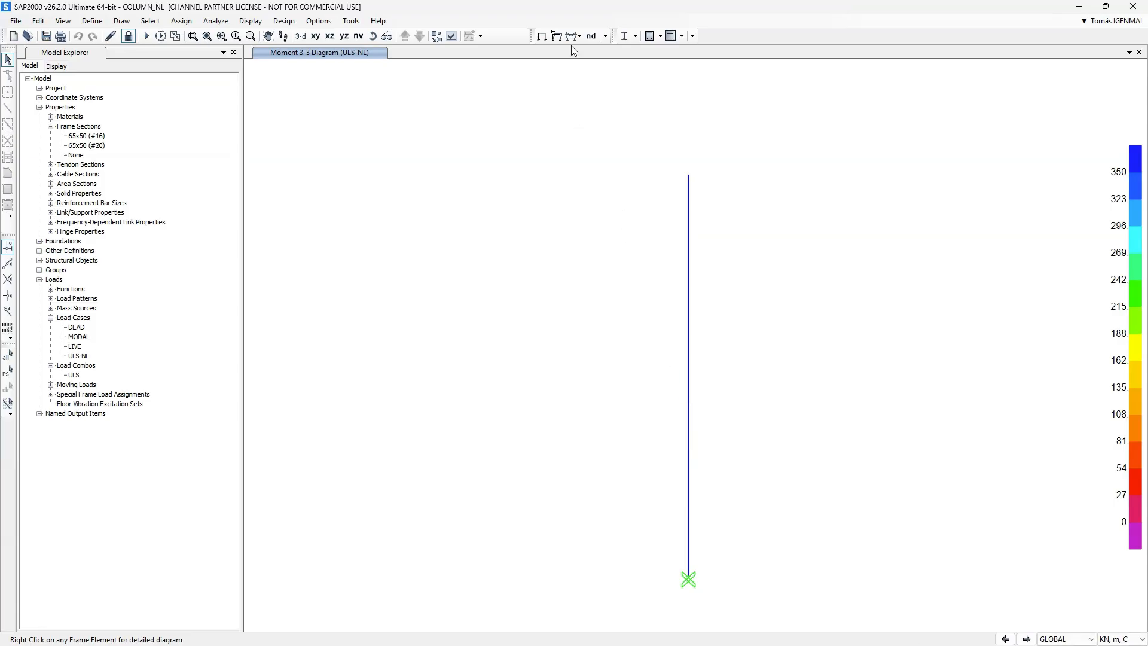
# Show ULS-NL Moment 3-3 on frames as filled contours with a 0–350 kN-m range
pyautogui.click(571, 36)
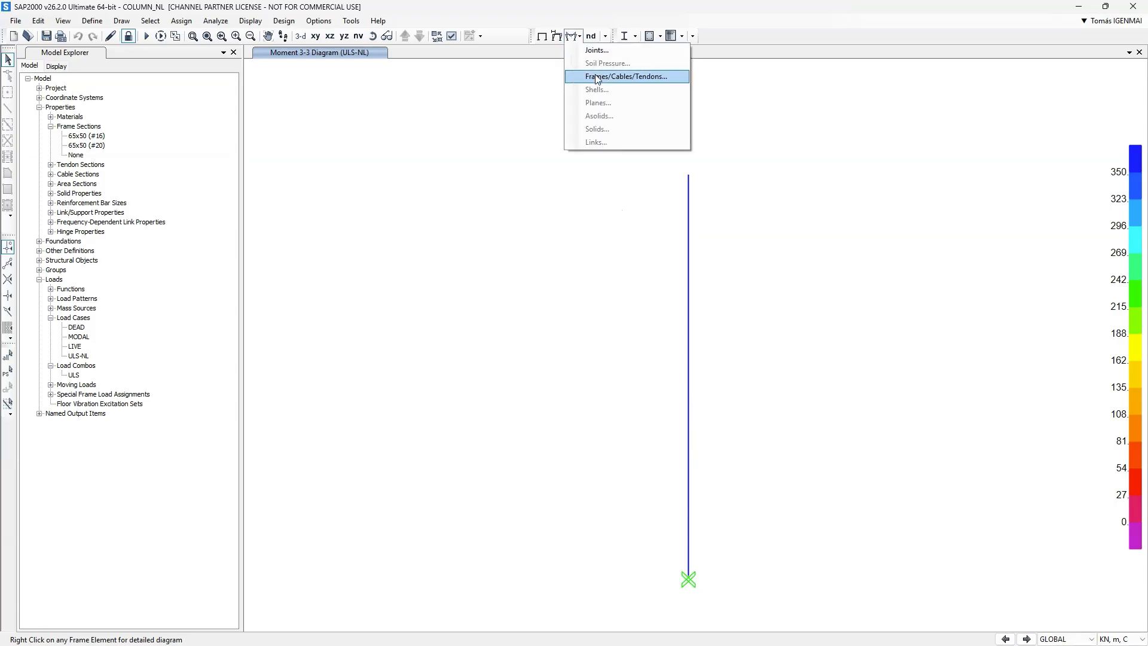
pyautogui.click(625, 76)
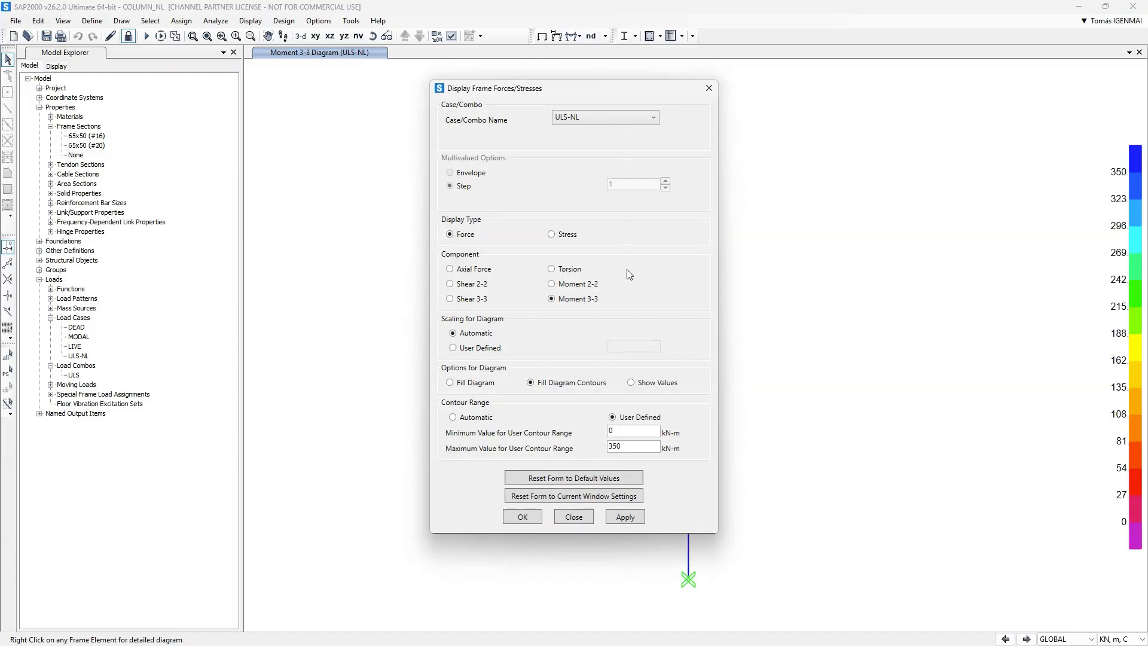
pyautogui.click(624, 517)
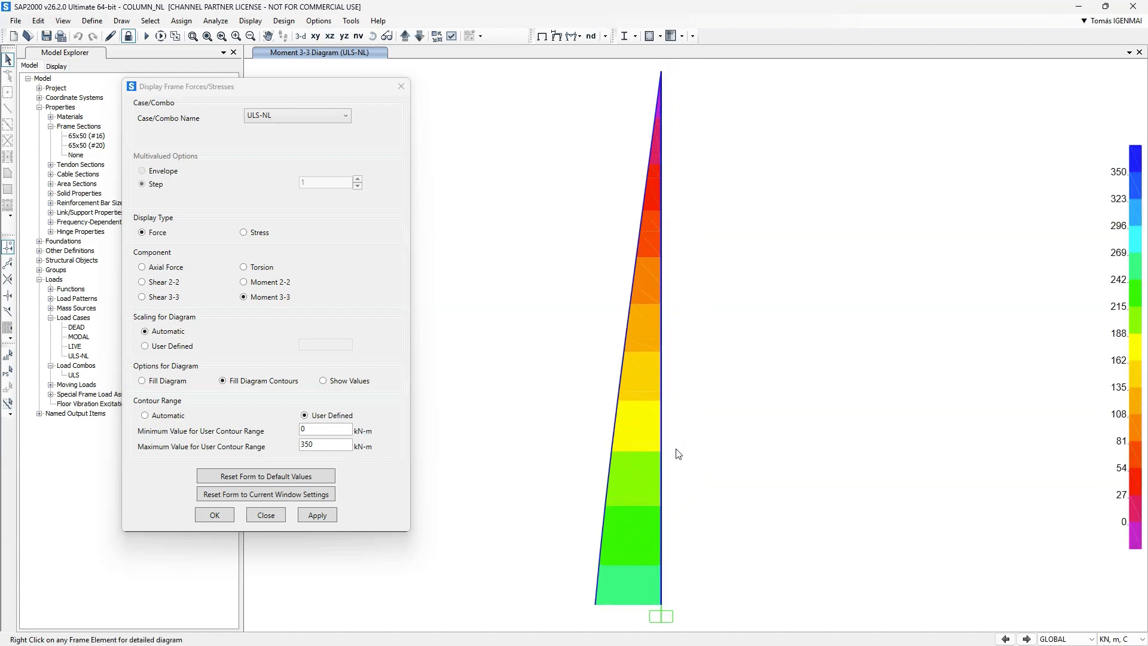
pyautogui.moveTo(630, 459)
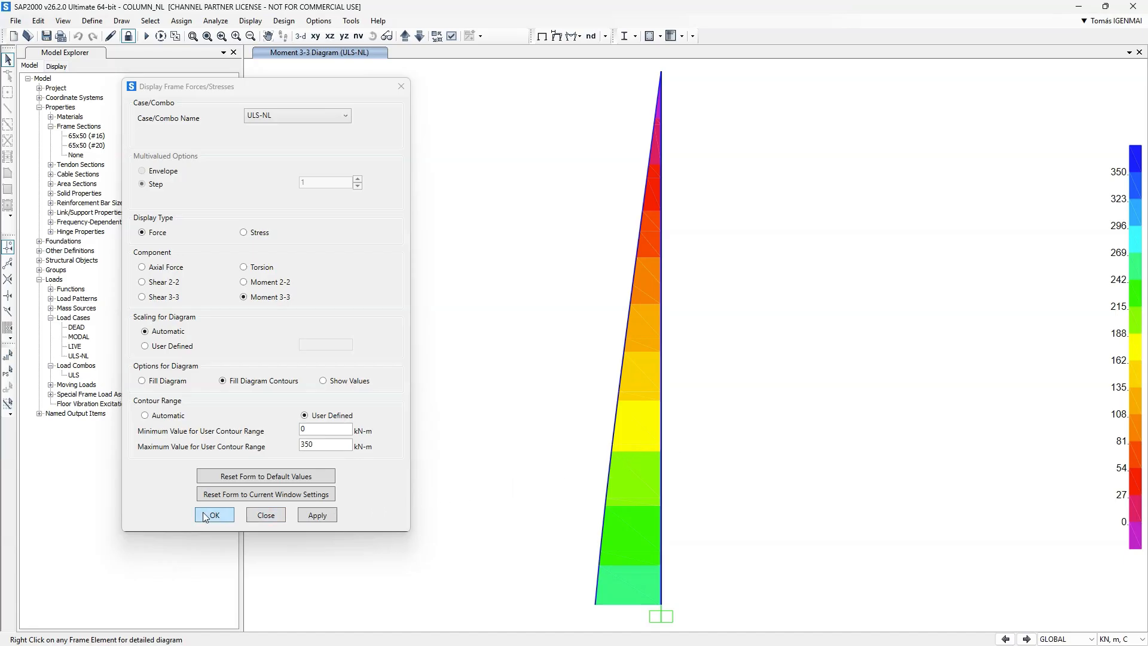
pyautogui.click(213, 514)
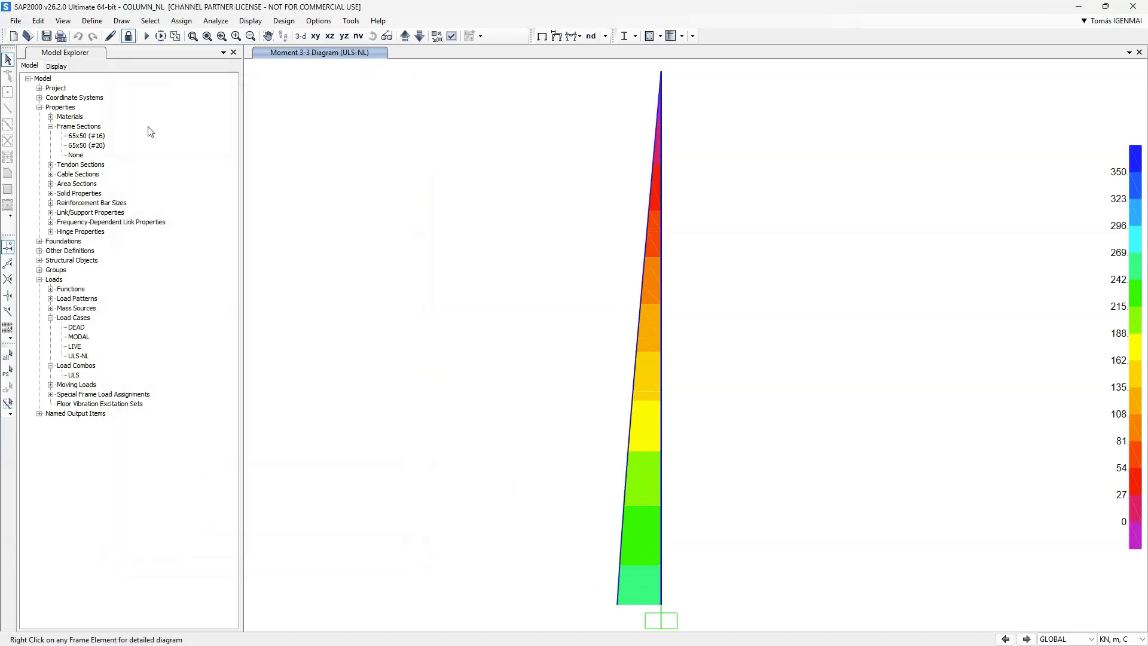
# Unlock the model, discarding existing results, and select the column
pyautogui.click(127, 35)
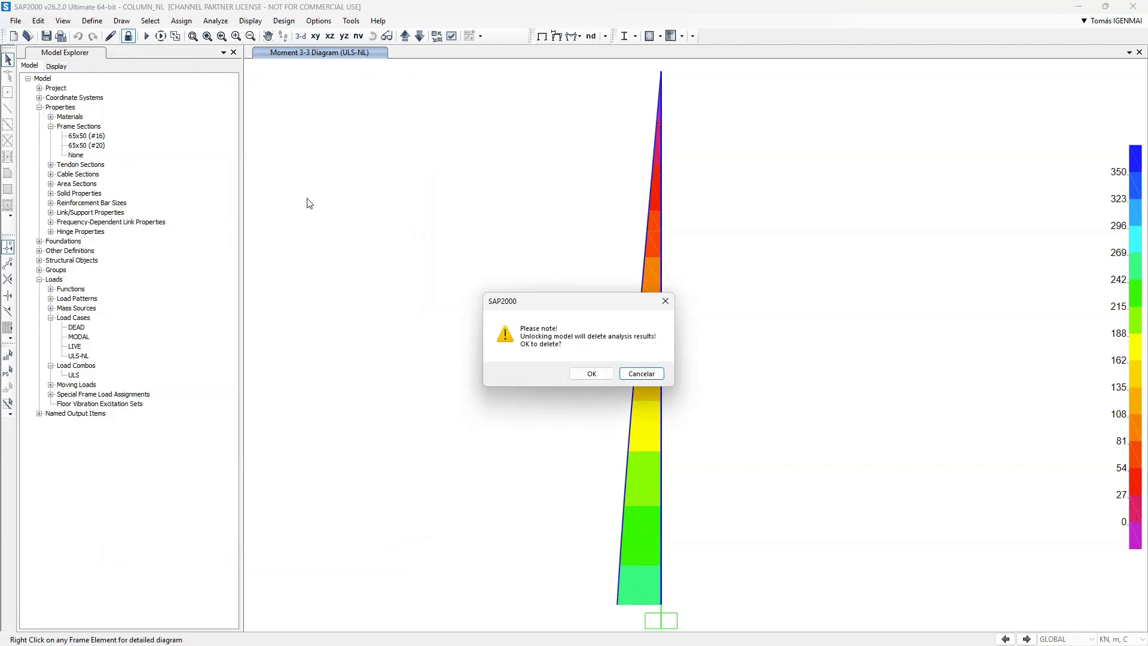
pyautogui.click(591, 373)
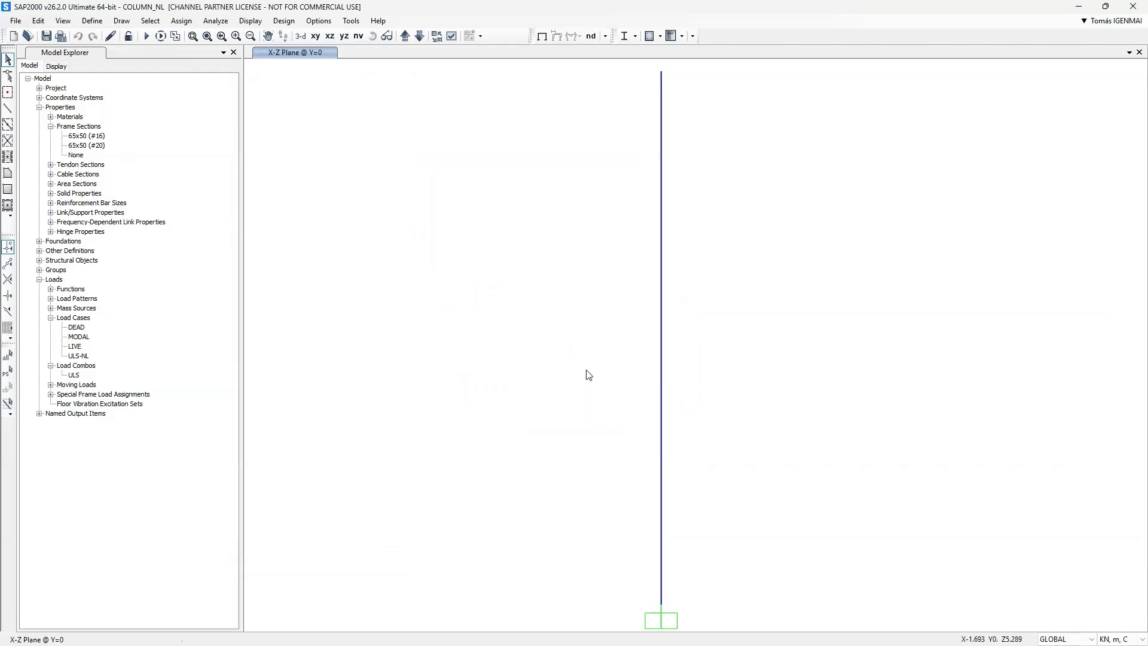
pyautogui.moveTo(686, 296)
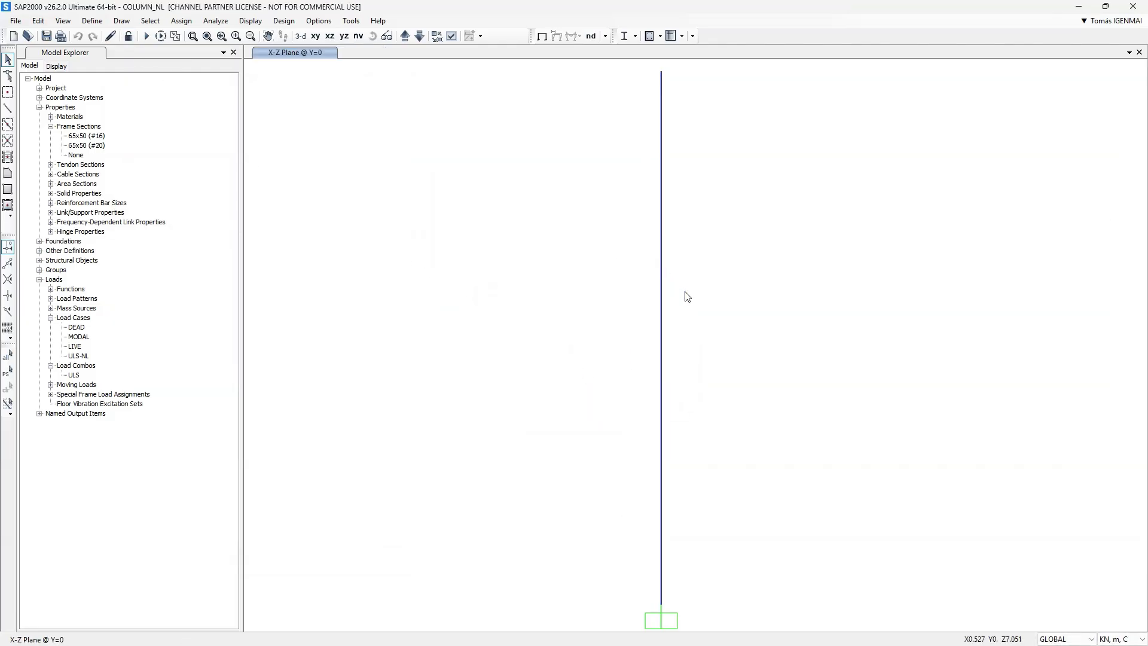
pyautogui.click(181, 20)
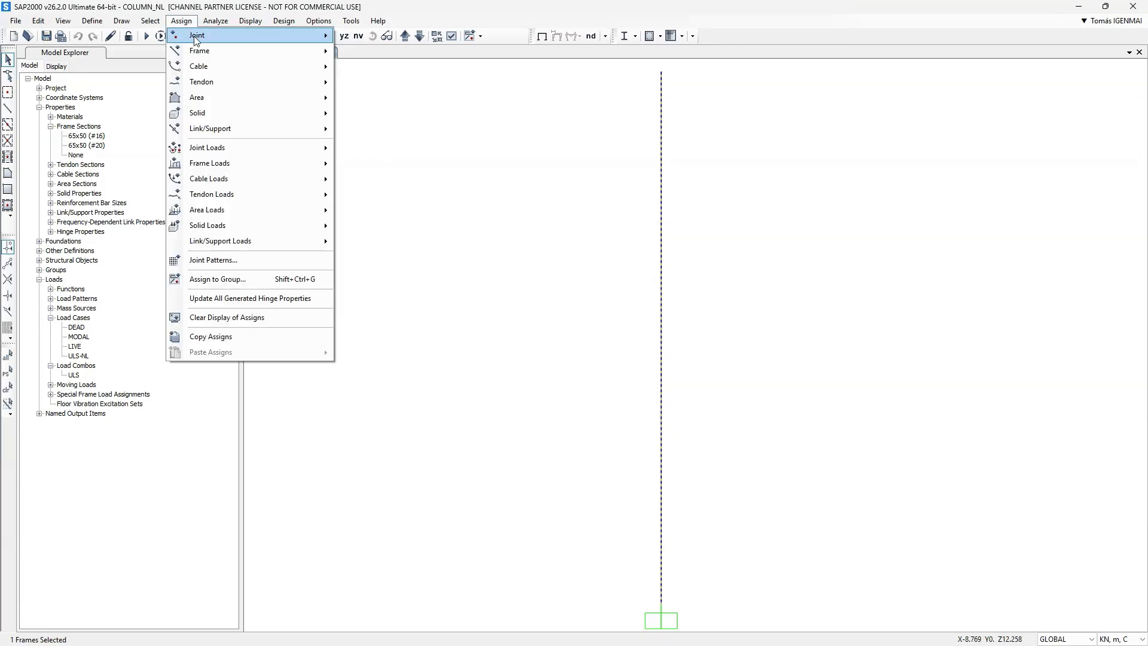
# Assign the 65x50 (#16) frame section to the column
pyautogui.click(200, 51)
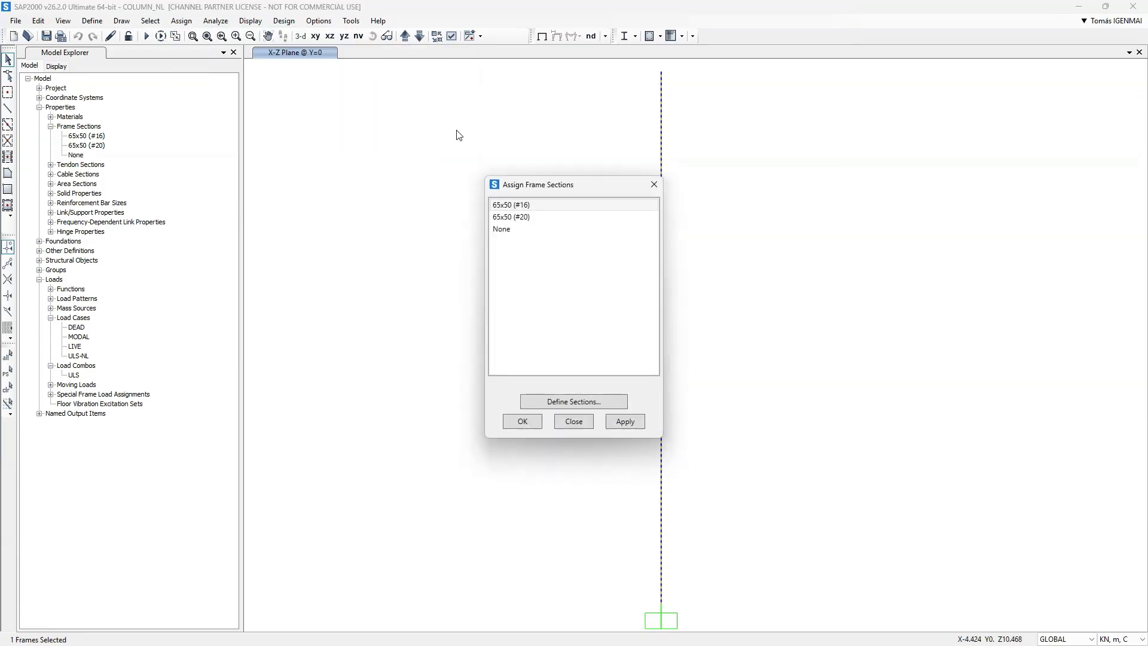
pyautogui.click(624, 421)
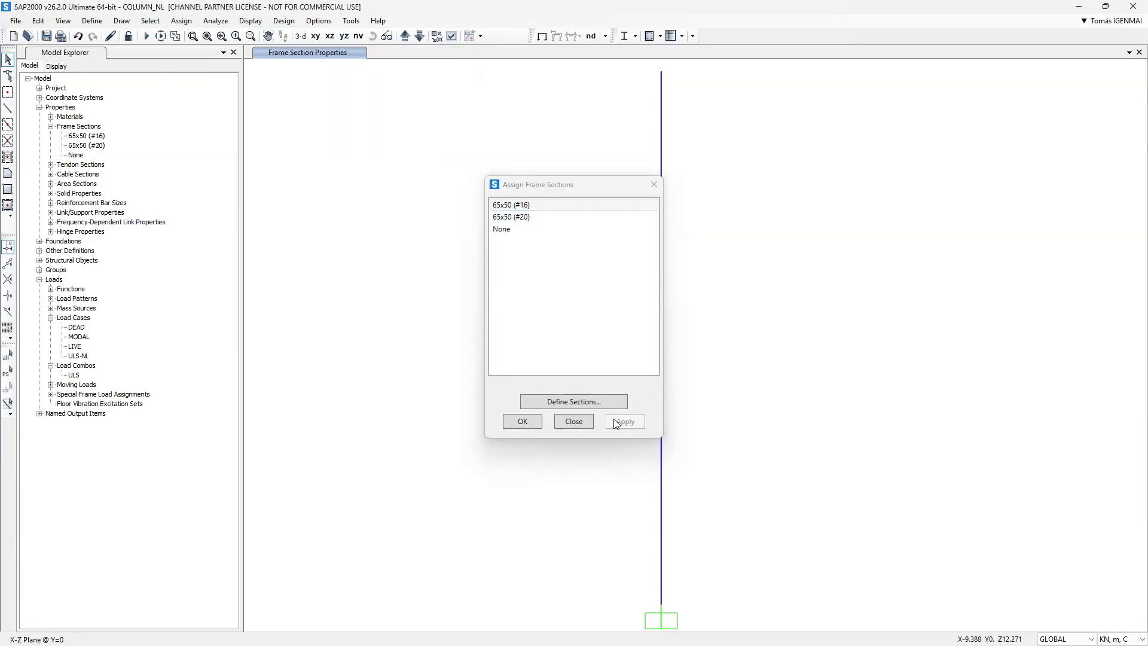
pyautogui.click(521, 421)
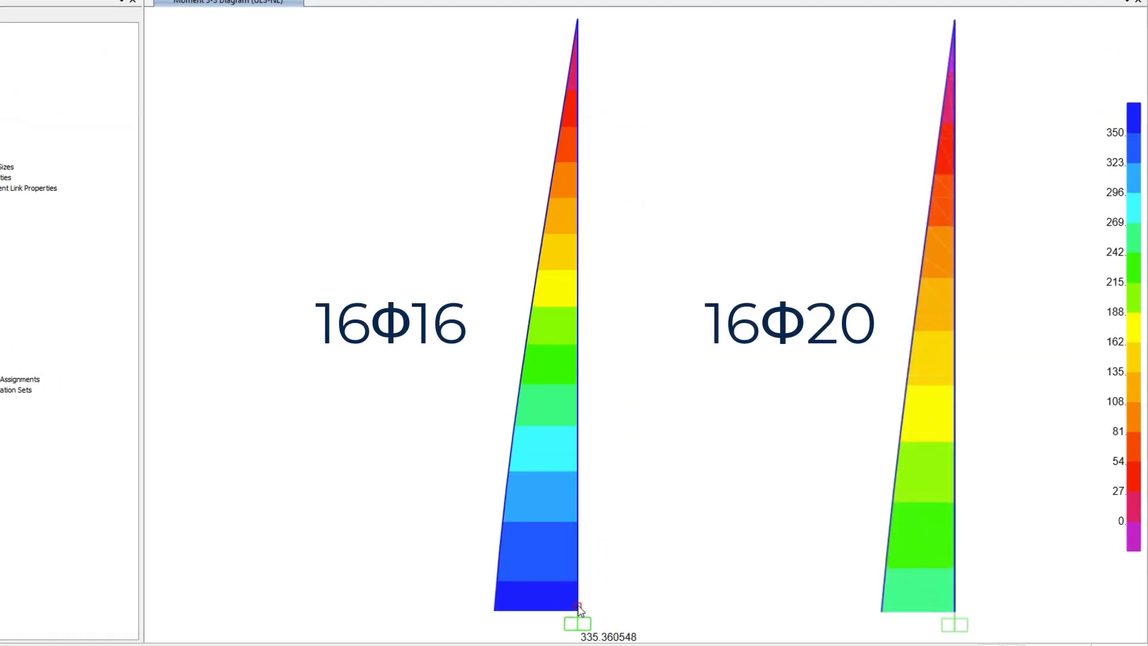
pyautogui.moveTo(480, 304)
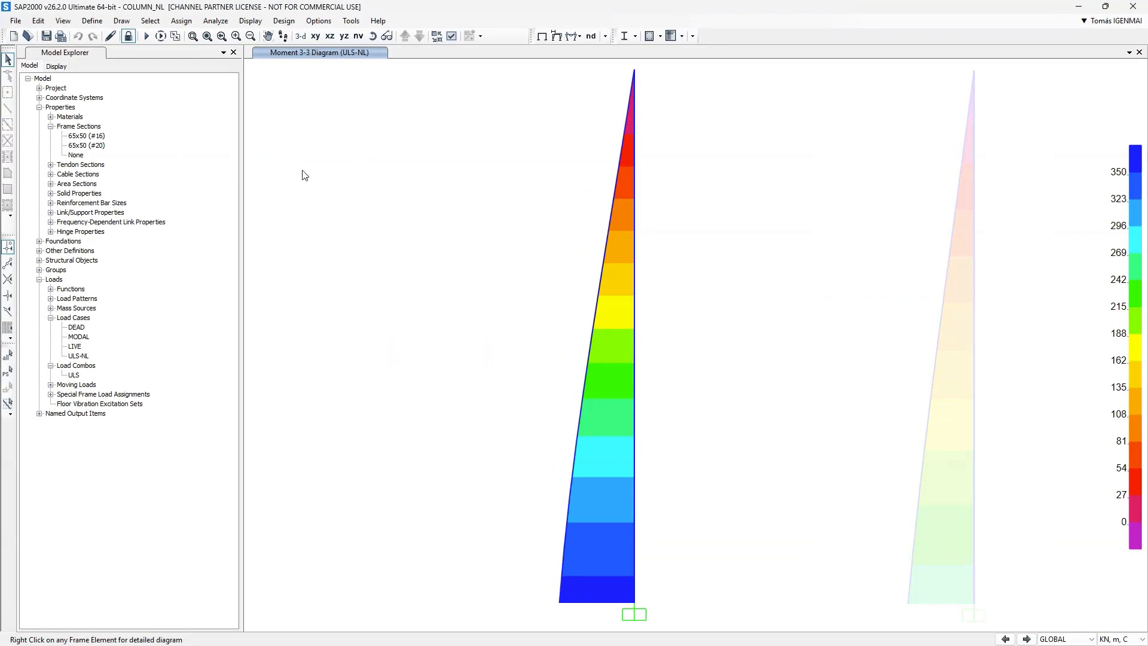
# Set the ULS-NL load case to save multiple result states, accepting deletion of its results
pyautogui.click(92, 21)
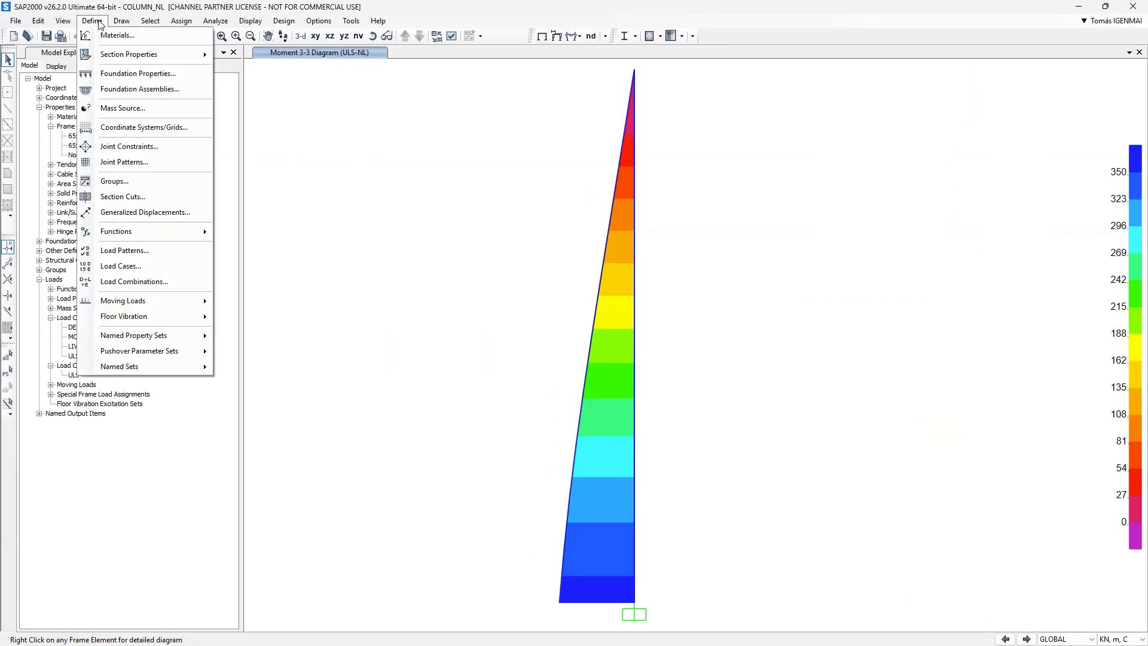
pyautogui.click(122, 265)
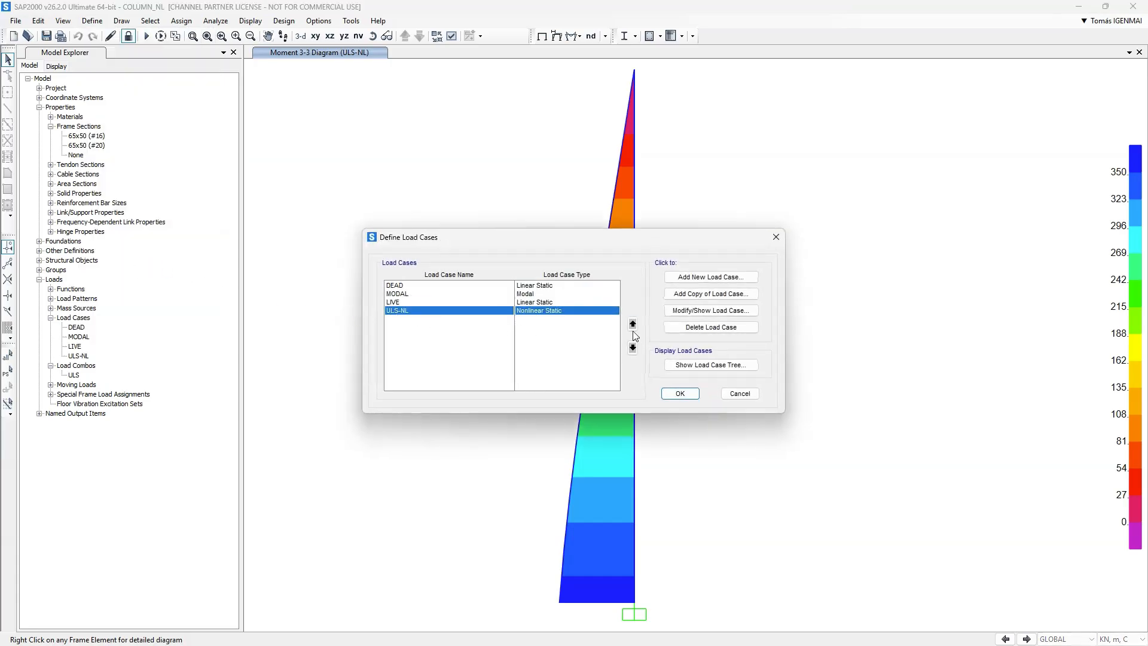
pyautogui.click(709, 310)
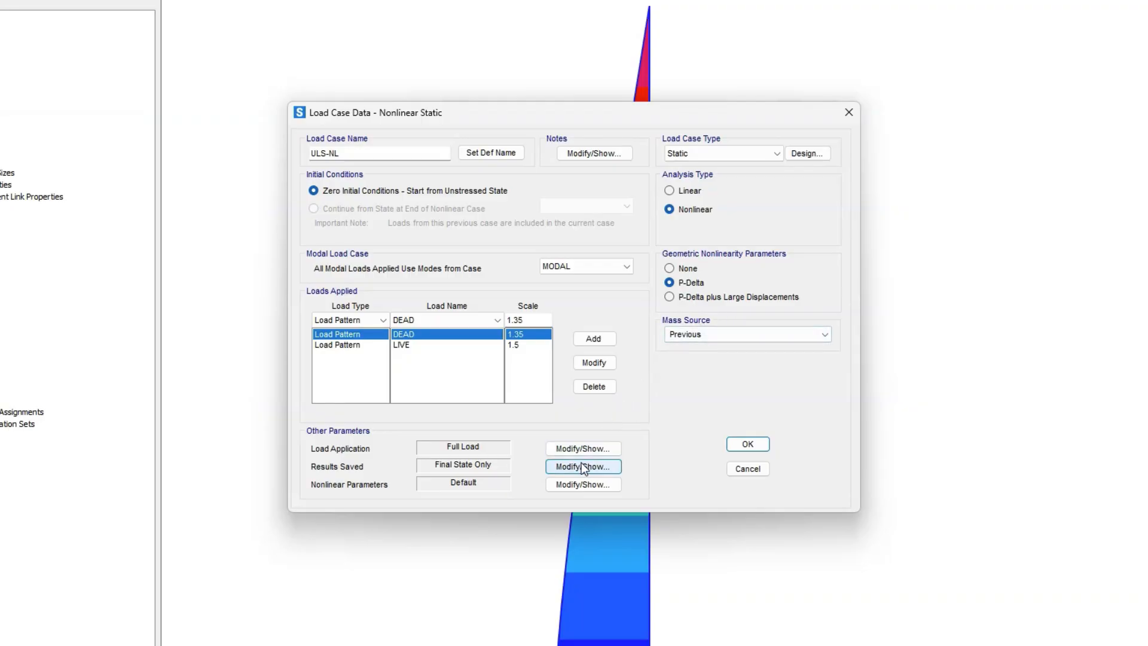
pyautogui.click(582, 467)
pyautogui.write('50')
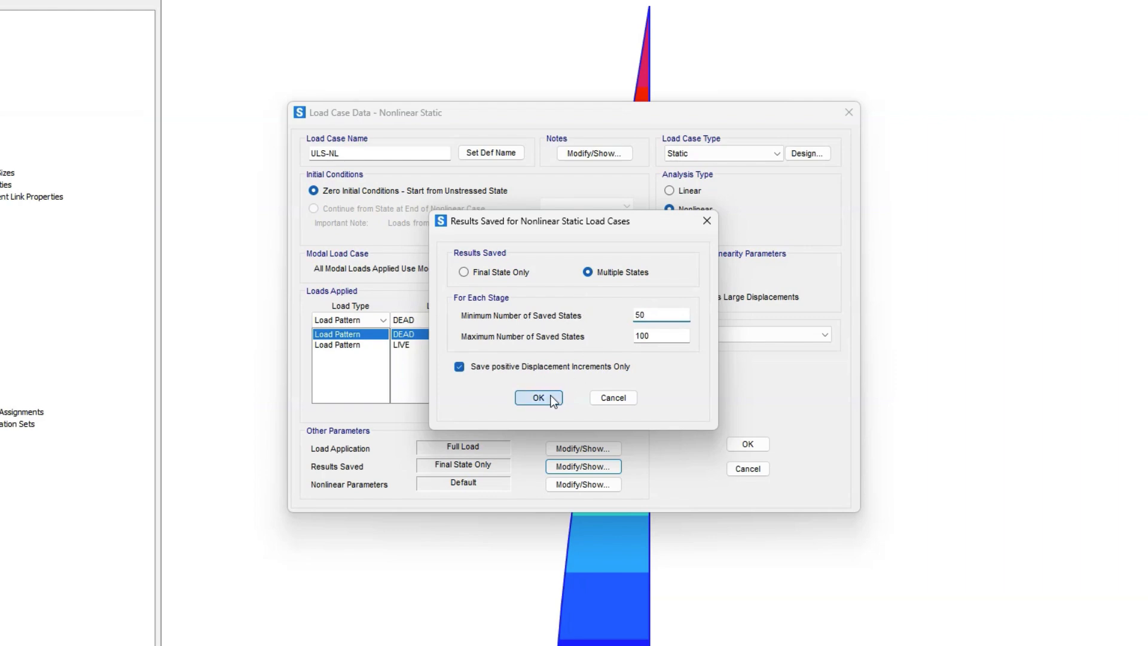
pyautogui.click(537, 396)
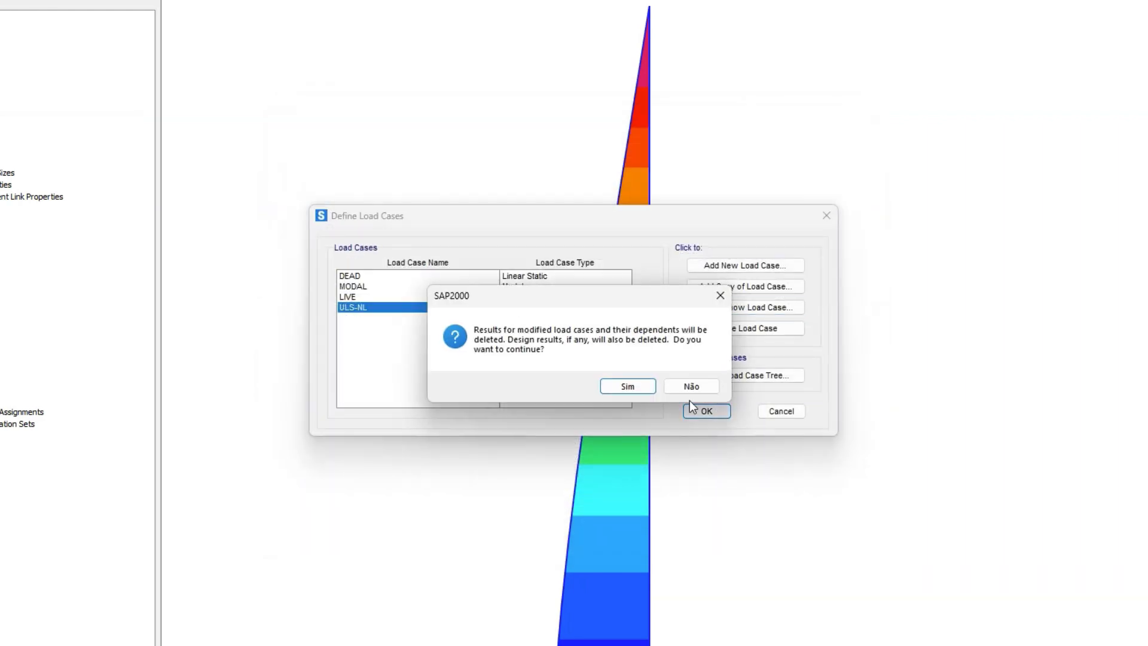
pyautogui.click(626, 386)
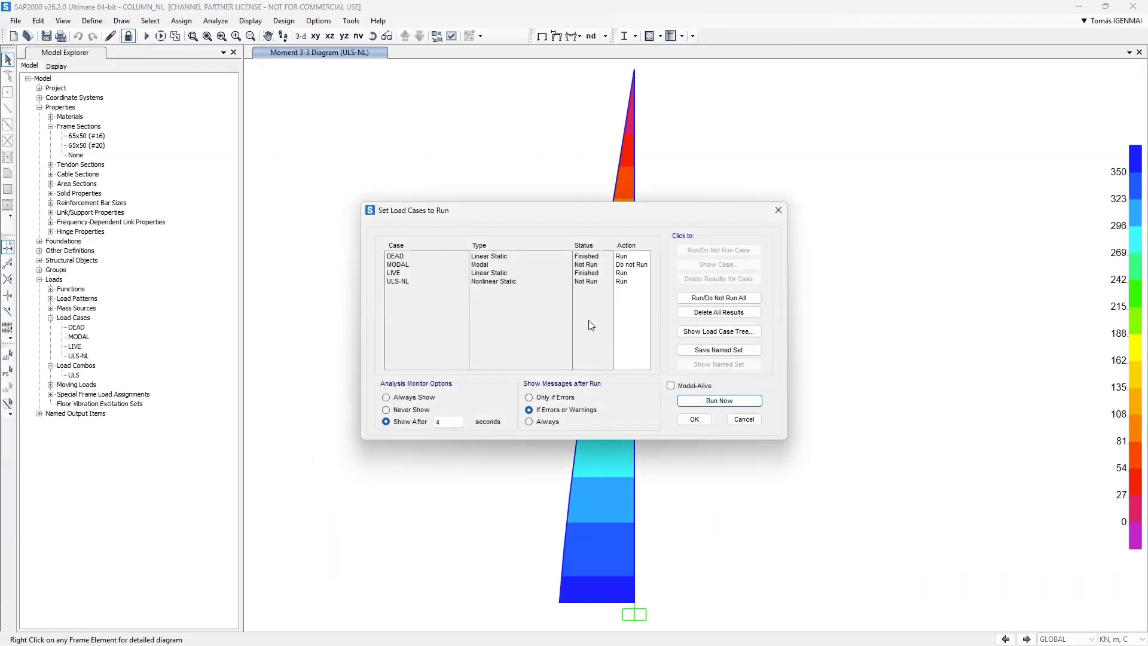
# Rerun the analysis, set the displayed step, and expand the Display plots and tables group
pyautogui.click(718, 401)
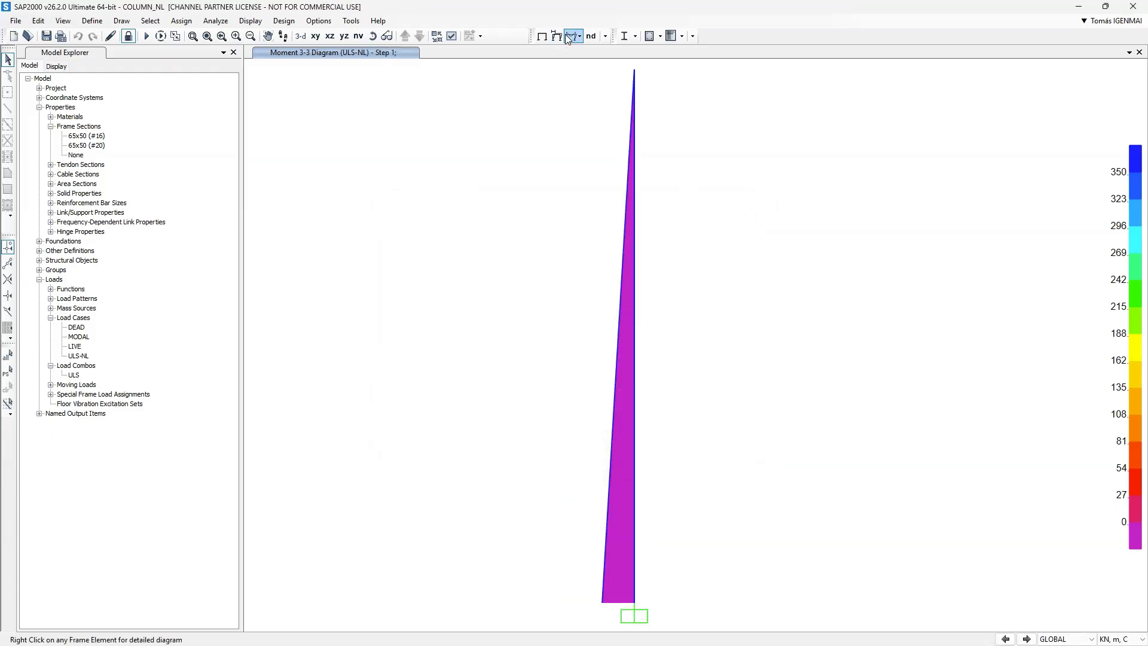
pyautogui.click(572, 36)
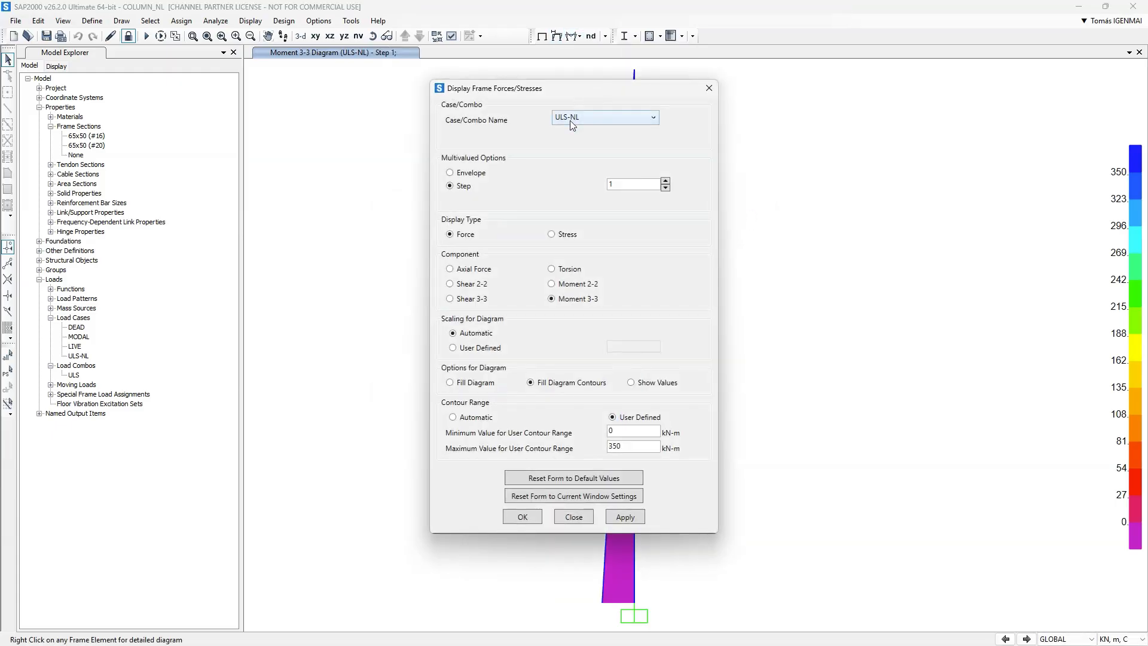
pyautogui.write('100')
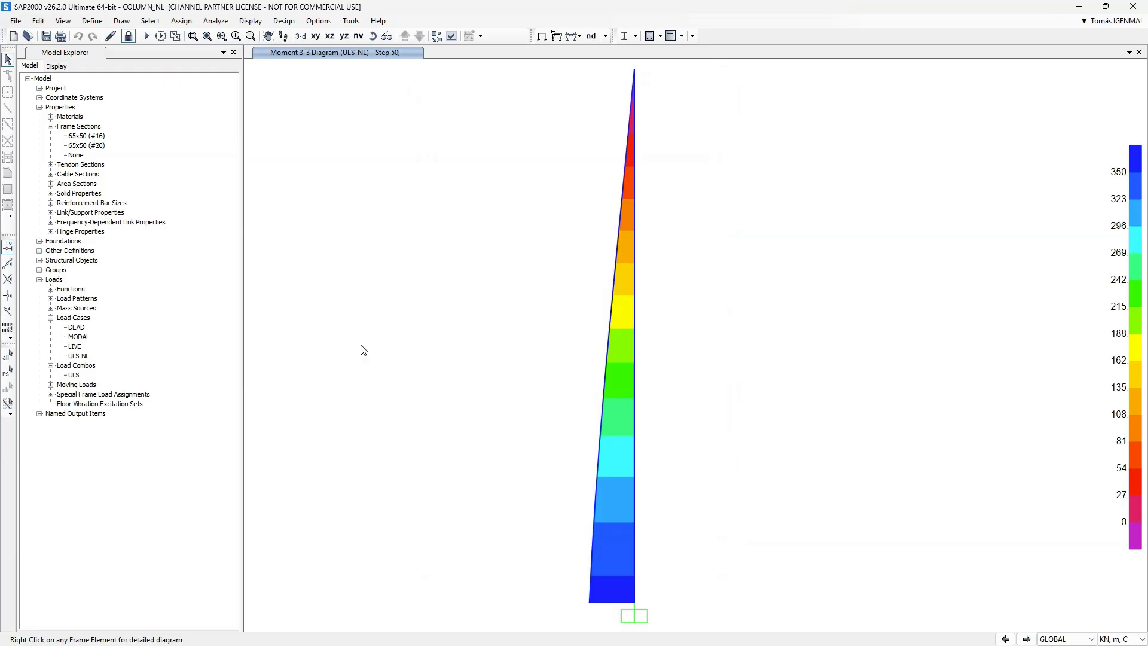
pyautogui.click(56, 66)
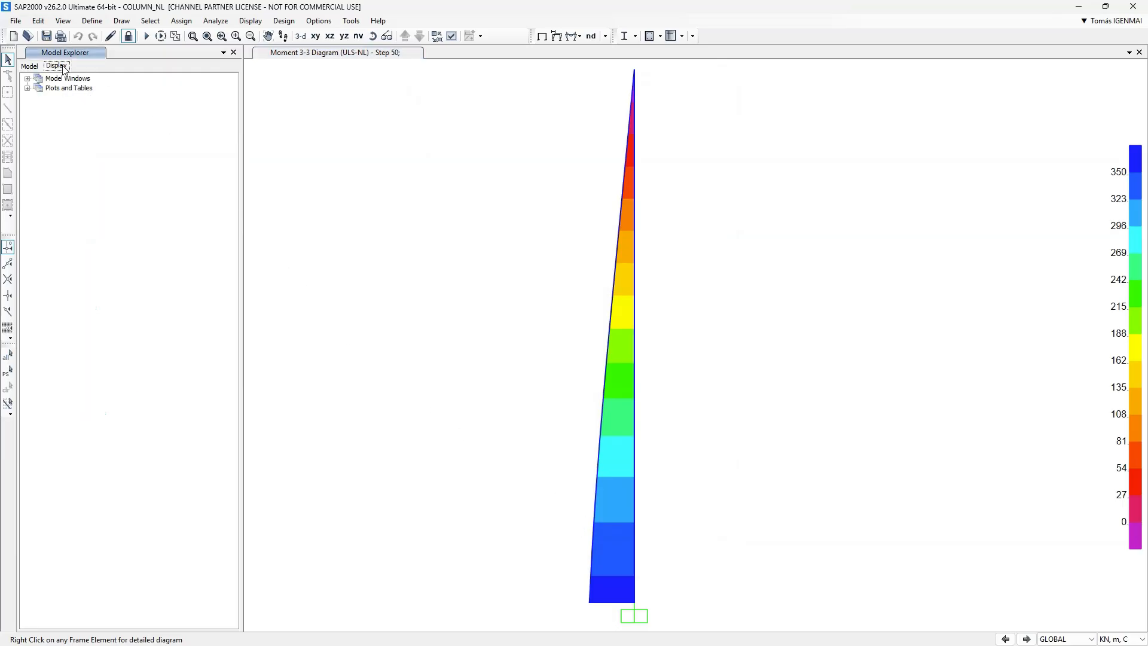
pyautogui.click(28, 87)
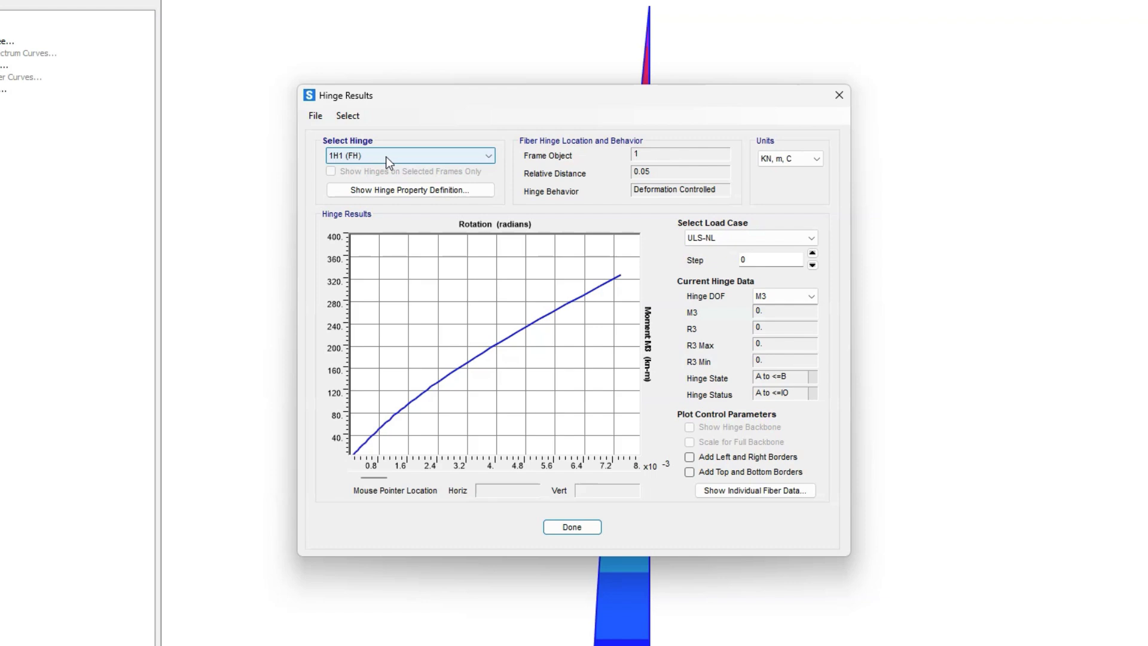
pyautogui.click(812, 255)
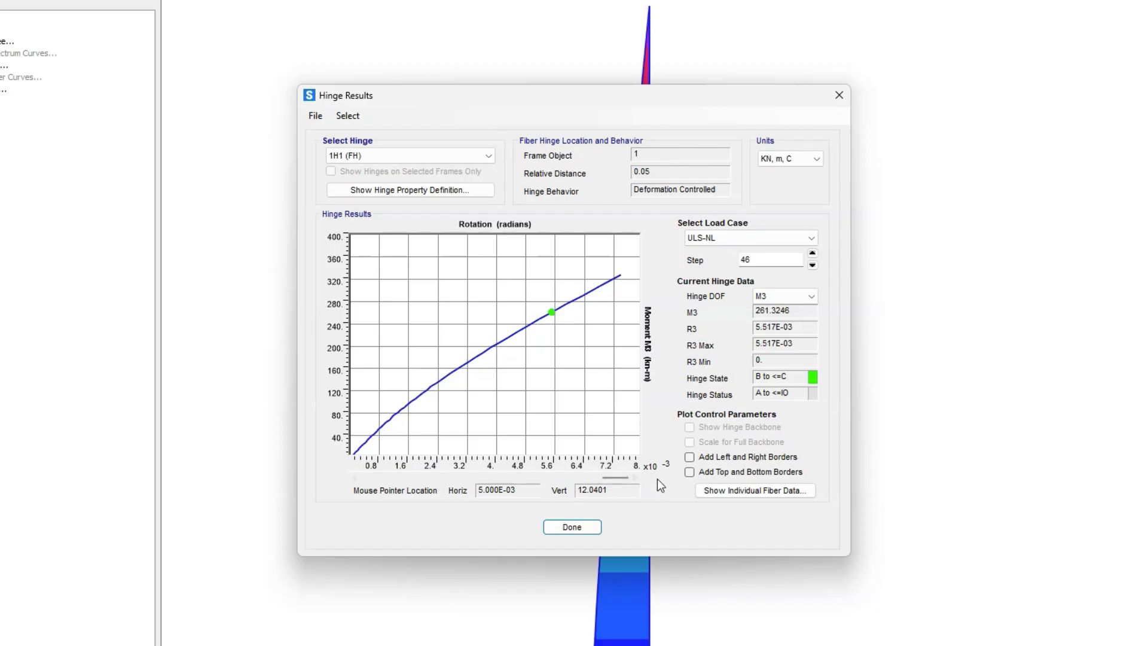
pyautogui.click(754, 490)
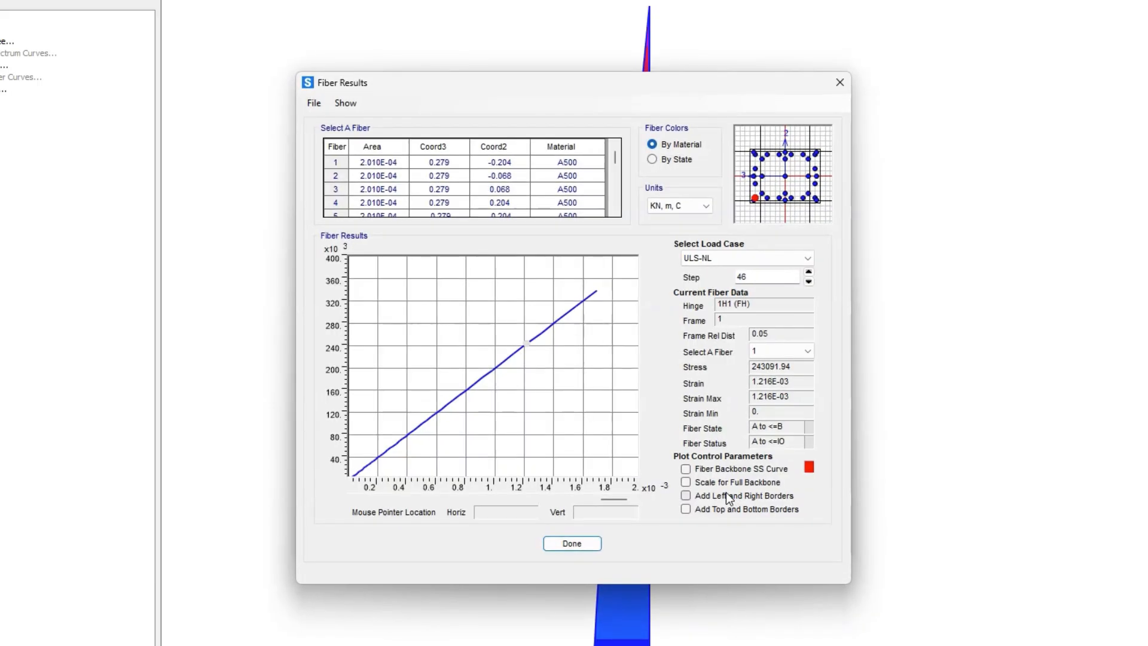
pyautogui.click(685, 482)
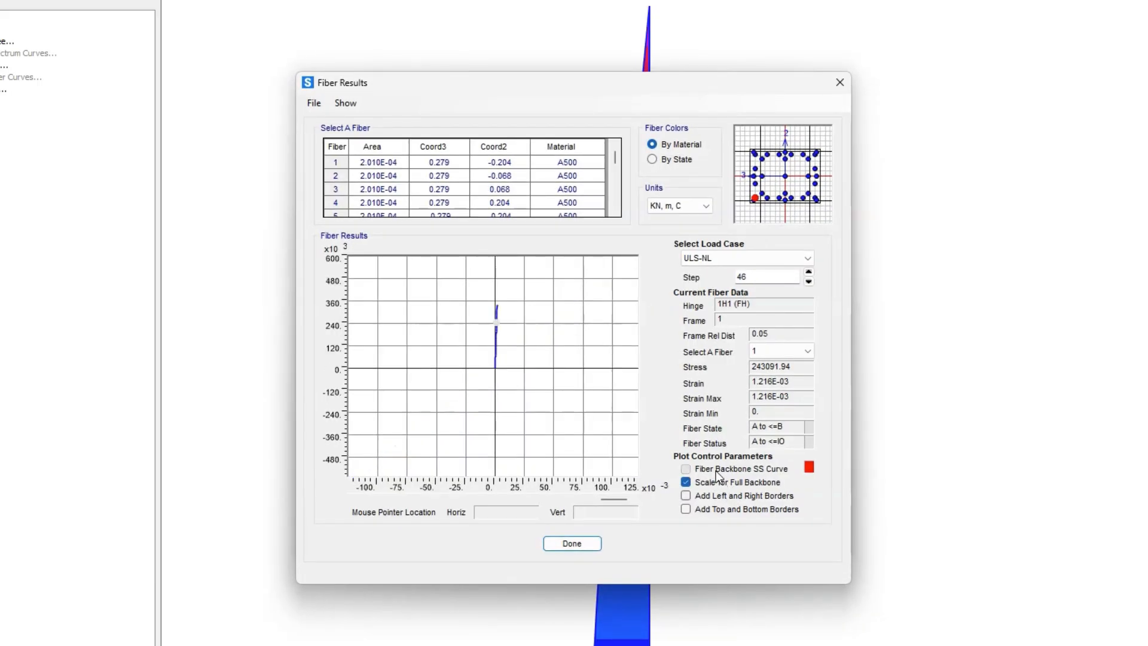
pyautogui.click(685, 469)
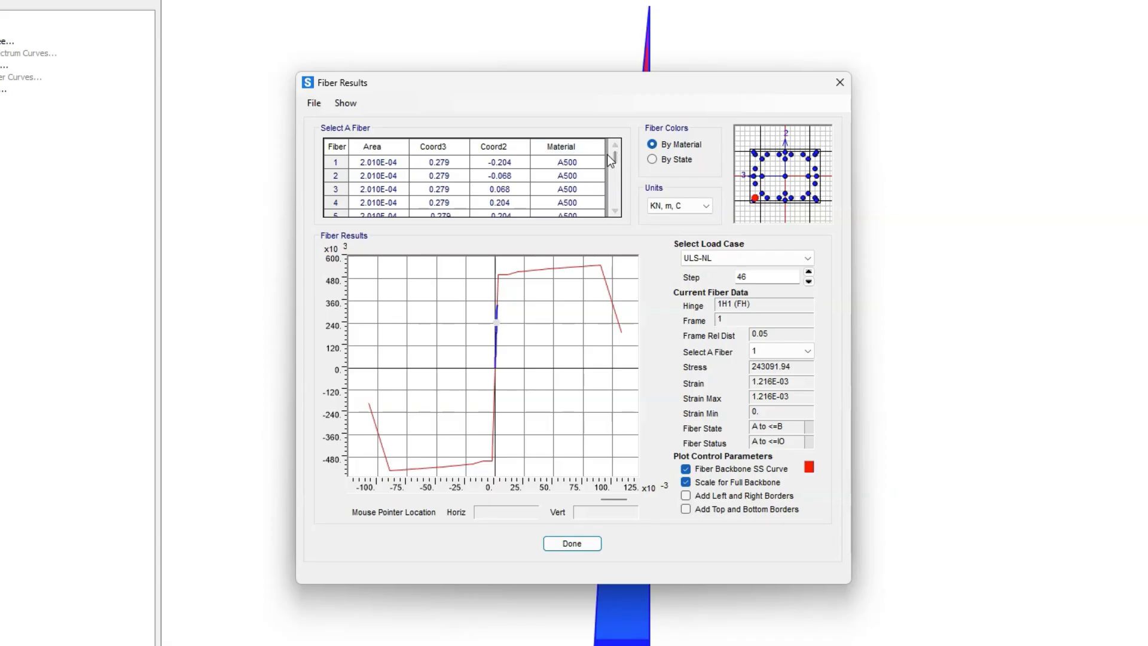
pyautogui.scroll(-3)
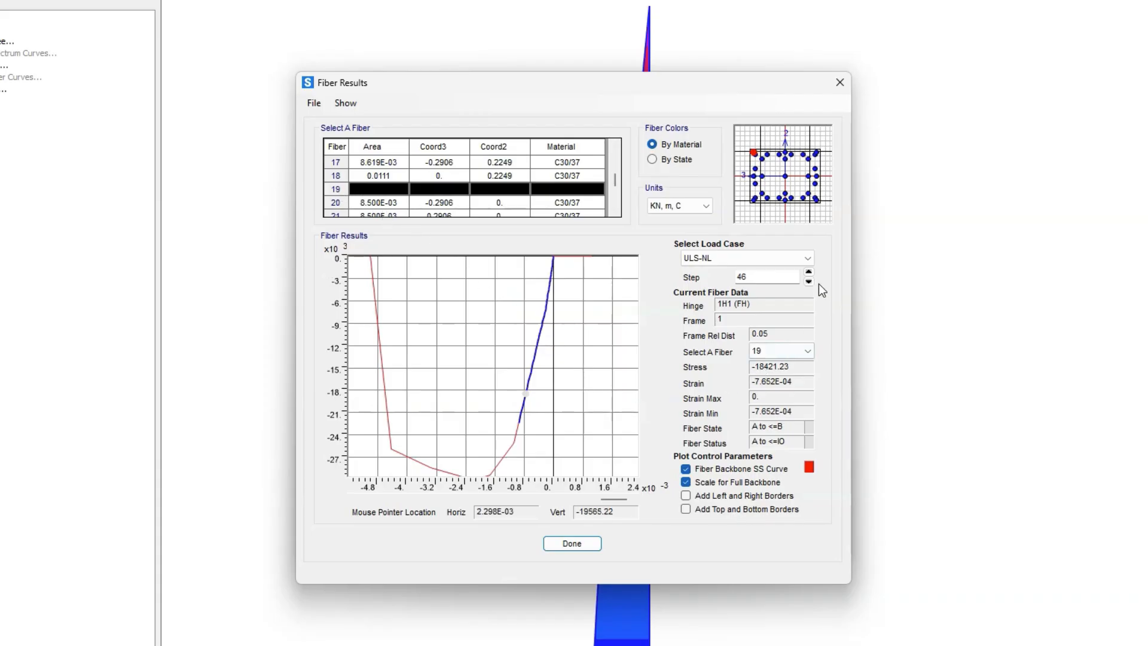
pyautogui.click(809, 273)
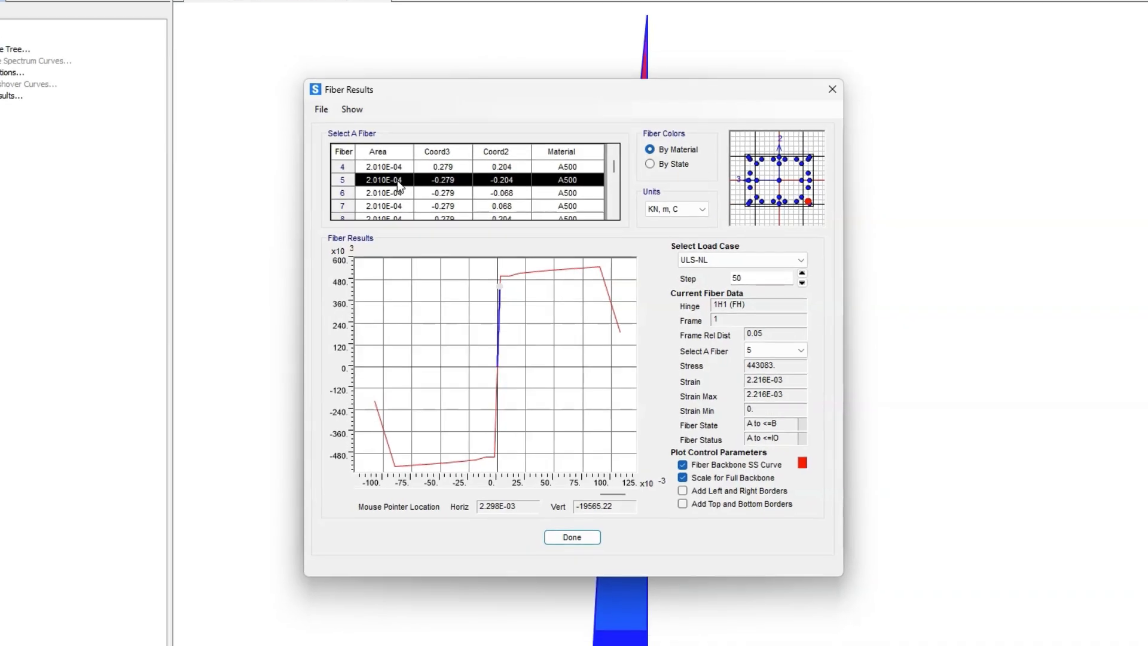
pyautogui.click(572, 537)
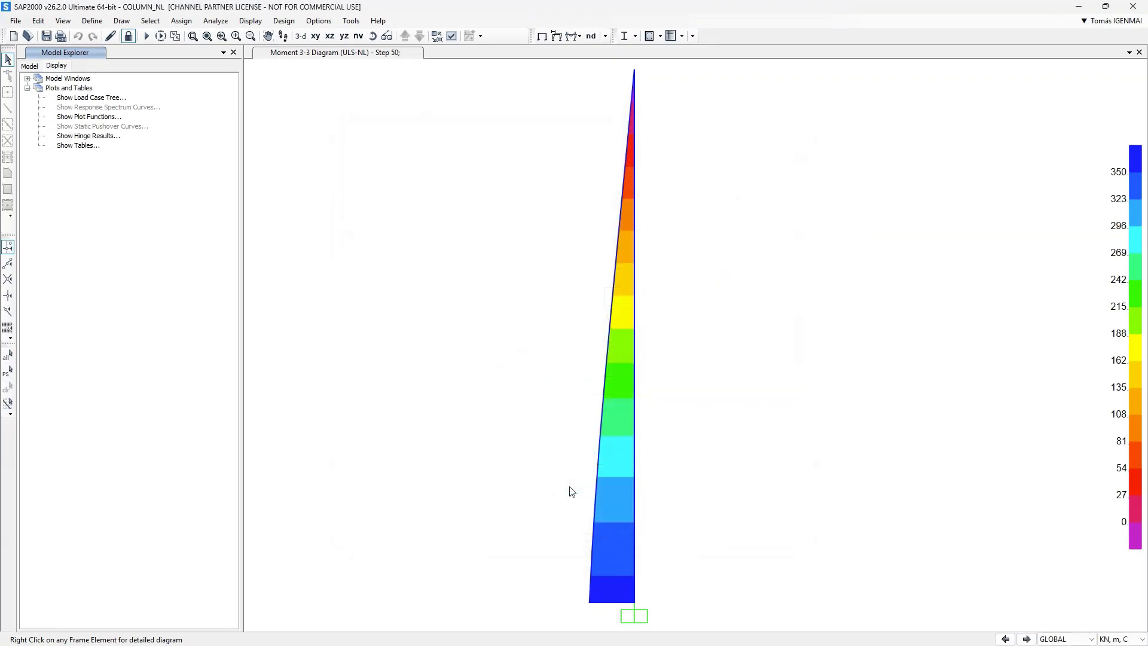